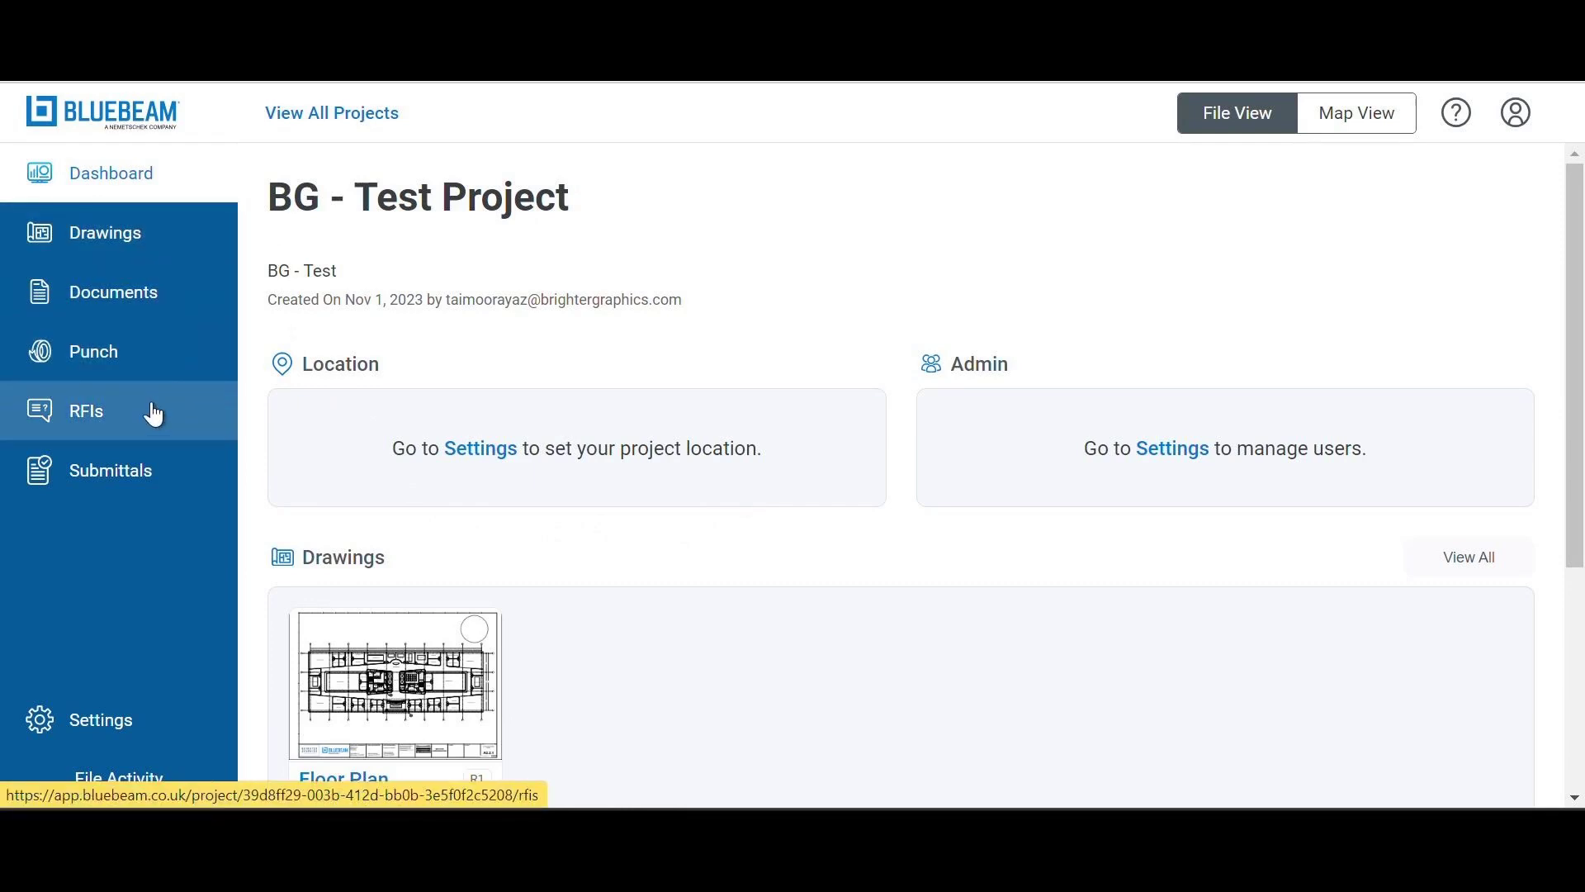
- Open the BG - Test Project All RFIs list from the sidebar
{"action": "left_click", "coordinate": [86, 410]}
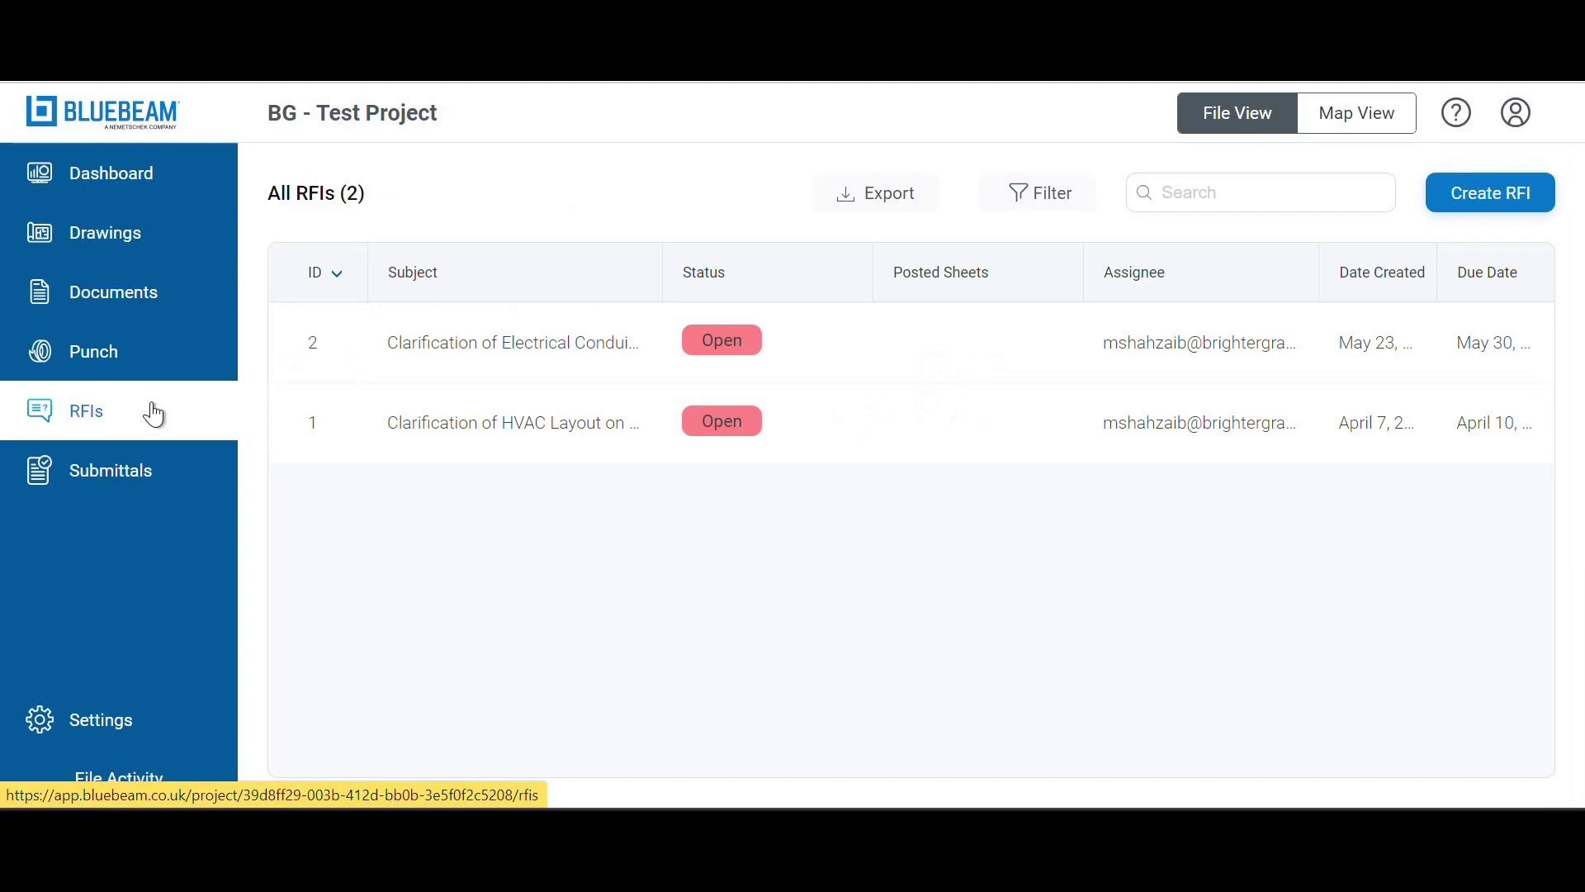
{"action": "mouse_move", "coordinate": [896, 436]}
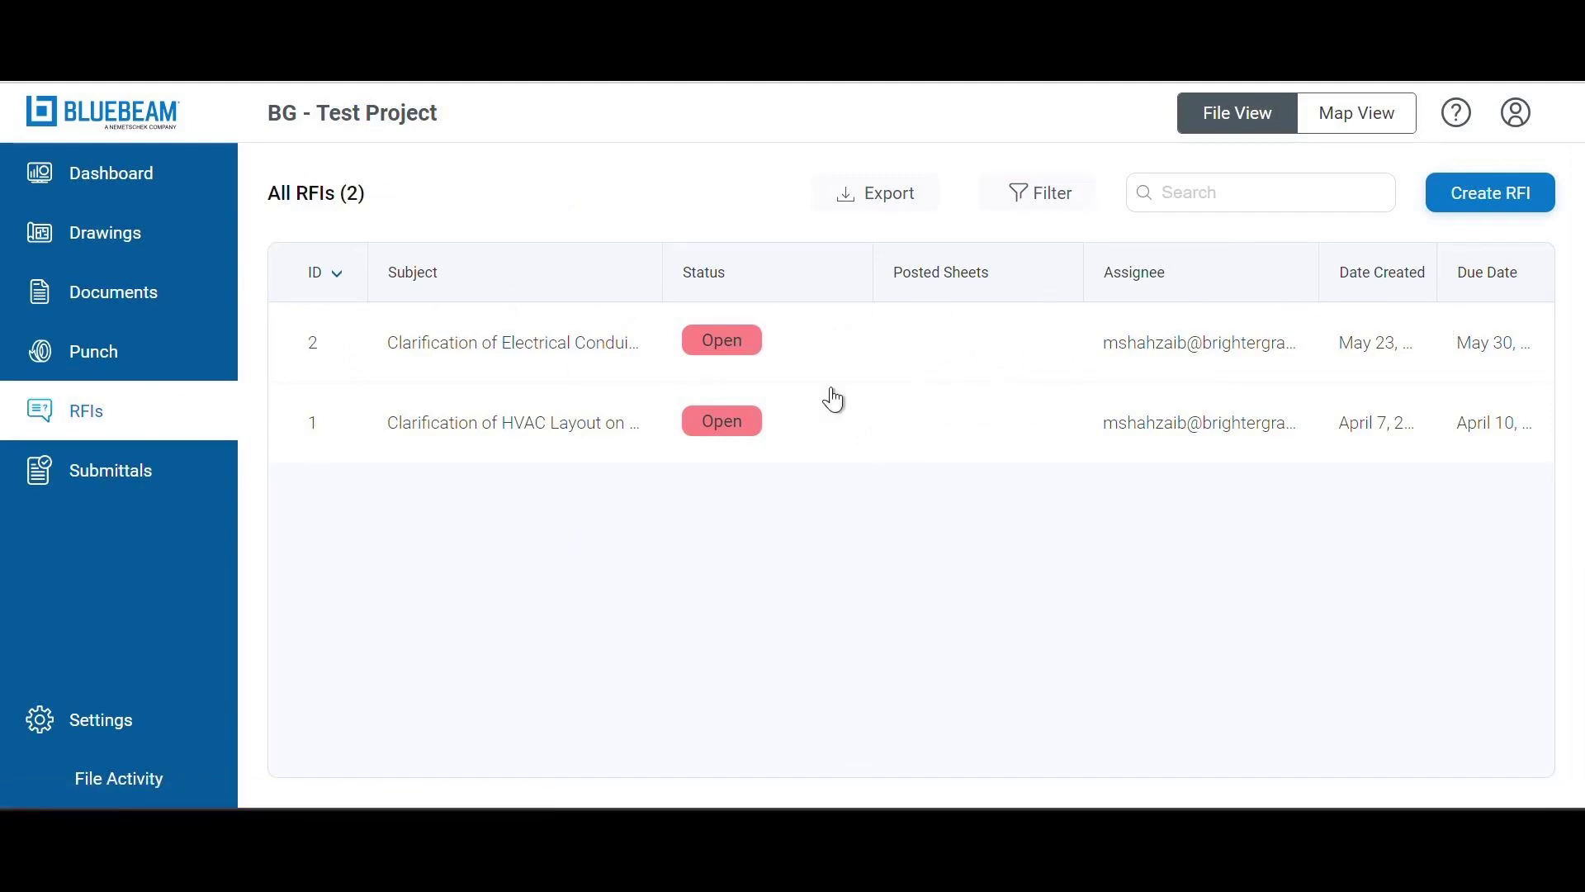
{"action": "mouse_move", "coordinate": [1091, 578]}
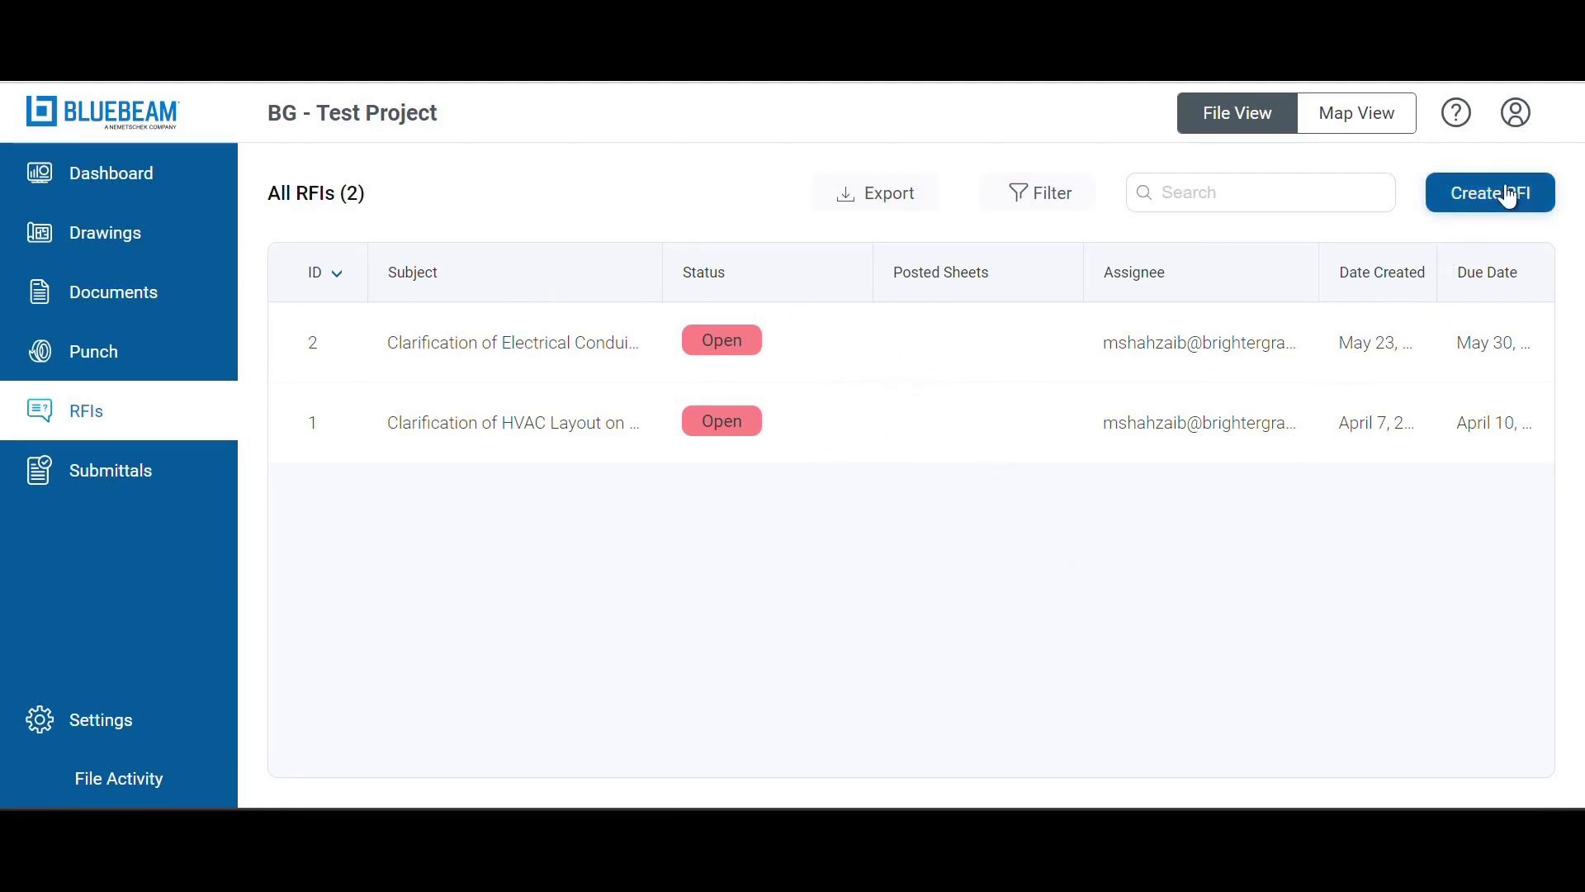
- Draft an RFI titled 'Clarification of Structural Steel Specifications' asking about load-bearing capacities
{"action": "left_click", "coordinate": [1488, 192]}
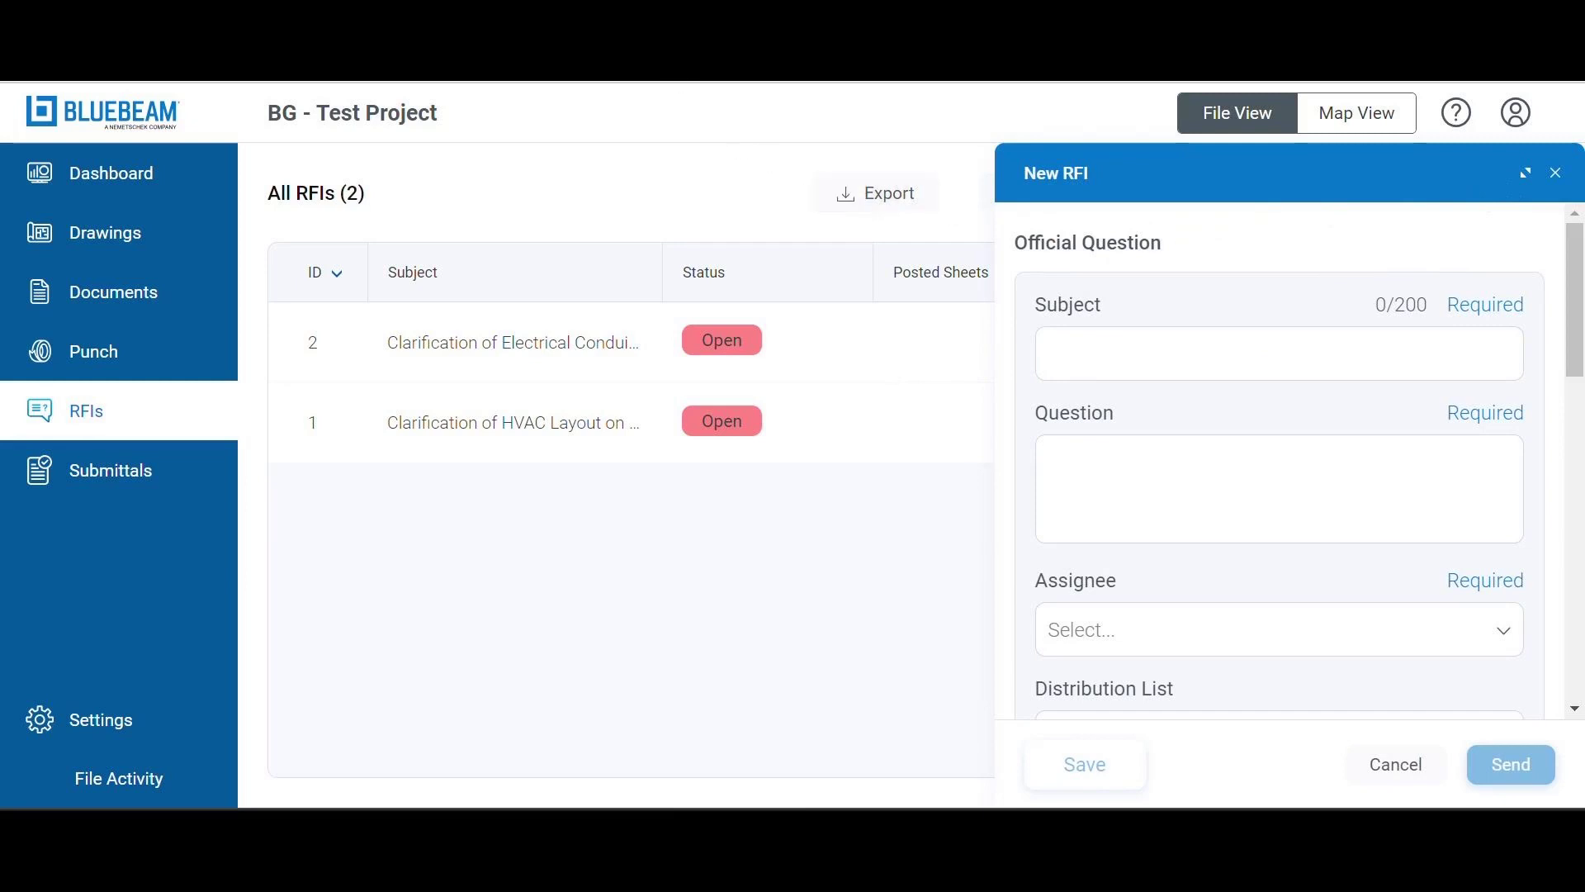
{"action": "left_click", "coordinate": [1278, 352]}
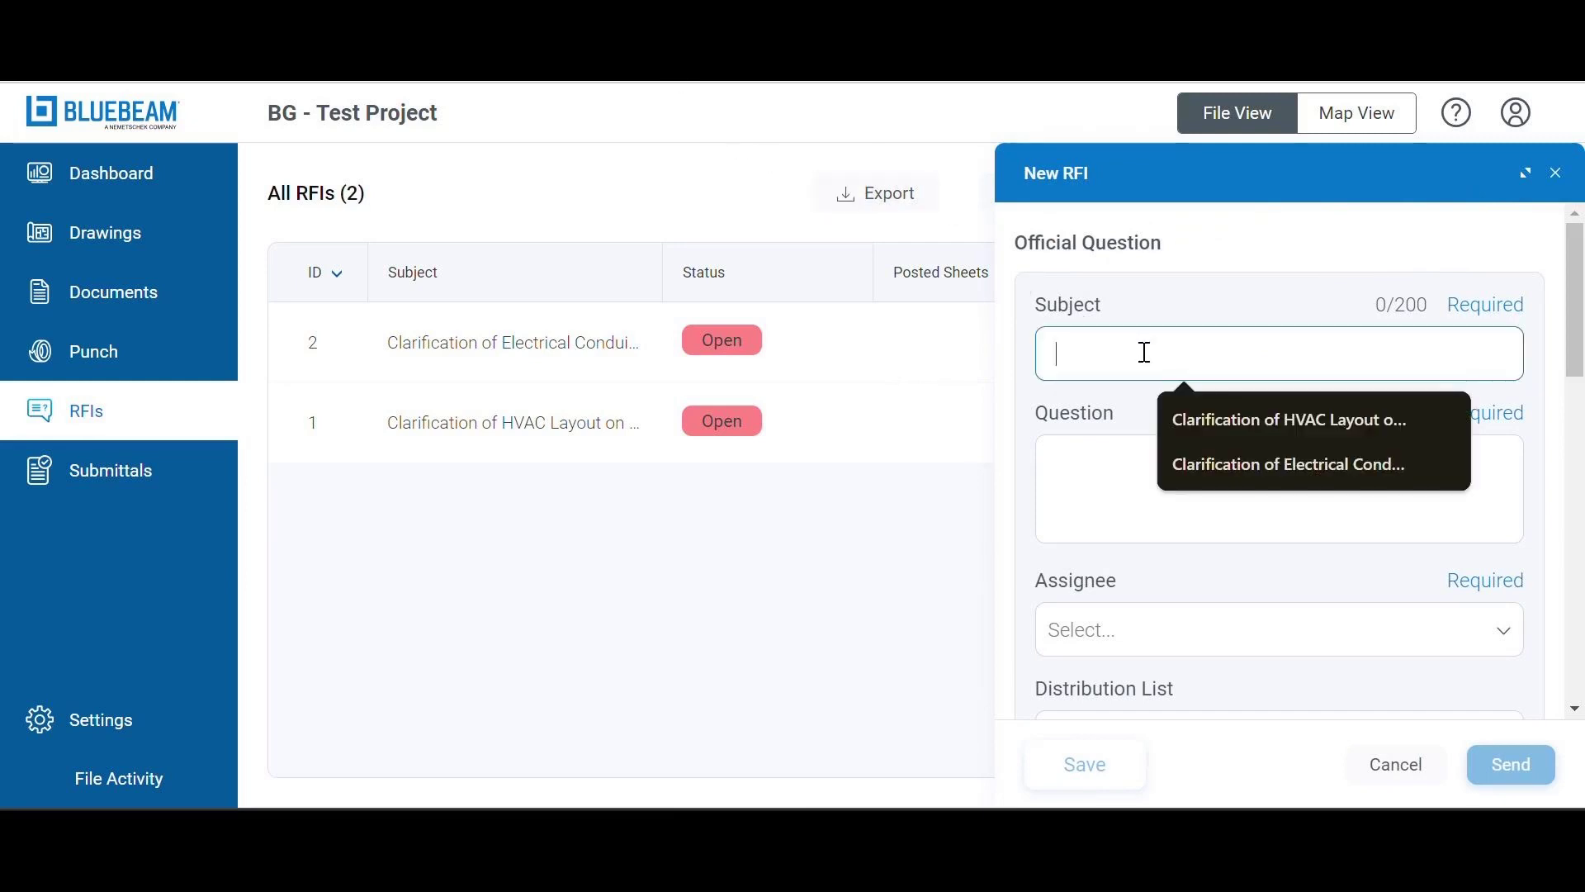
{"action": "type", "text": "Clarification of Structural Steel Specifications"}
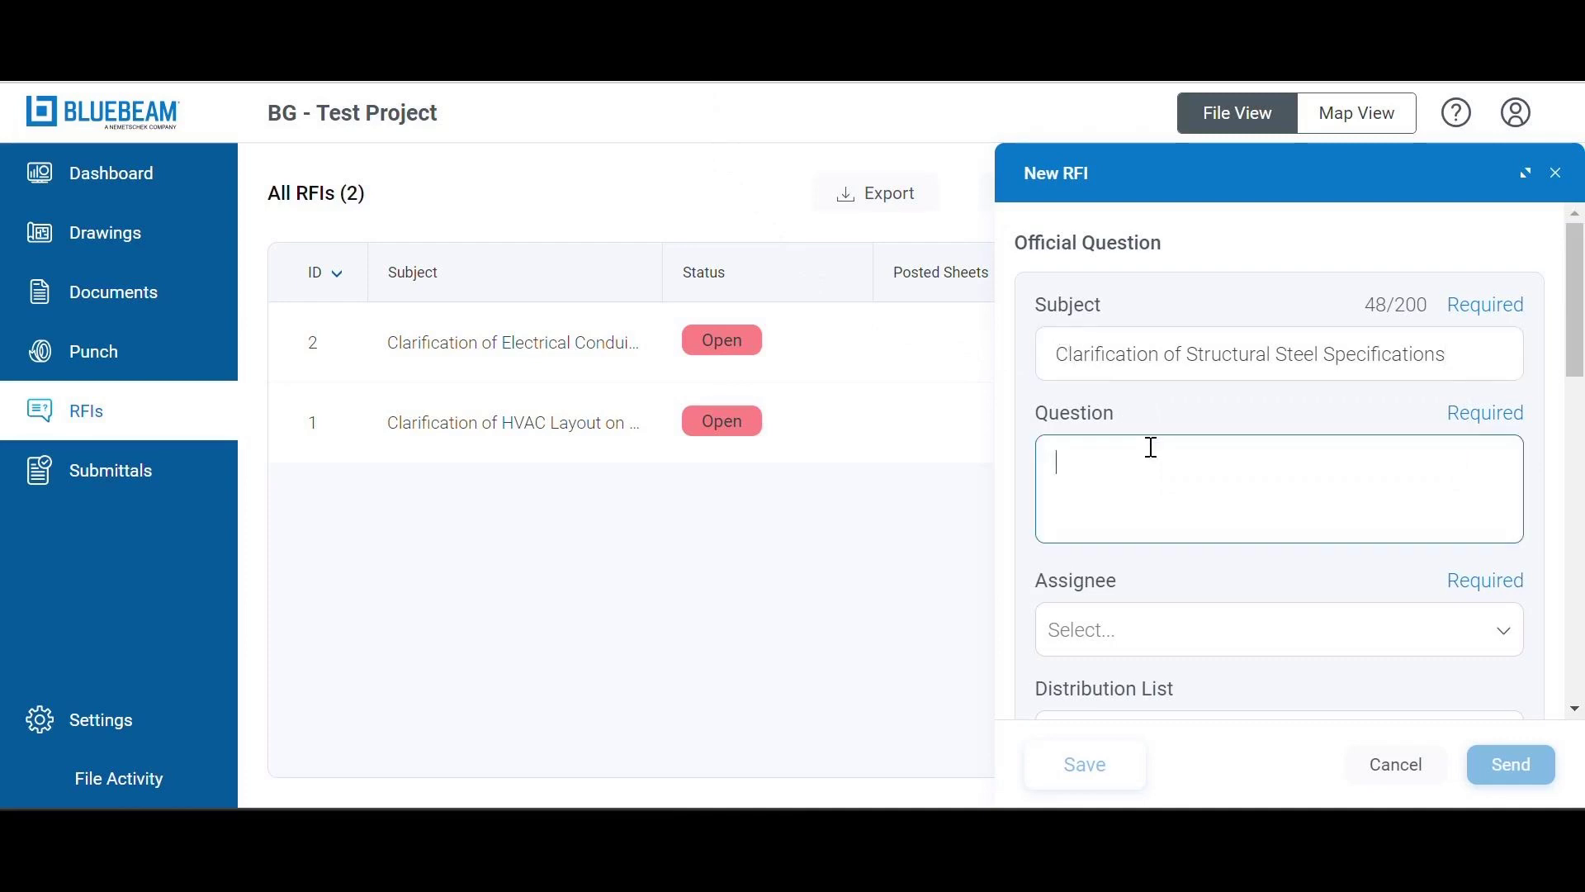
{"action": "type", "text": "What are the specific load-bearing capacities required for the structural elements in the designated areas, and are there any deviations from the standard specifications that need to be addressed?"}
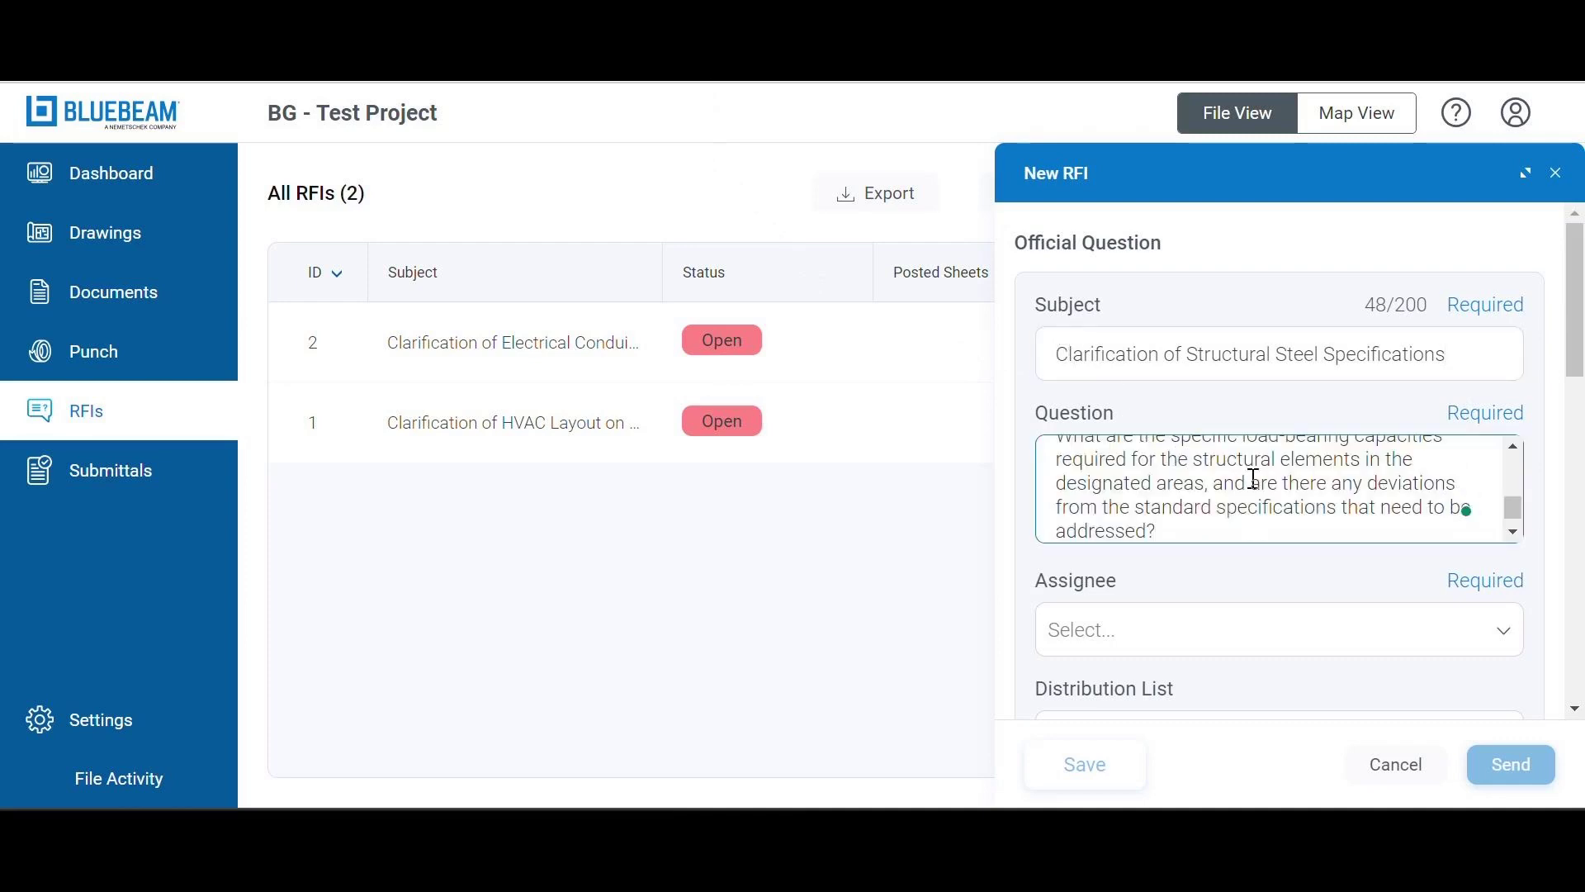
{"action": "scroll", "scroll_direction": "down", "scroll_amount": 3}
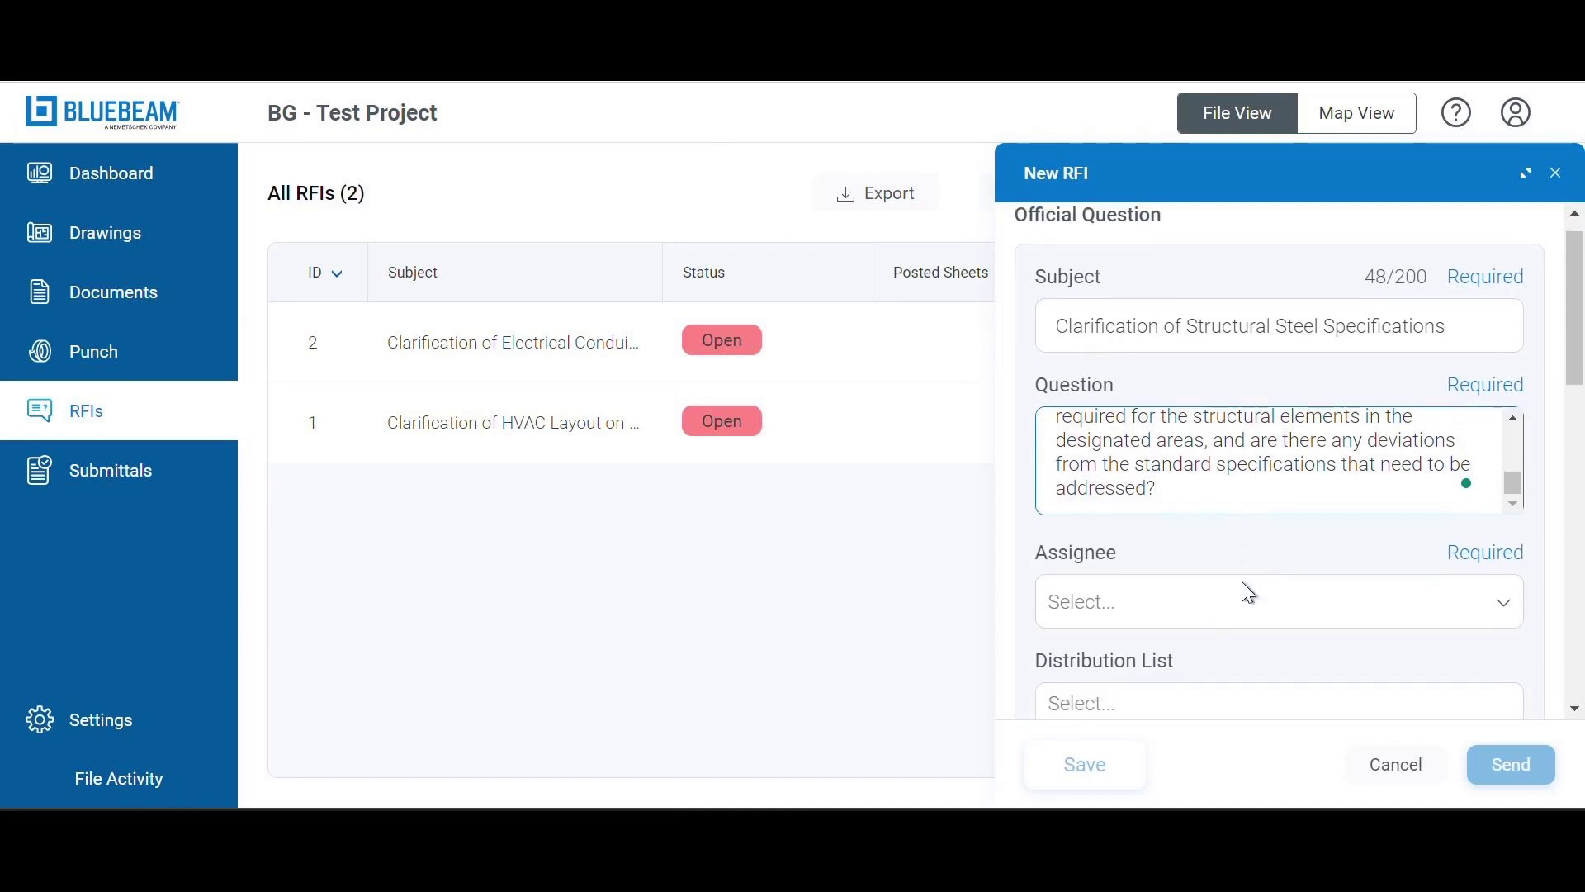
{"action": "scroll", "scroll_direction": "down", "scroll_amount": 3}
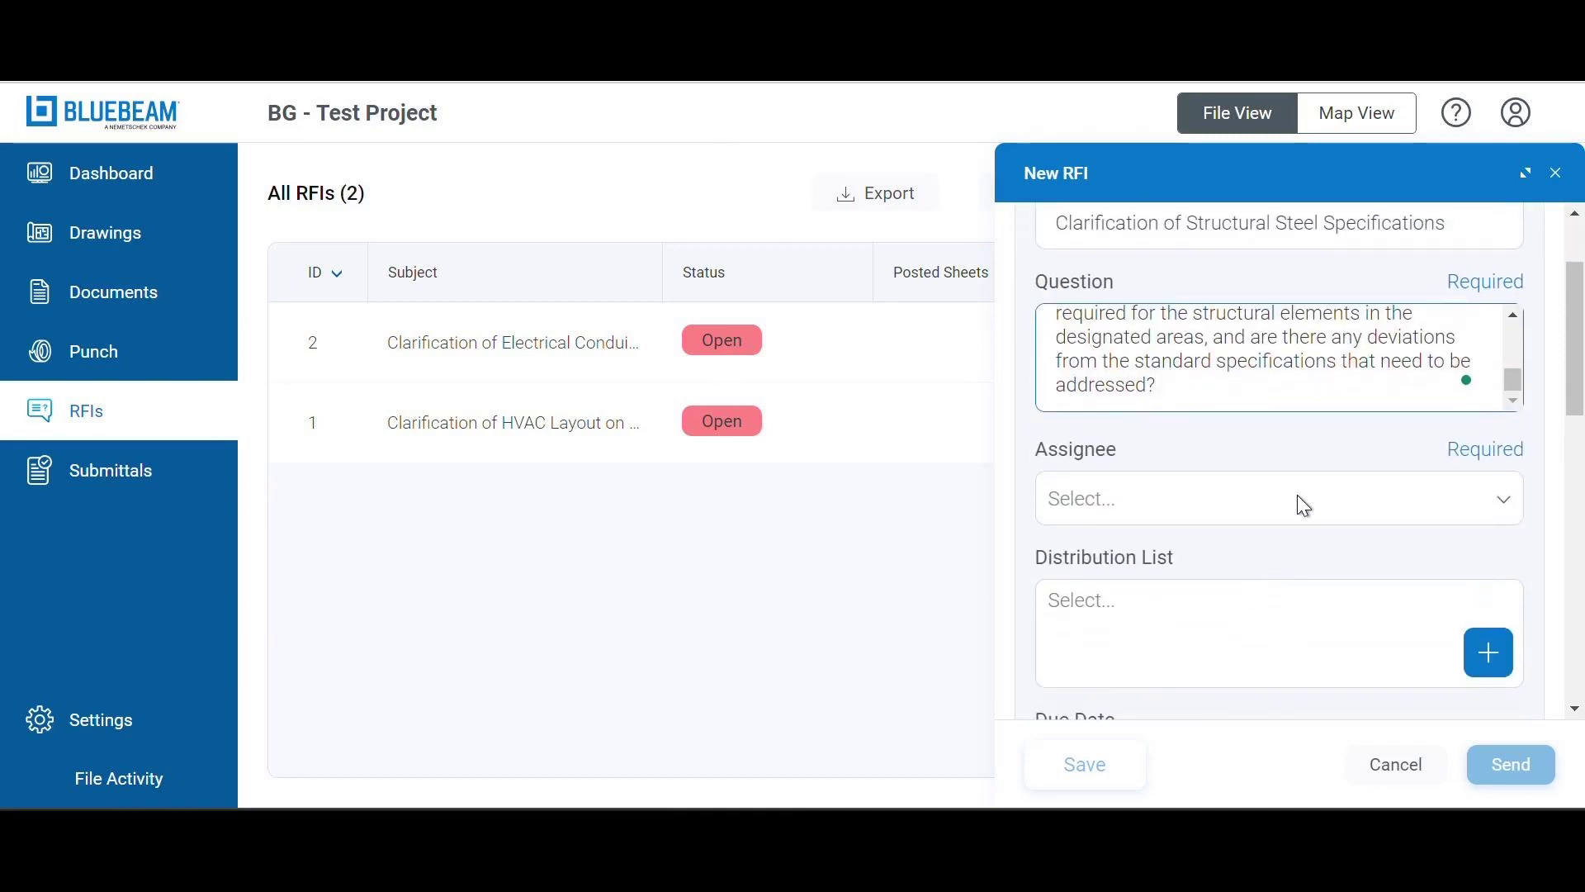
- Assign the RFI to the first member and add two distribution recipients
{"action": "left_click", "coordinate": [1277, 497]}
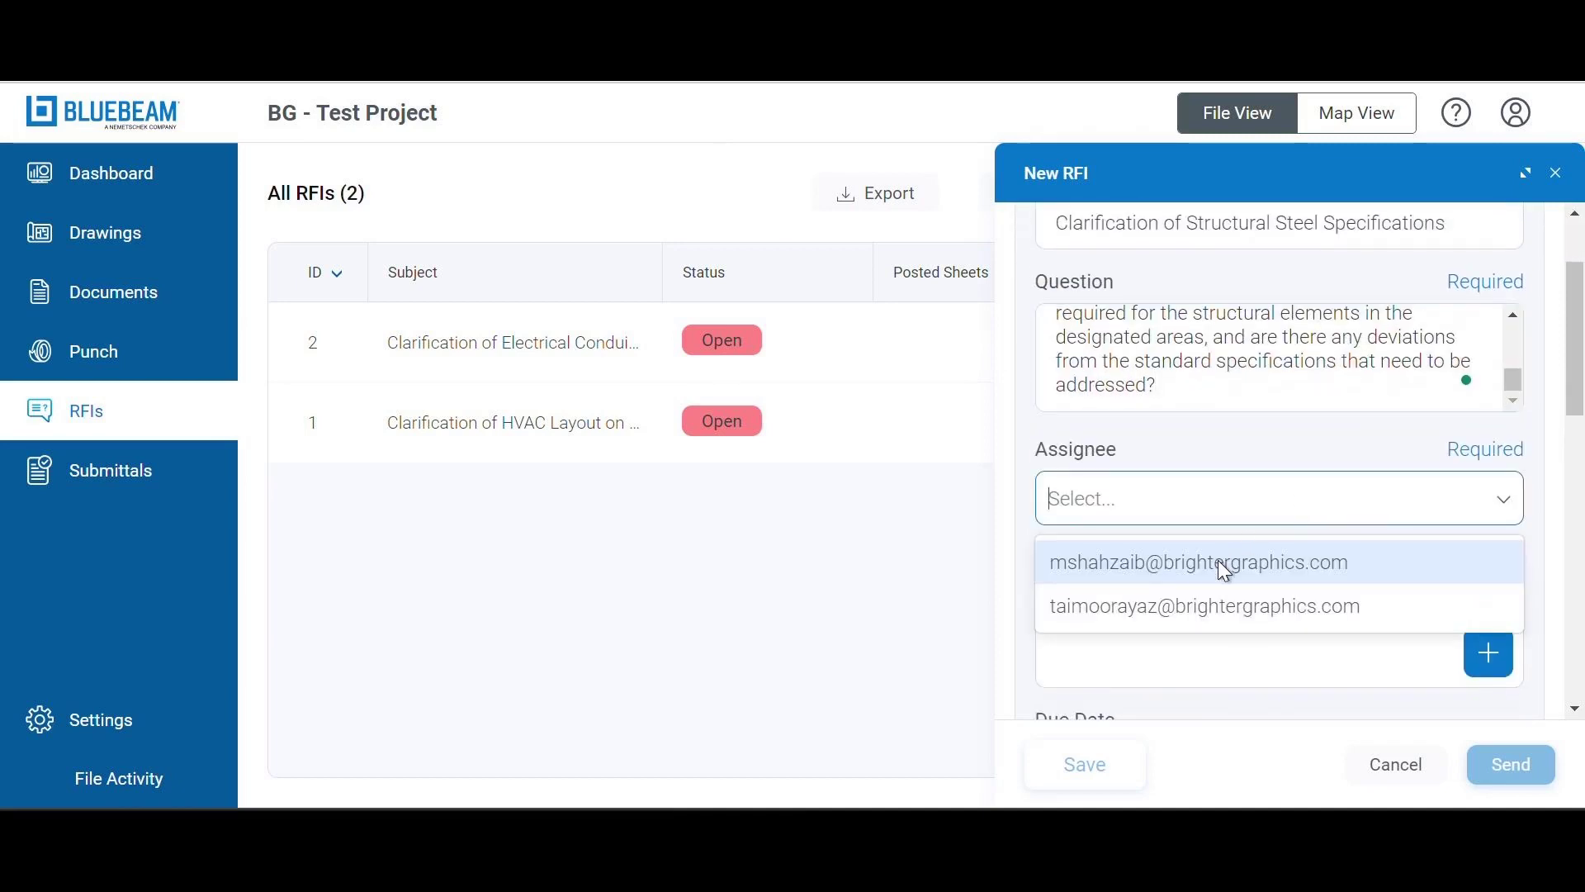
{"action": "left_click", "coordinate": [1198, 562]}
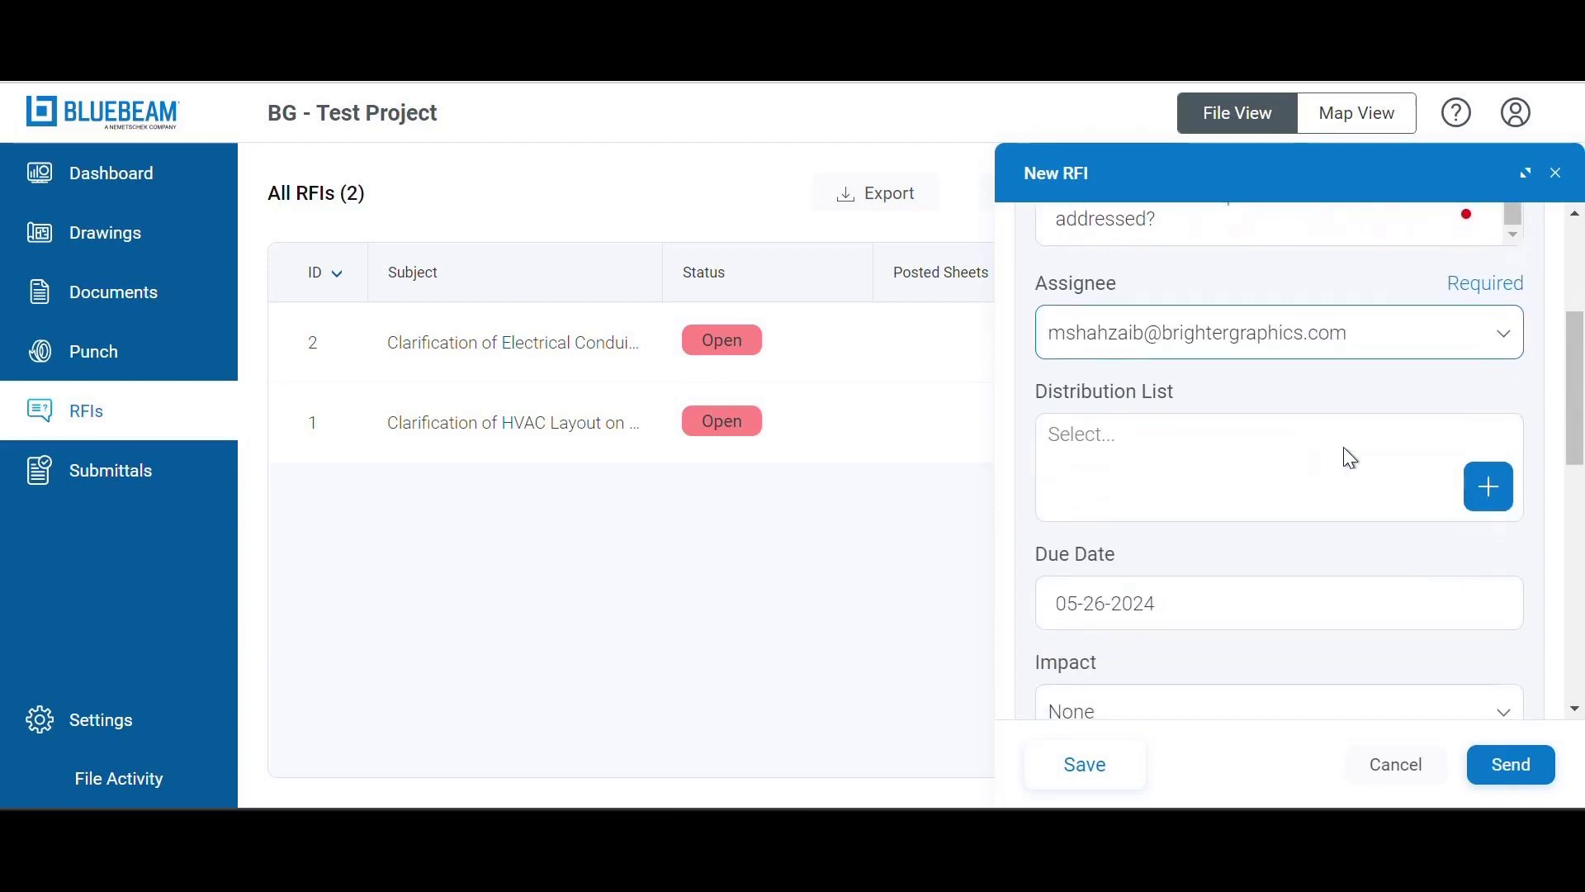
{"action": "left_click", "coordinate": [1264, 466]}
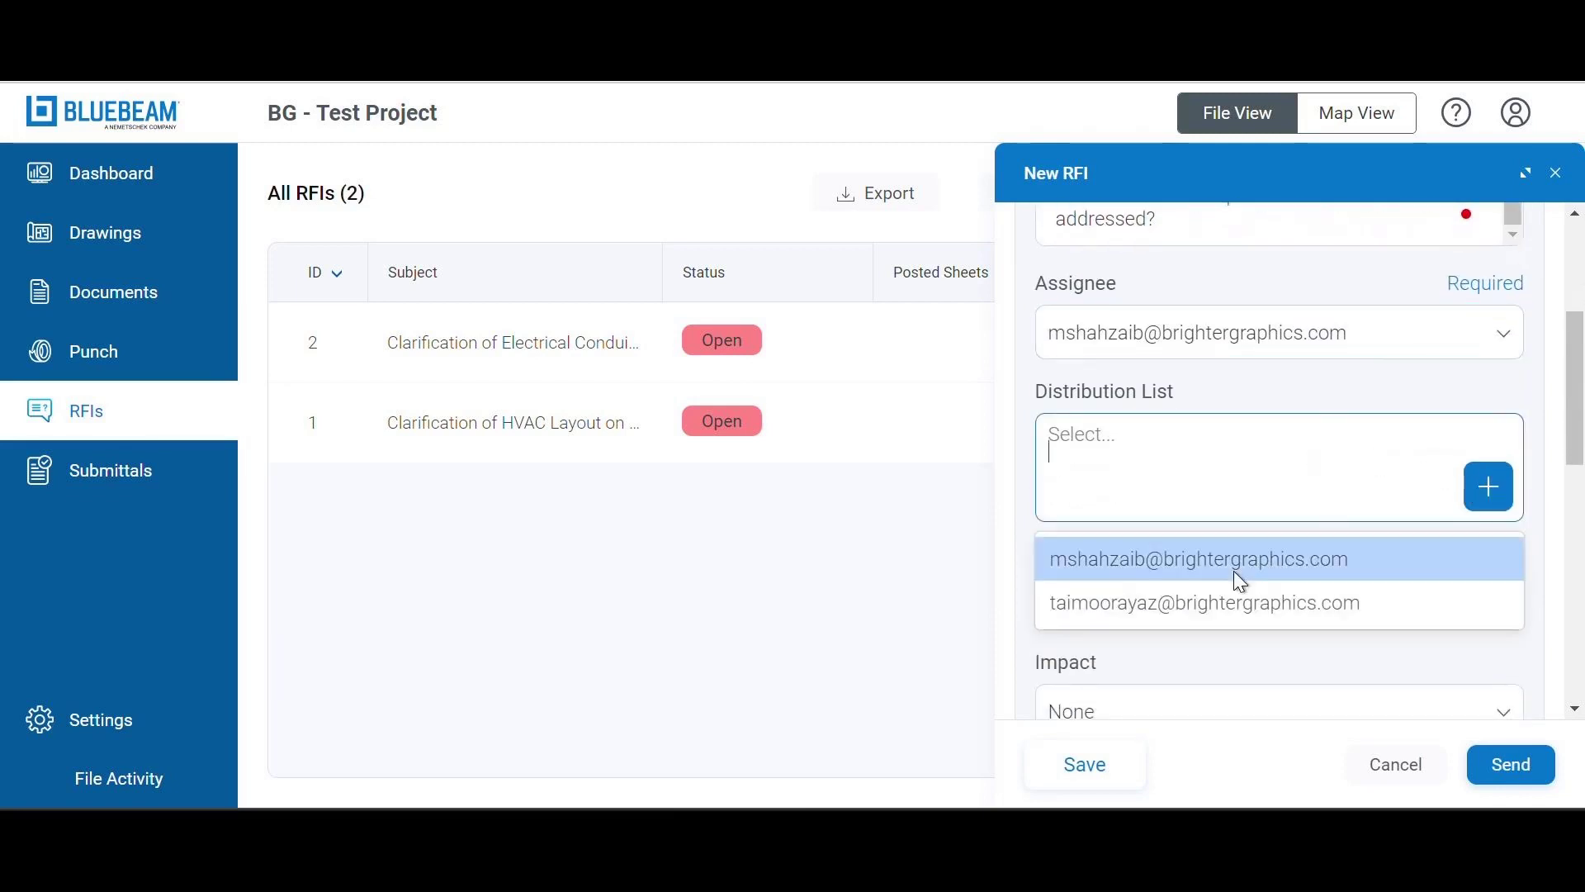
{"action": "left_click", "coordinate": [1195, 558]}
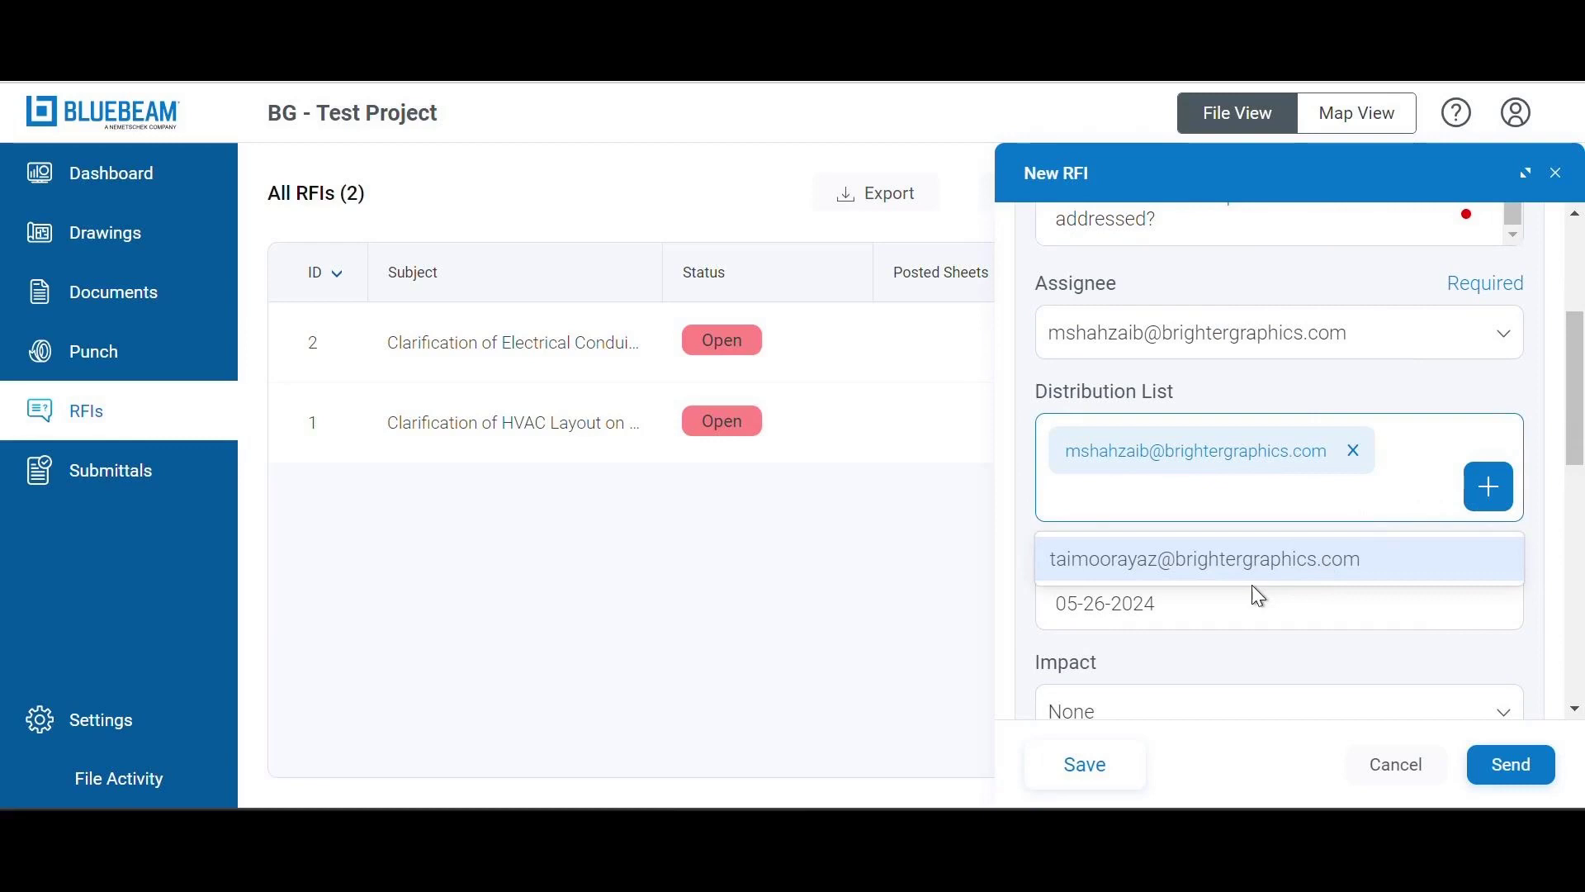
{"action": "left_click", "coordinate": [1205, 558]}
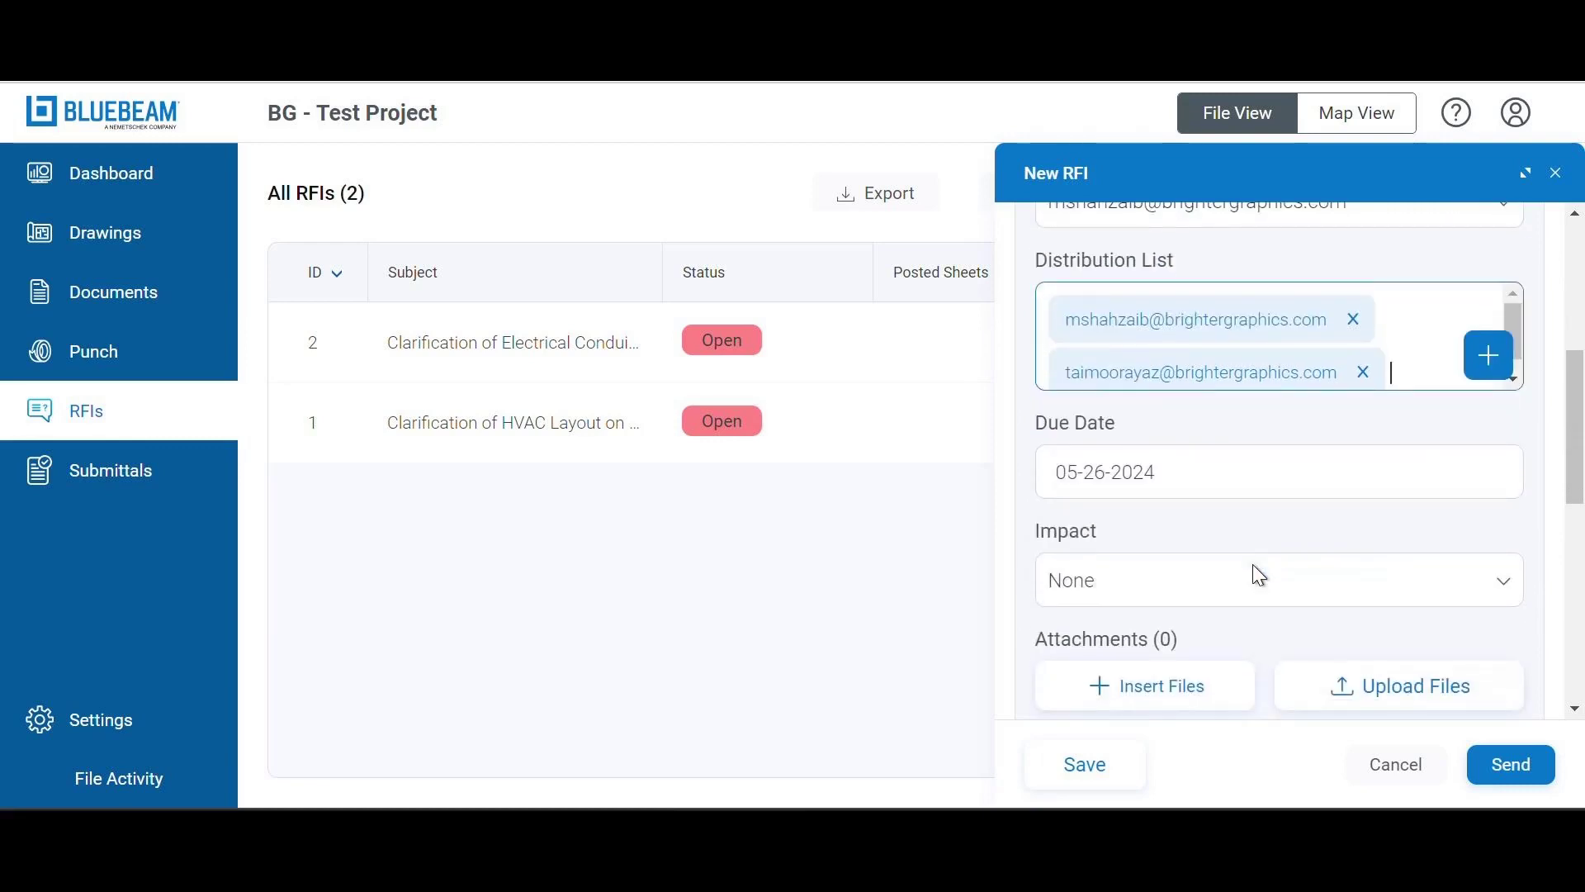
- Set the RFI due date to 05-30-2024 and its impact to Cost
{"action": "left_click", "coordinate": [1278, 471]}
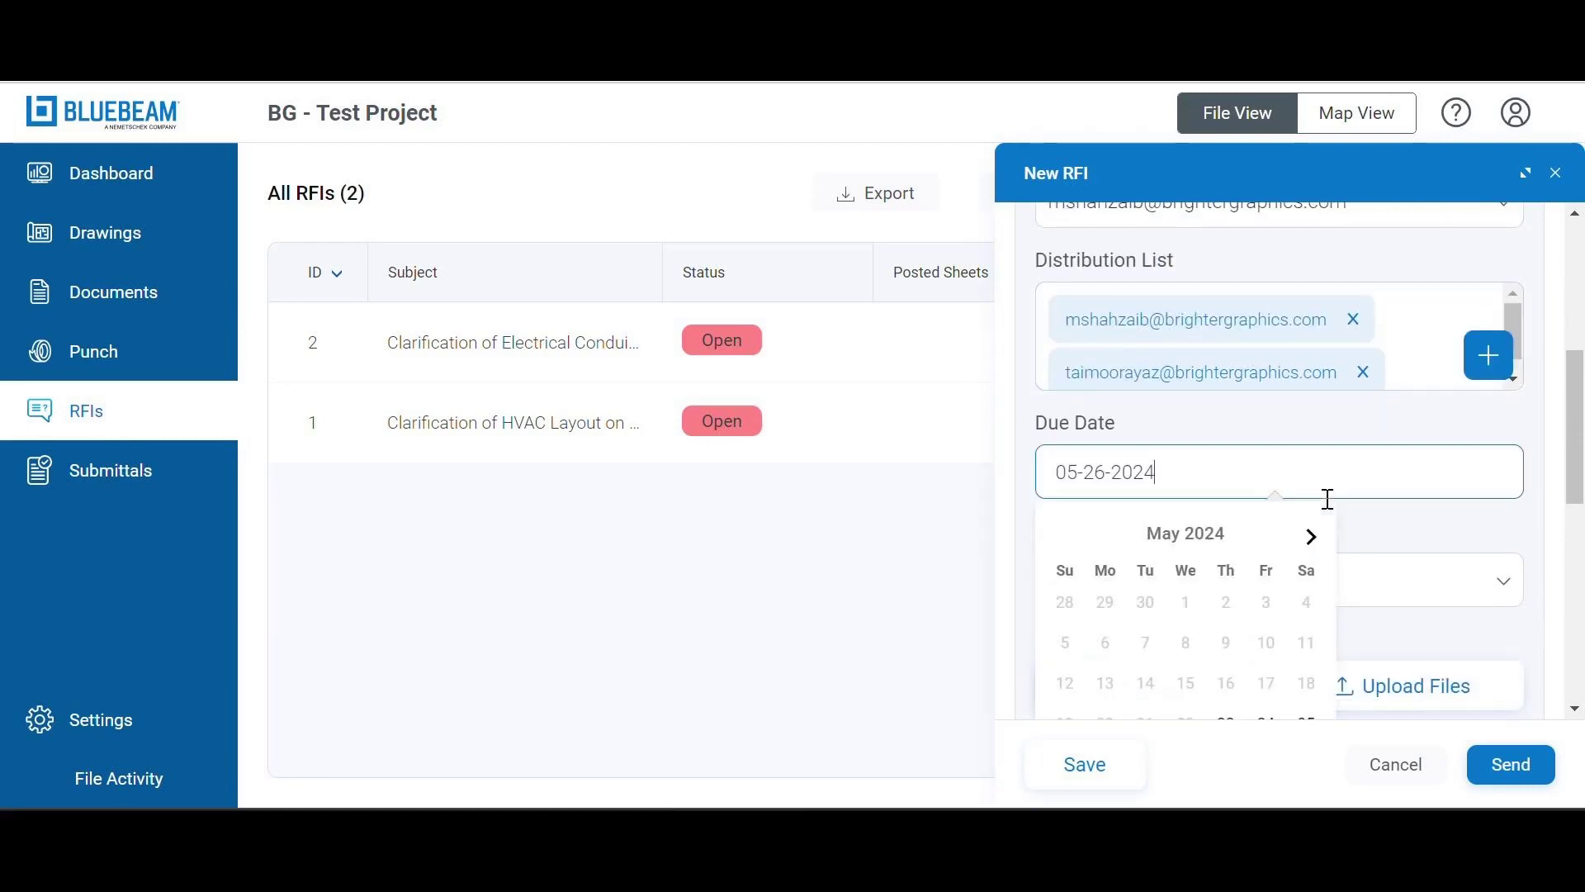
{"action": "scroll", "scroll_direction": "down", "scroll_amount": 3}
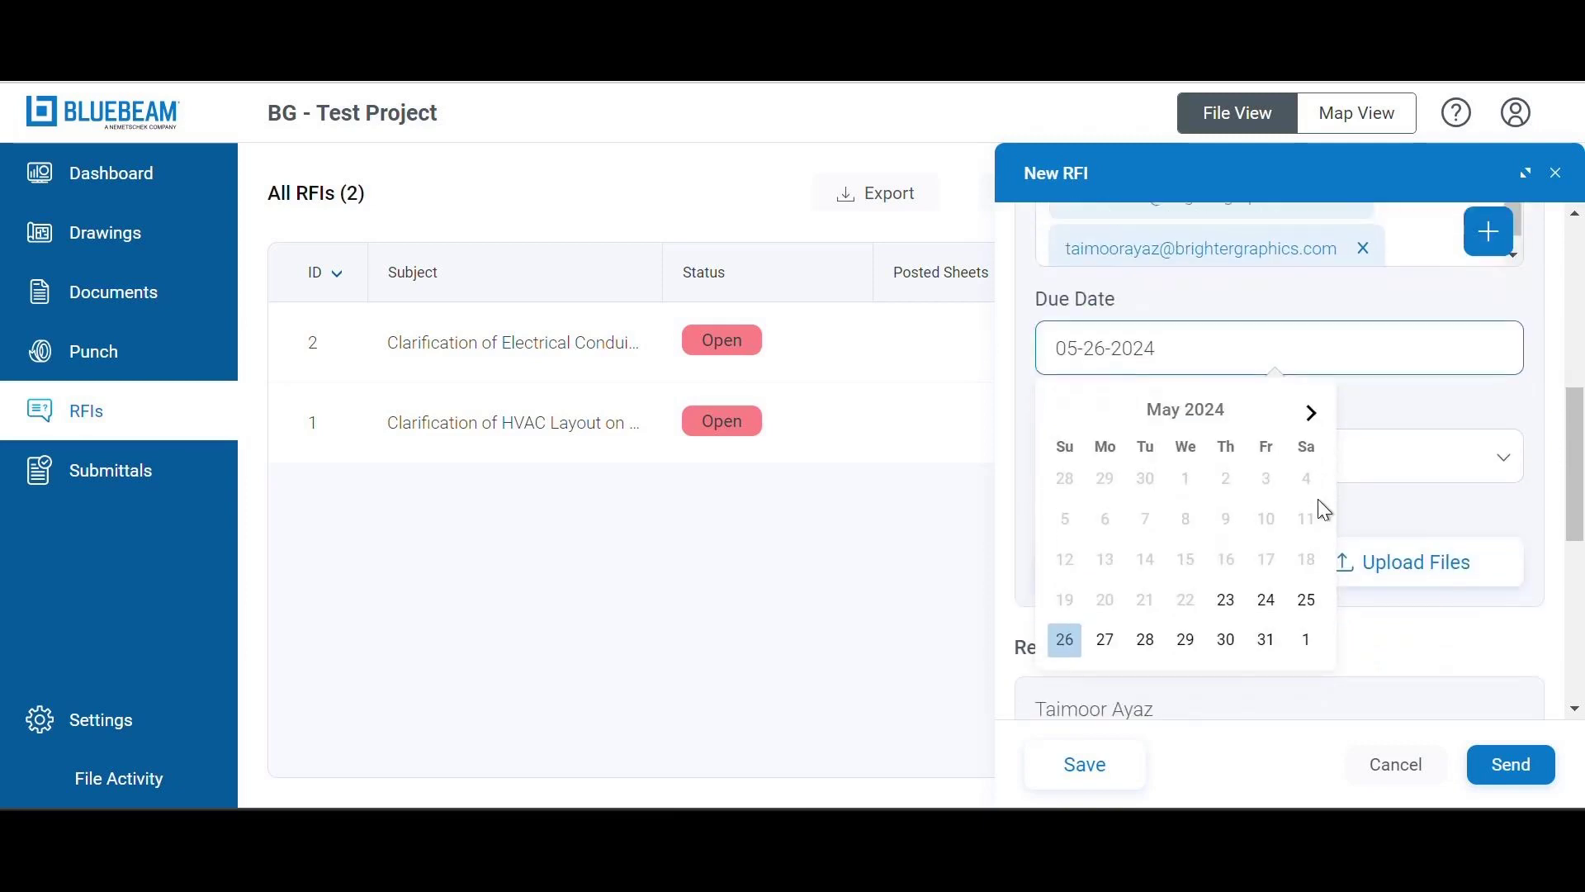
{"action": "left_click", "coordinate": [1225, 638]}
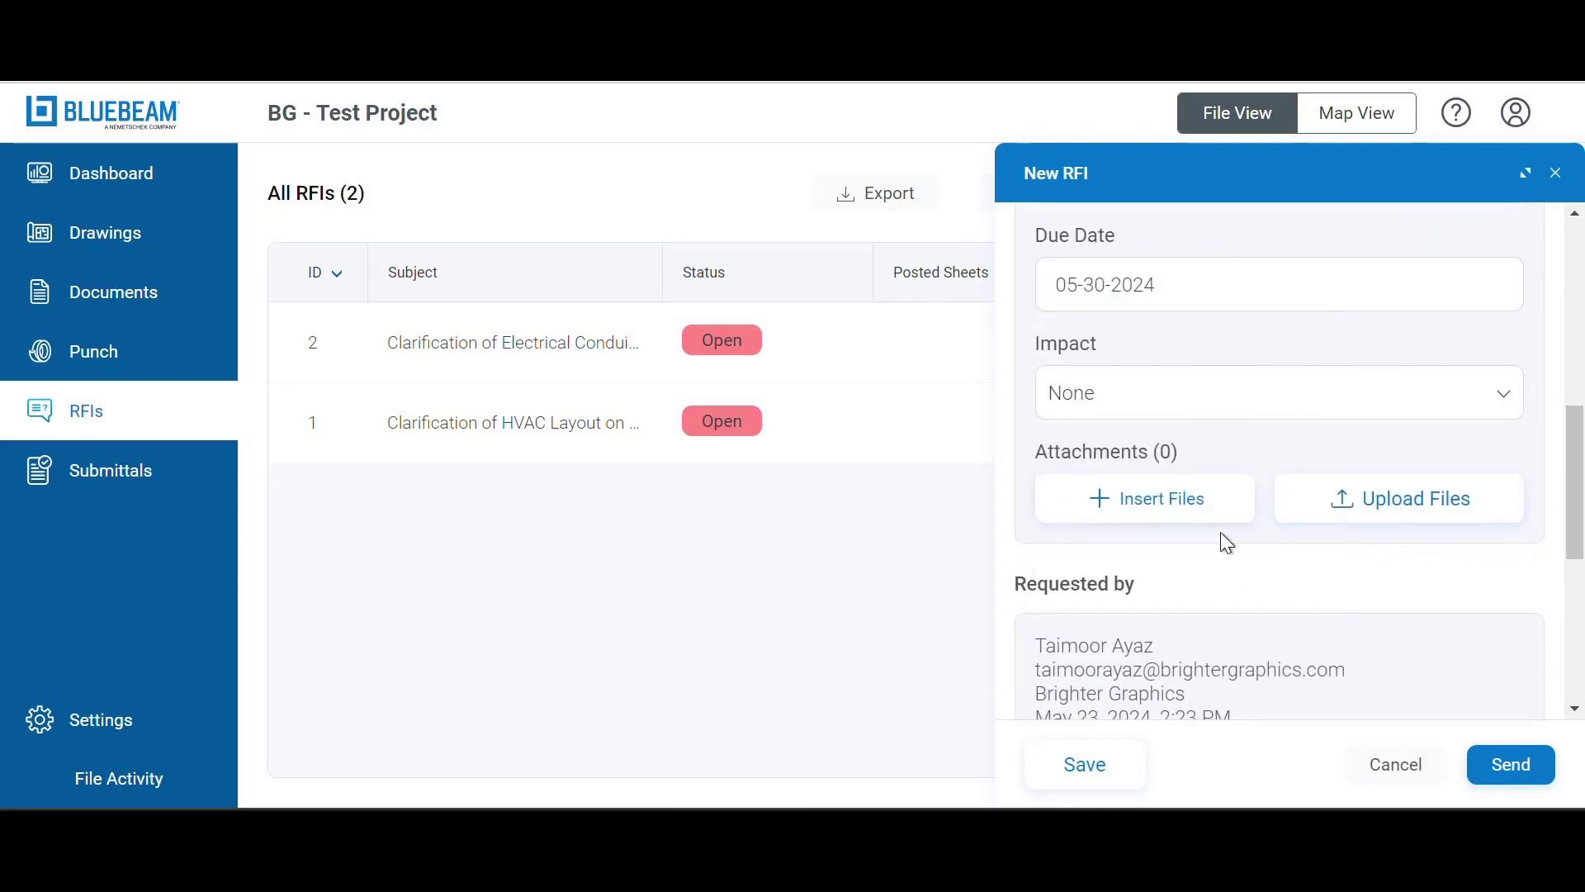
{"action": "left_click", "coordinate": [1278, 392]}
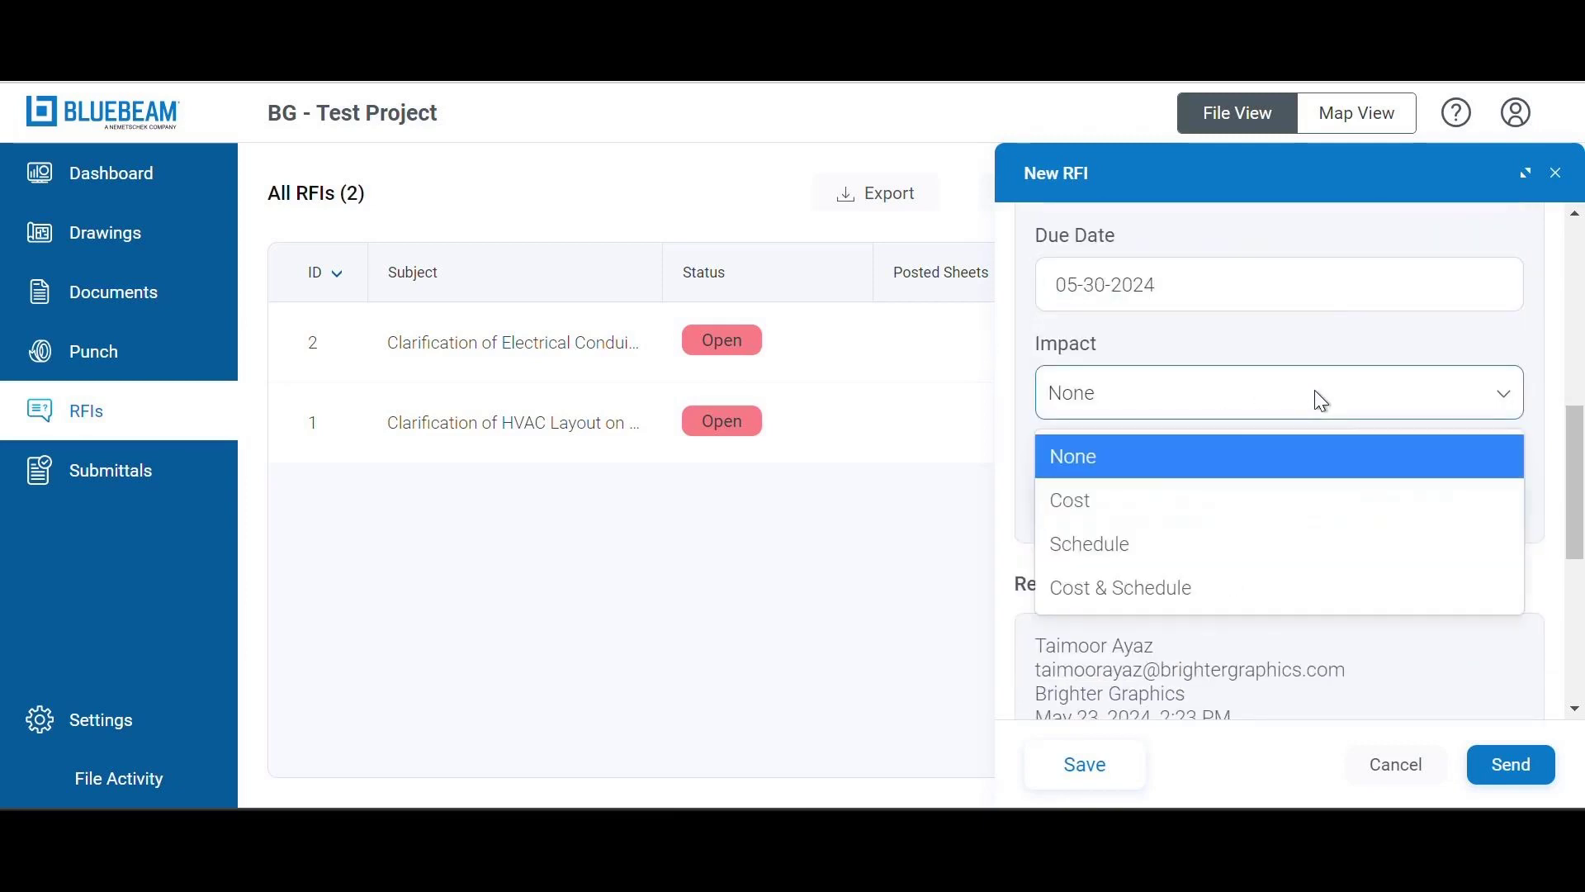
{"action": "left_click", "coordinate": [1068, 499]}
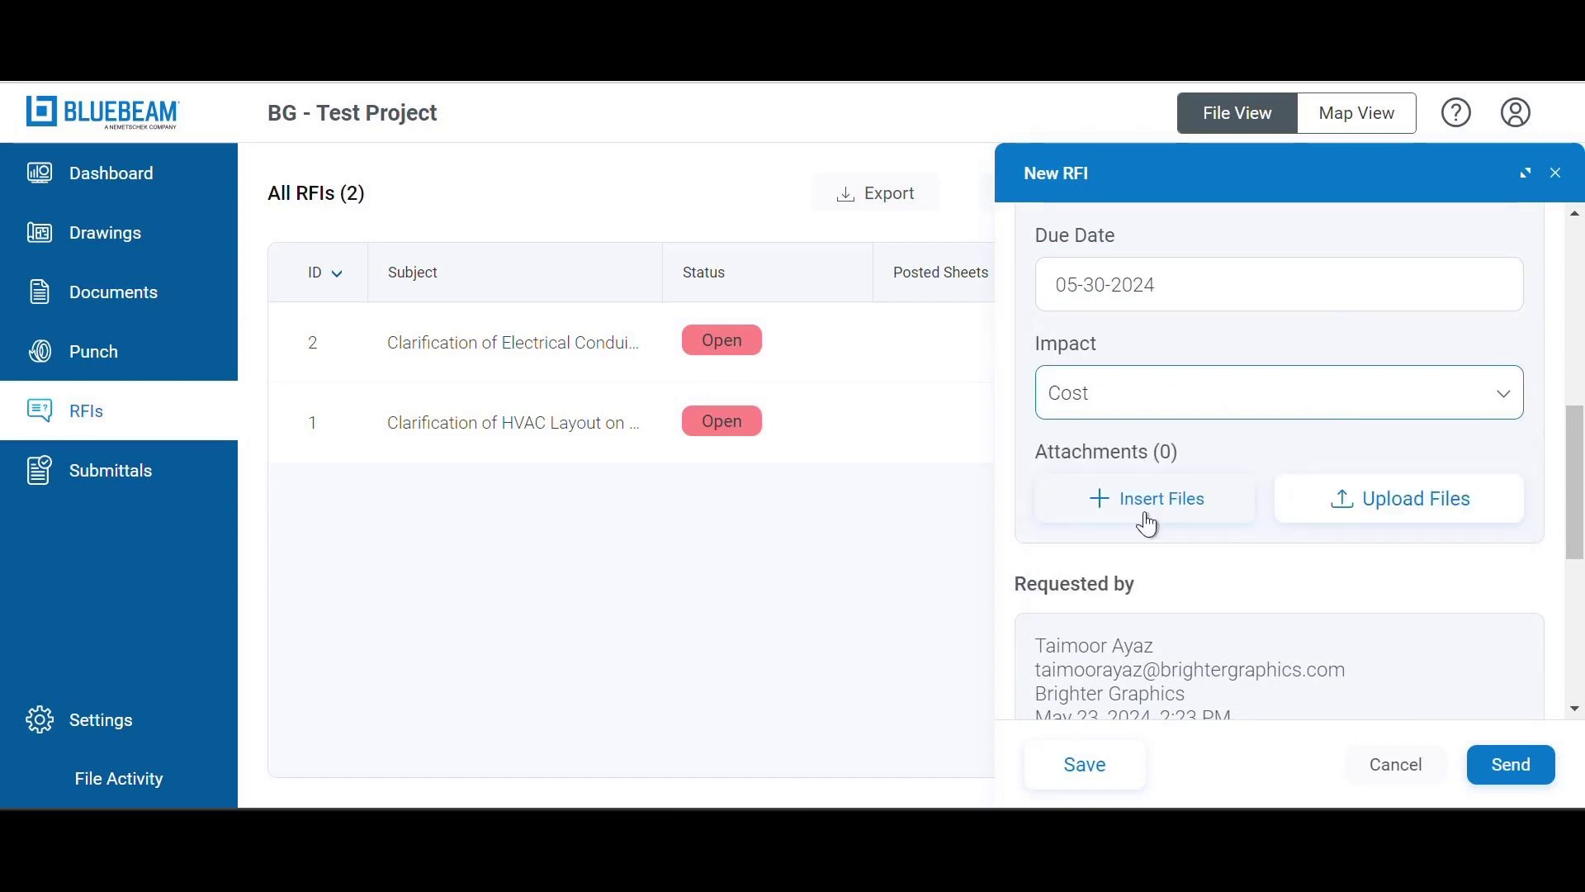
{"action": "mouse_move", "coordinate": [1321, 360]}
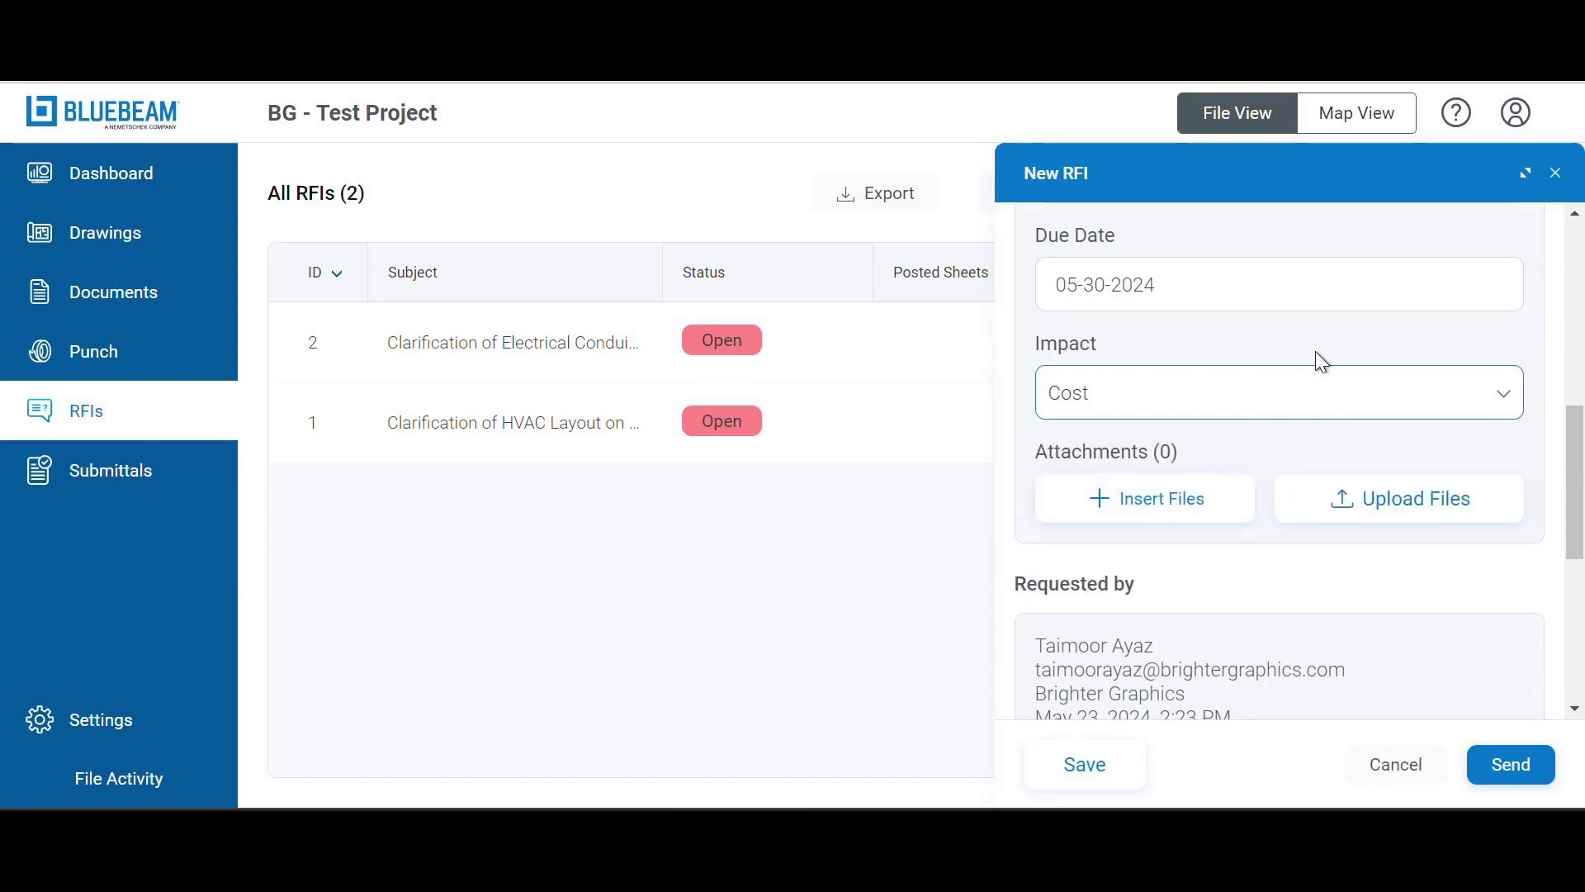
{"action": "scroll", "scroll_direction": "down", "scroll_amount": 3}
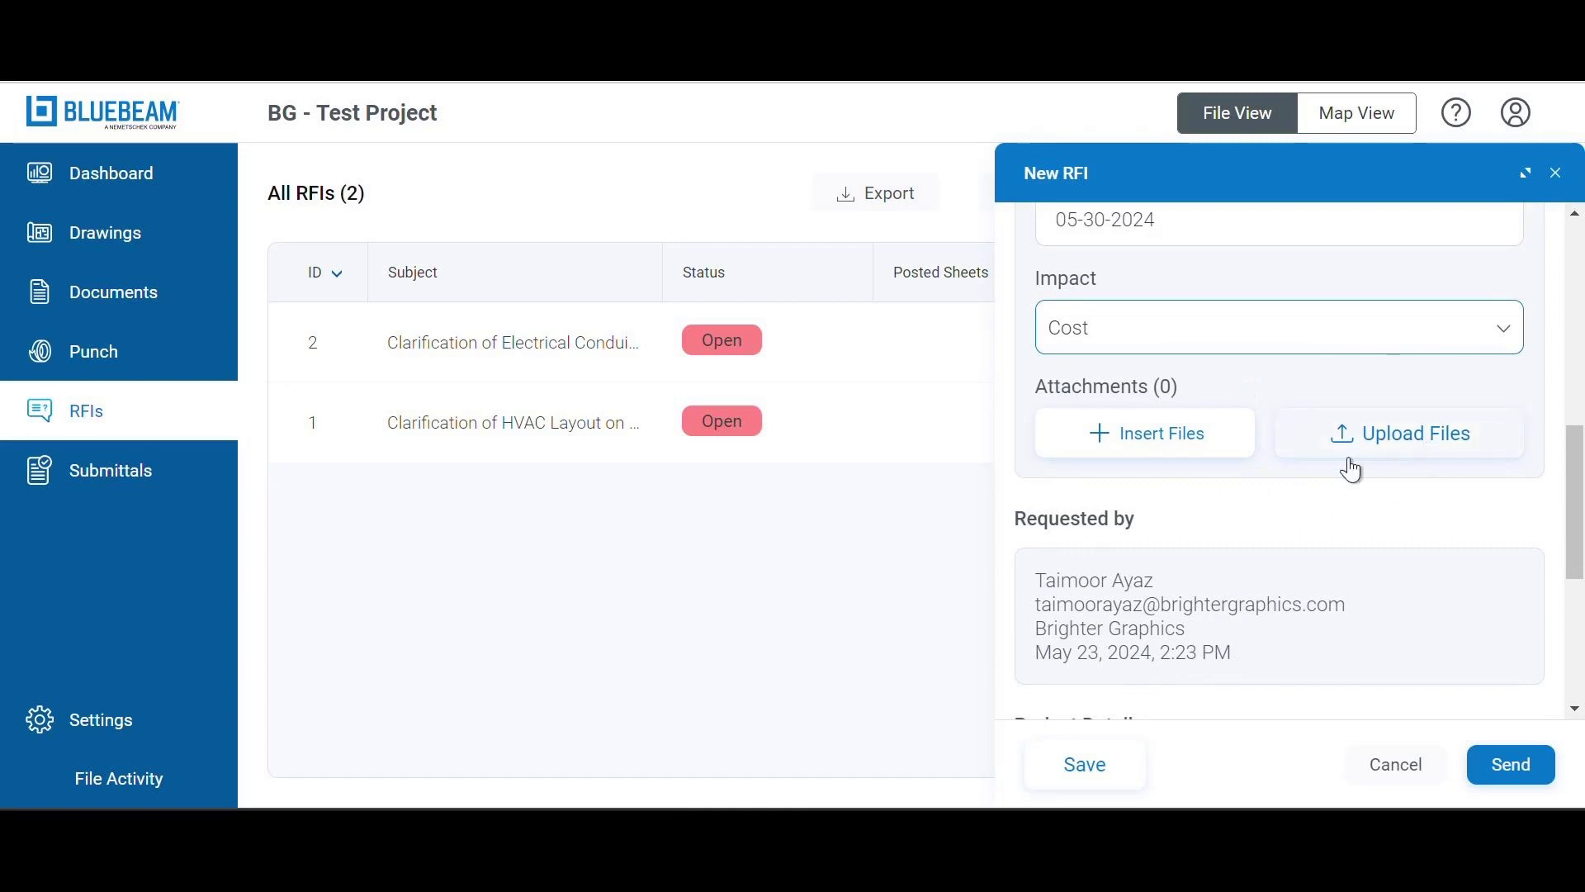
{"action": "mouse_move", "coordinate": [1181, 453]}
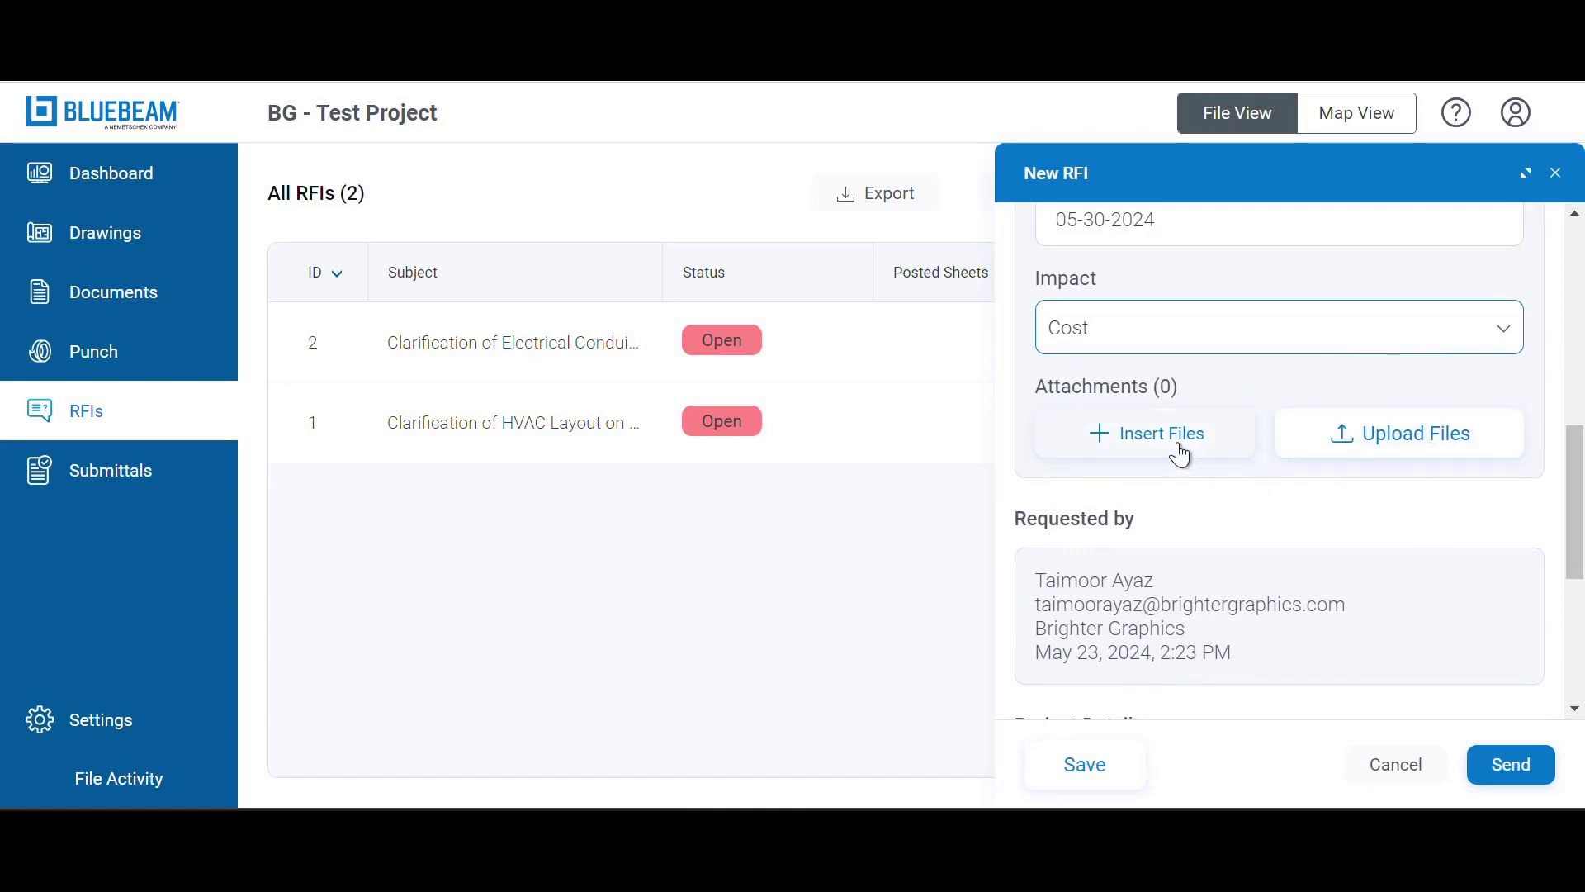
- Attach the Floor Plan drawing from Bluebeam Cloud files to the RFI
{"action": "left_click", "coordinate": [1143, 433]}
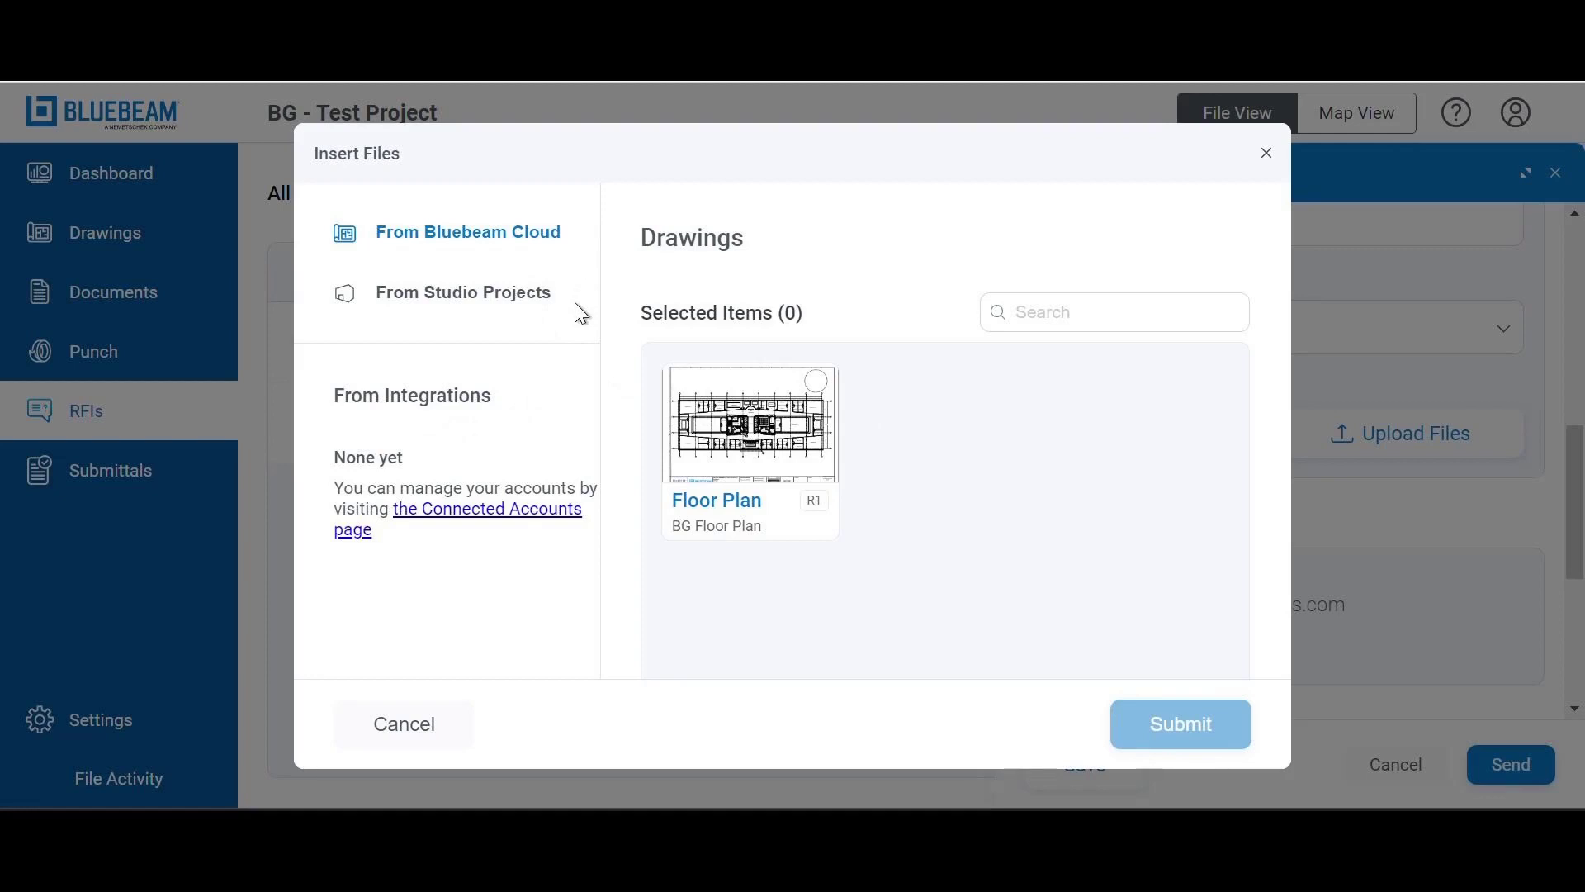
{"action": "mouse_move", "coordinate": [815, 395]}
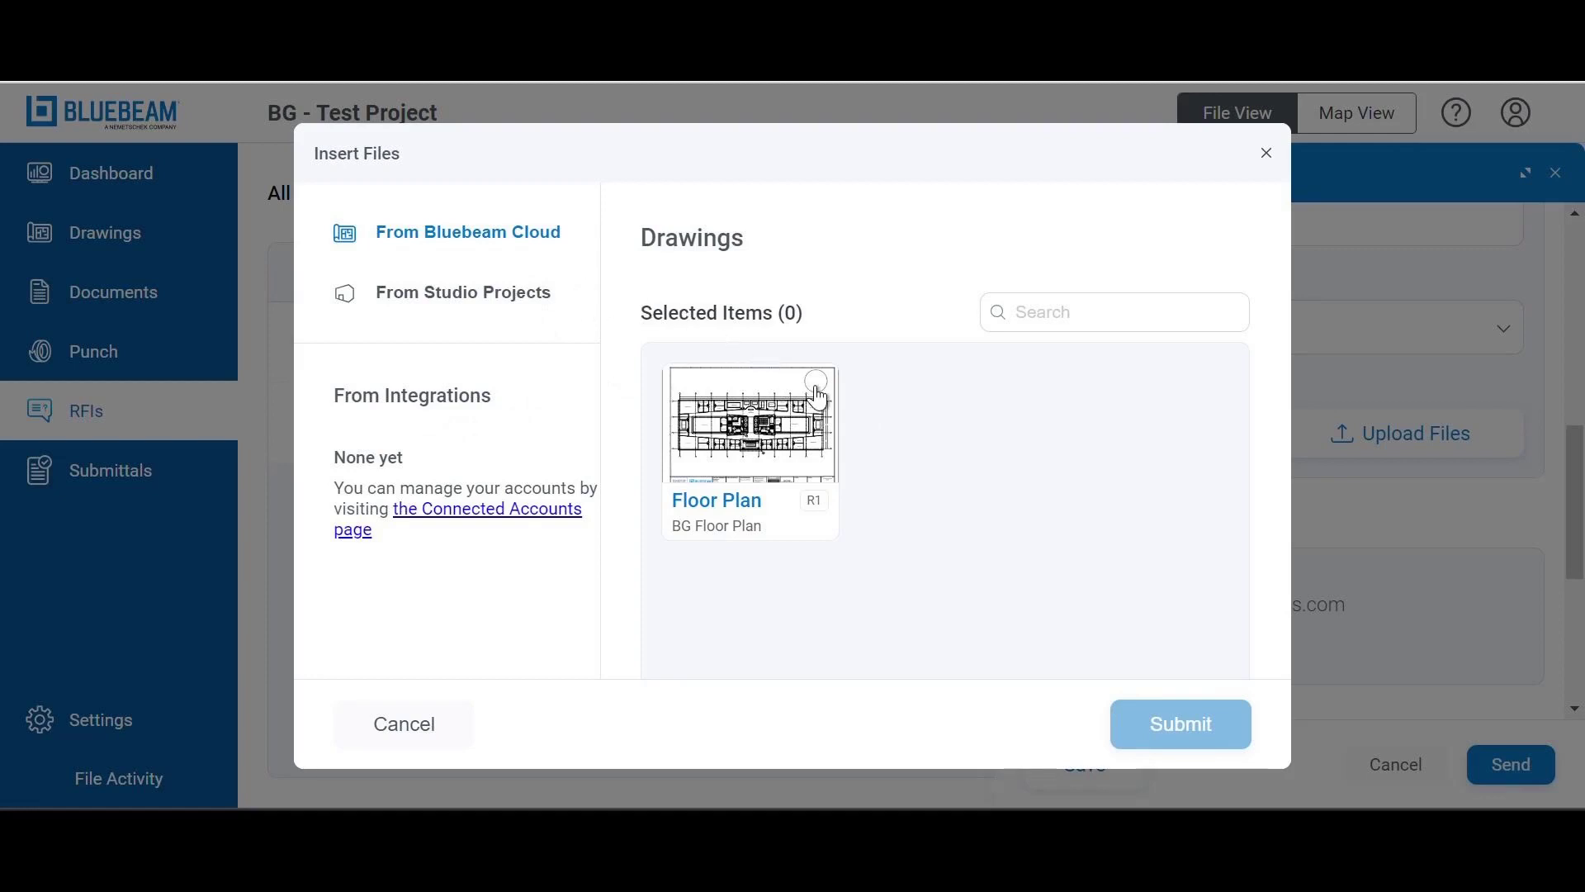
{"action": "left_click", "coordinate": [751, 424]}
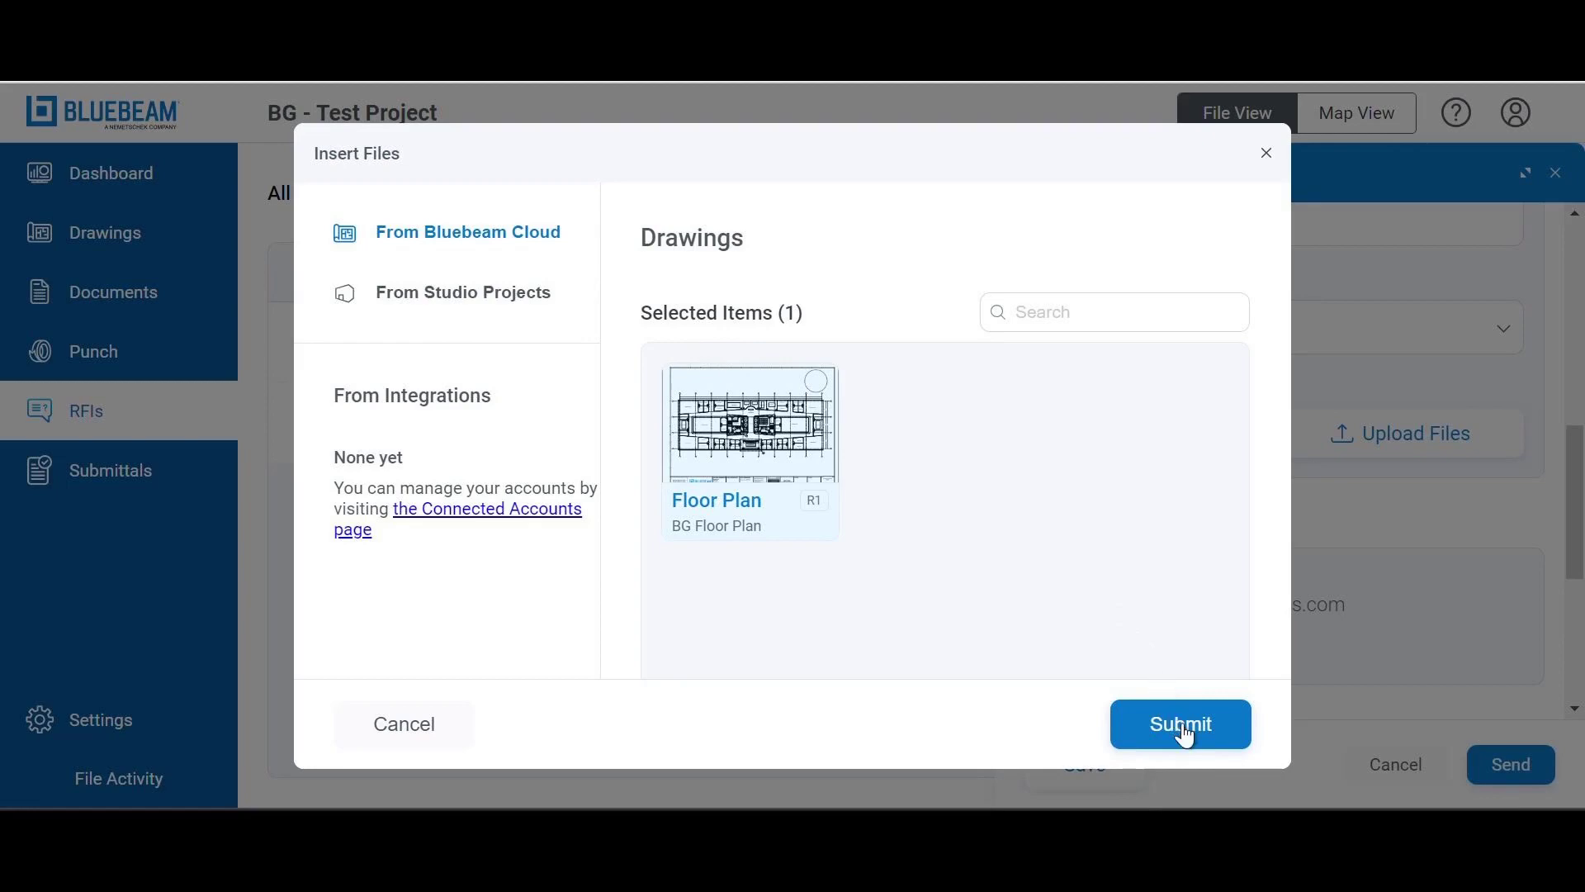
{"action": "left_click", "coordinate": [1179, 724]}
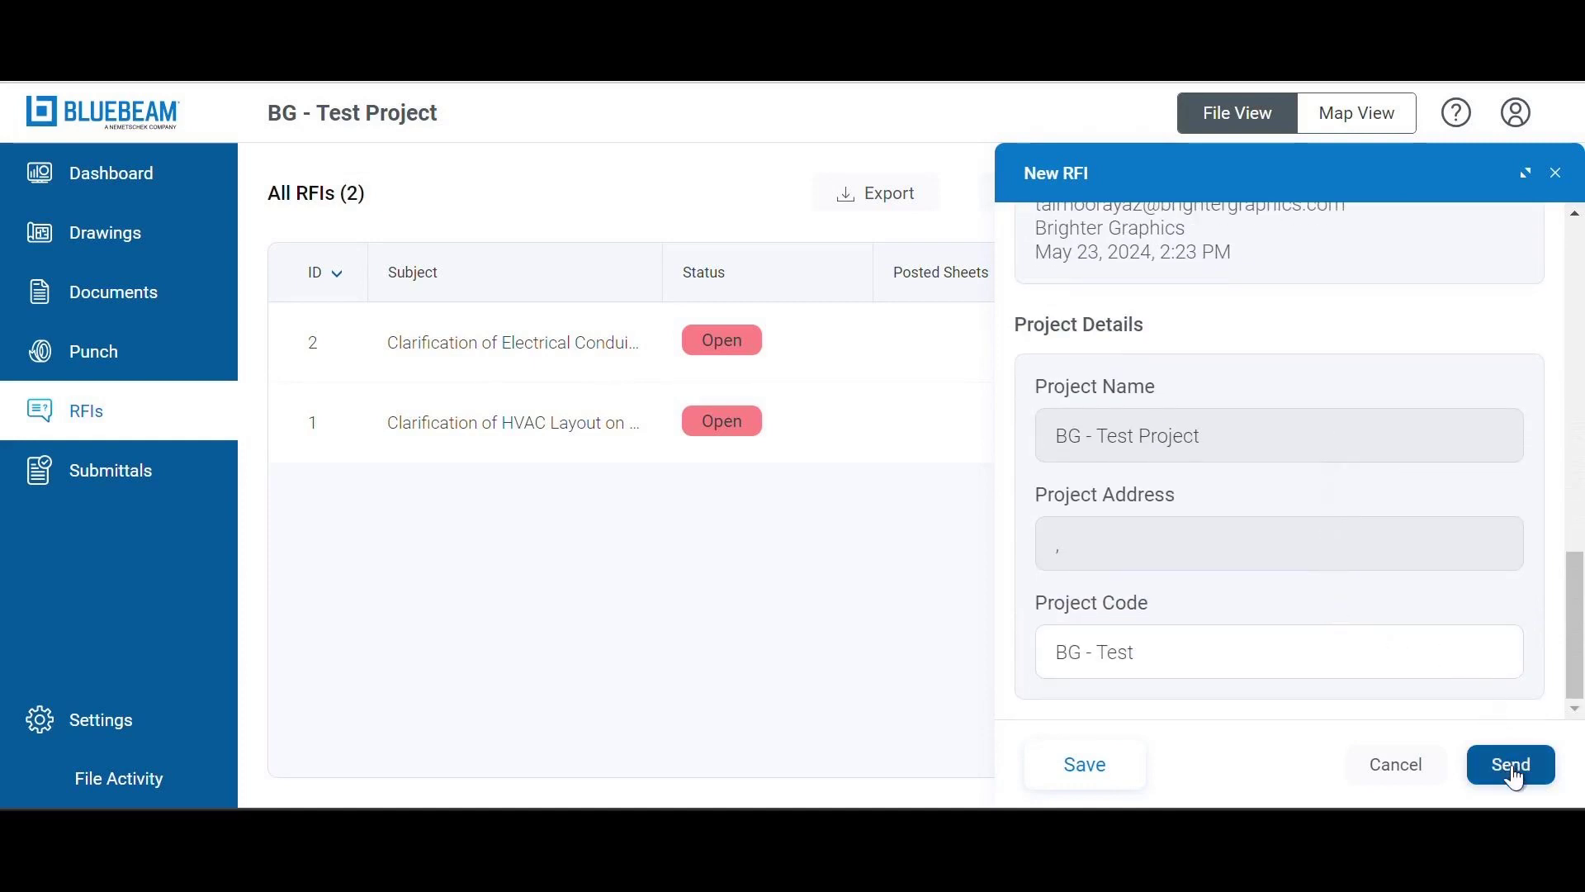
- Send the RFI and open the new RFI 3 entry in the log
{"action": "left_click", "coordinate": [1509, 764]}
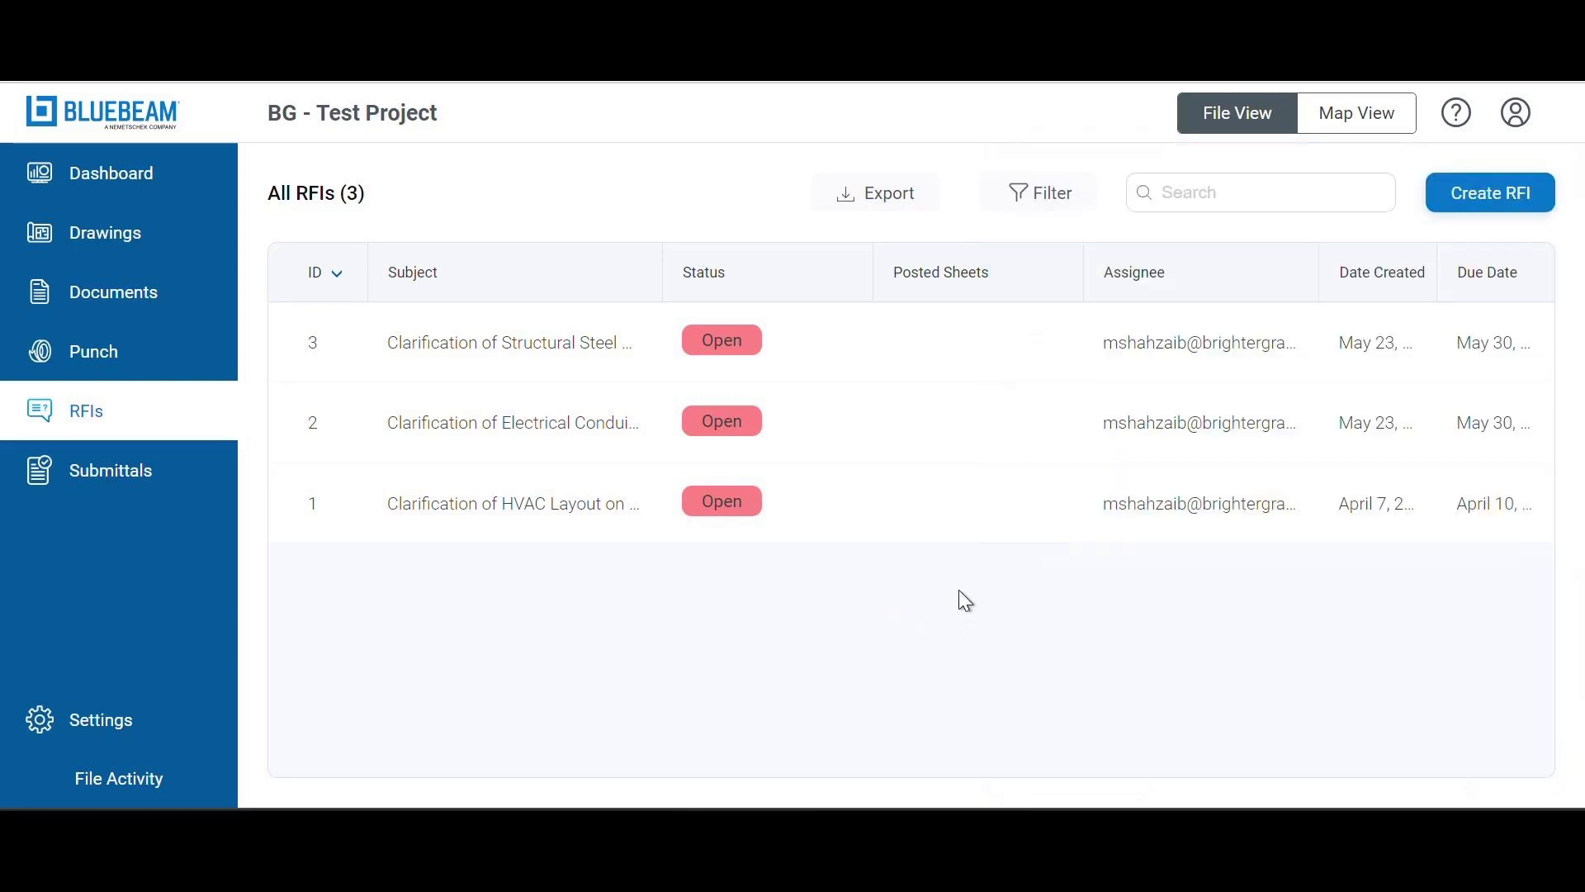
{"action": "mouse_move", "coordinate": [561, 374]}
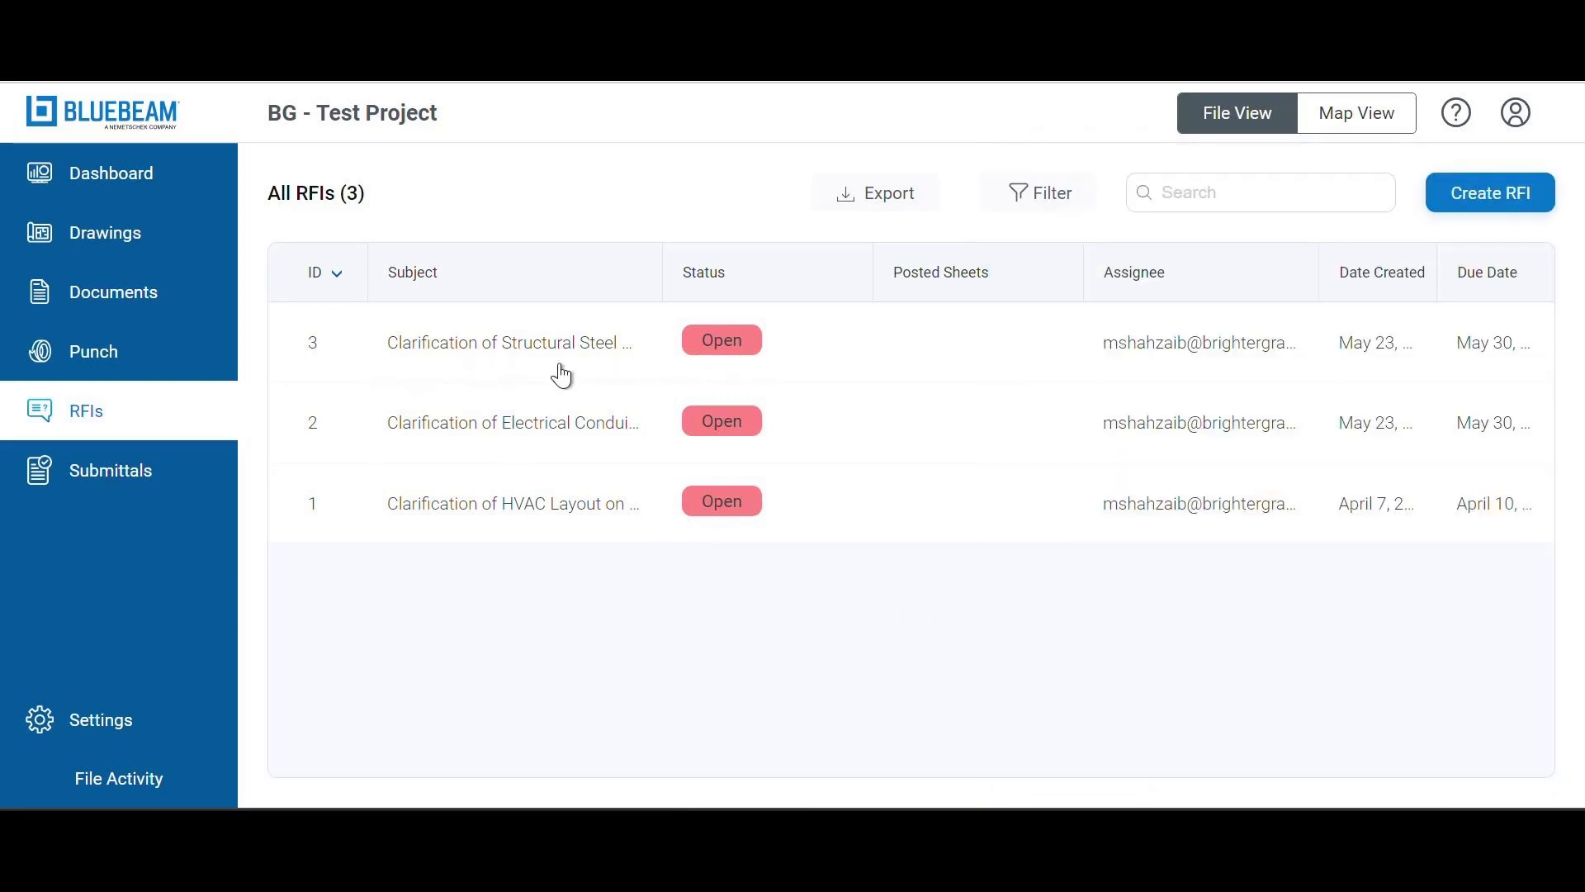
{"action": "mouse_move", "coordinate": [1203, 375]}
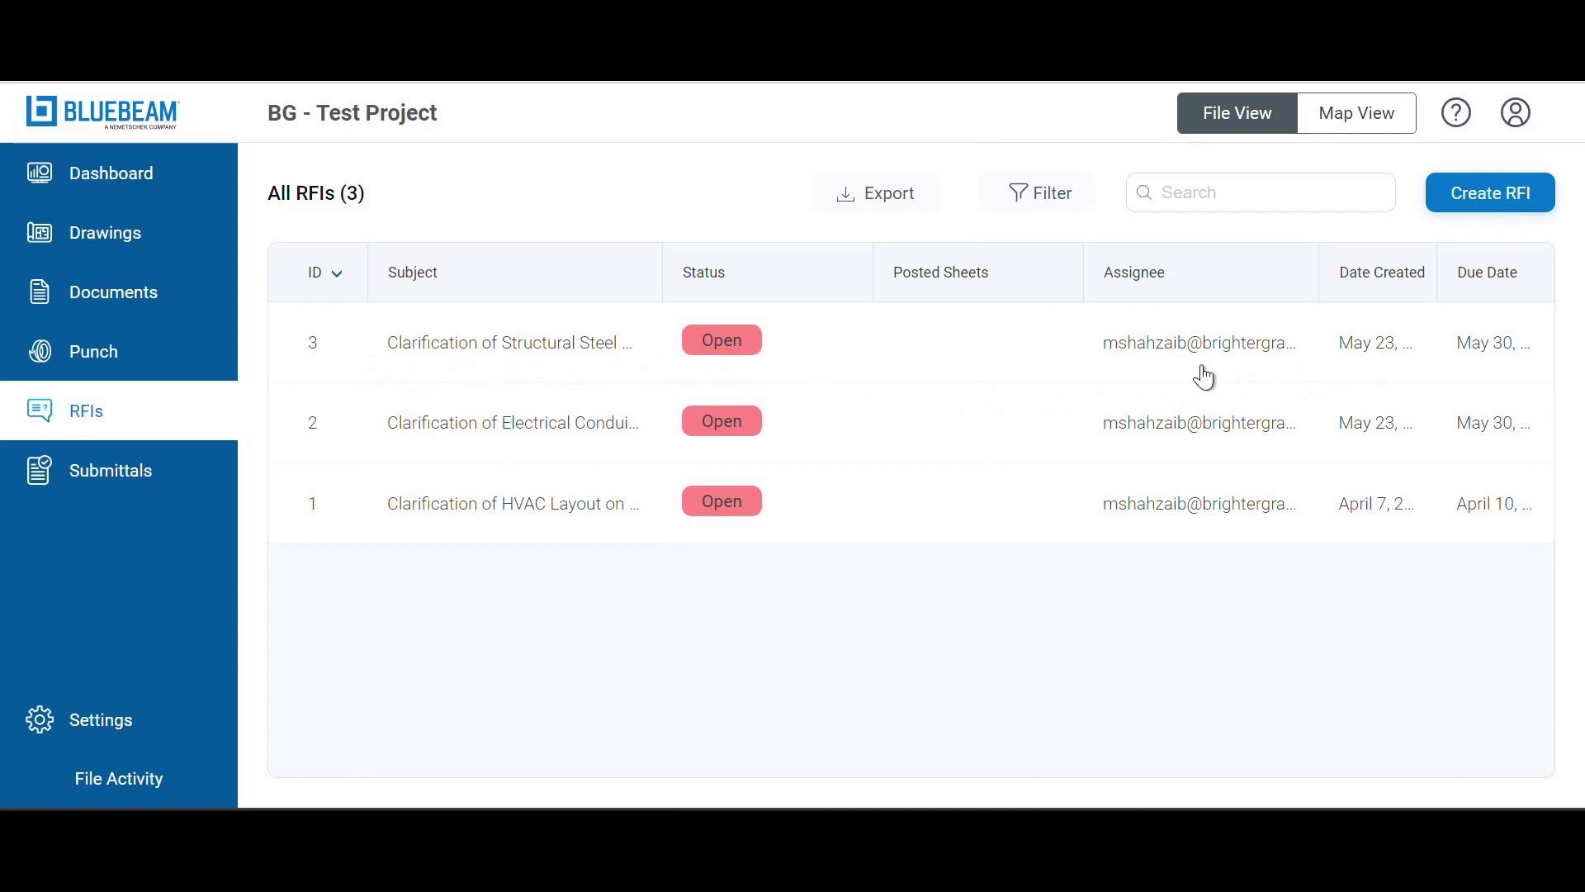
{"action": "mouse_move", "coordinate": [791, 336]}
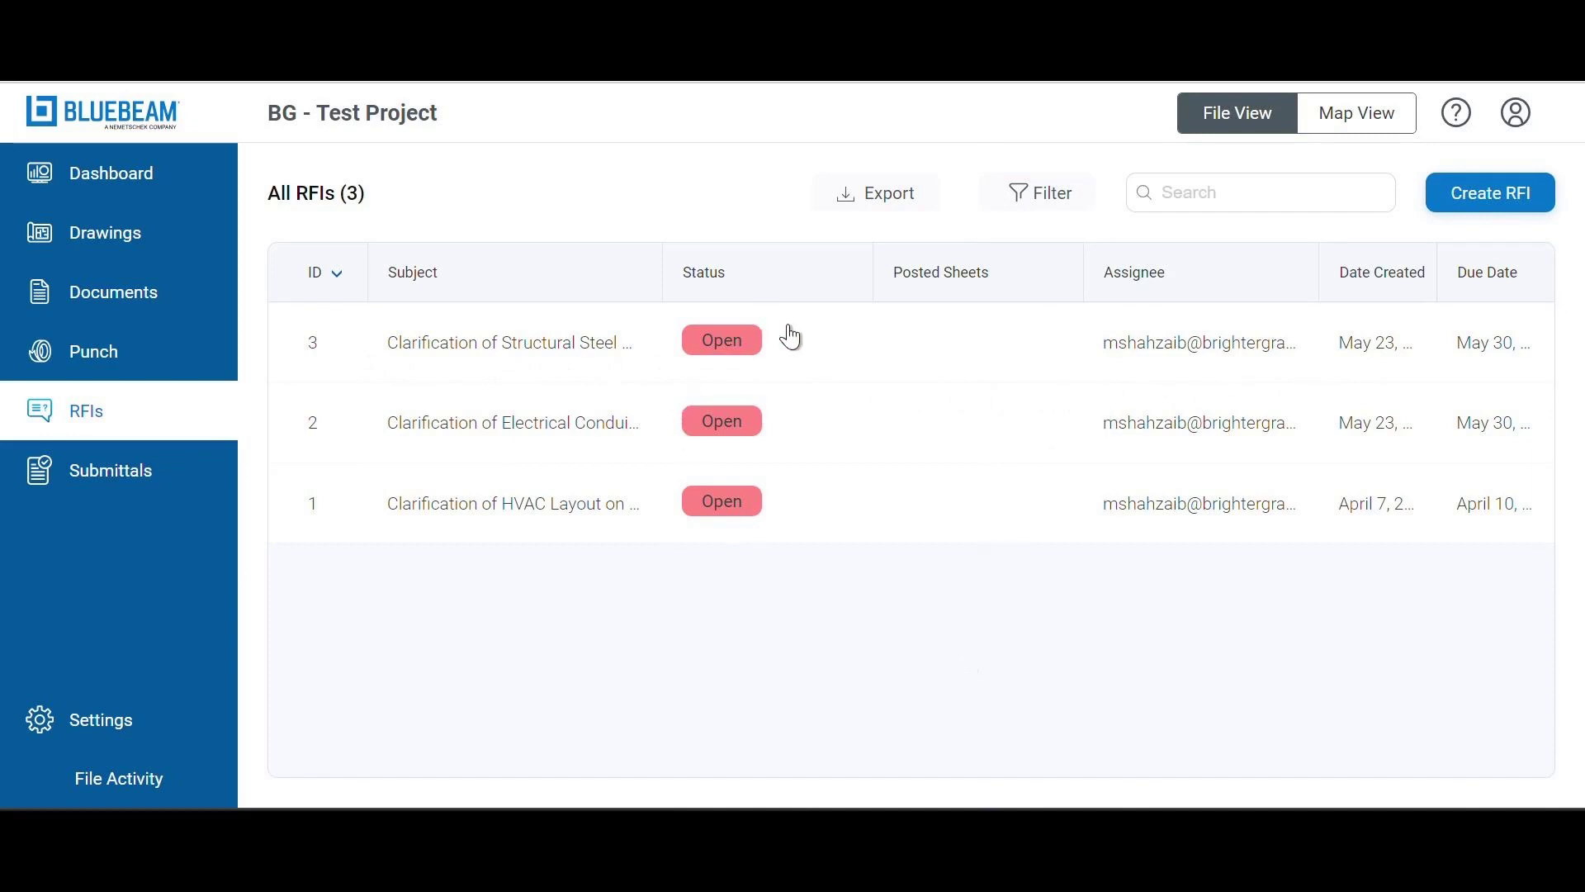
{"action": "left_click", "coordinate": [510, 341]}
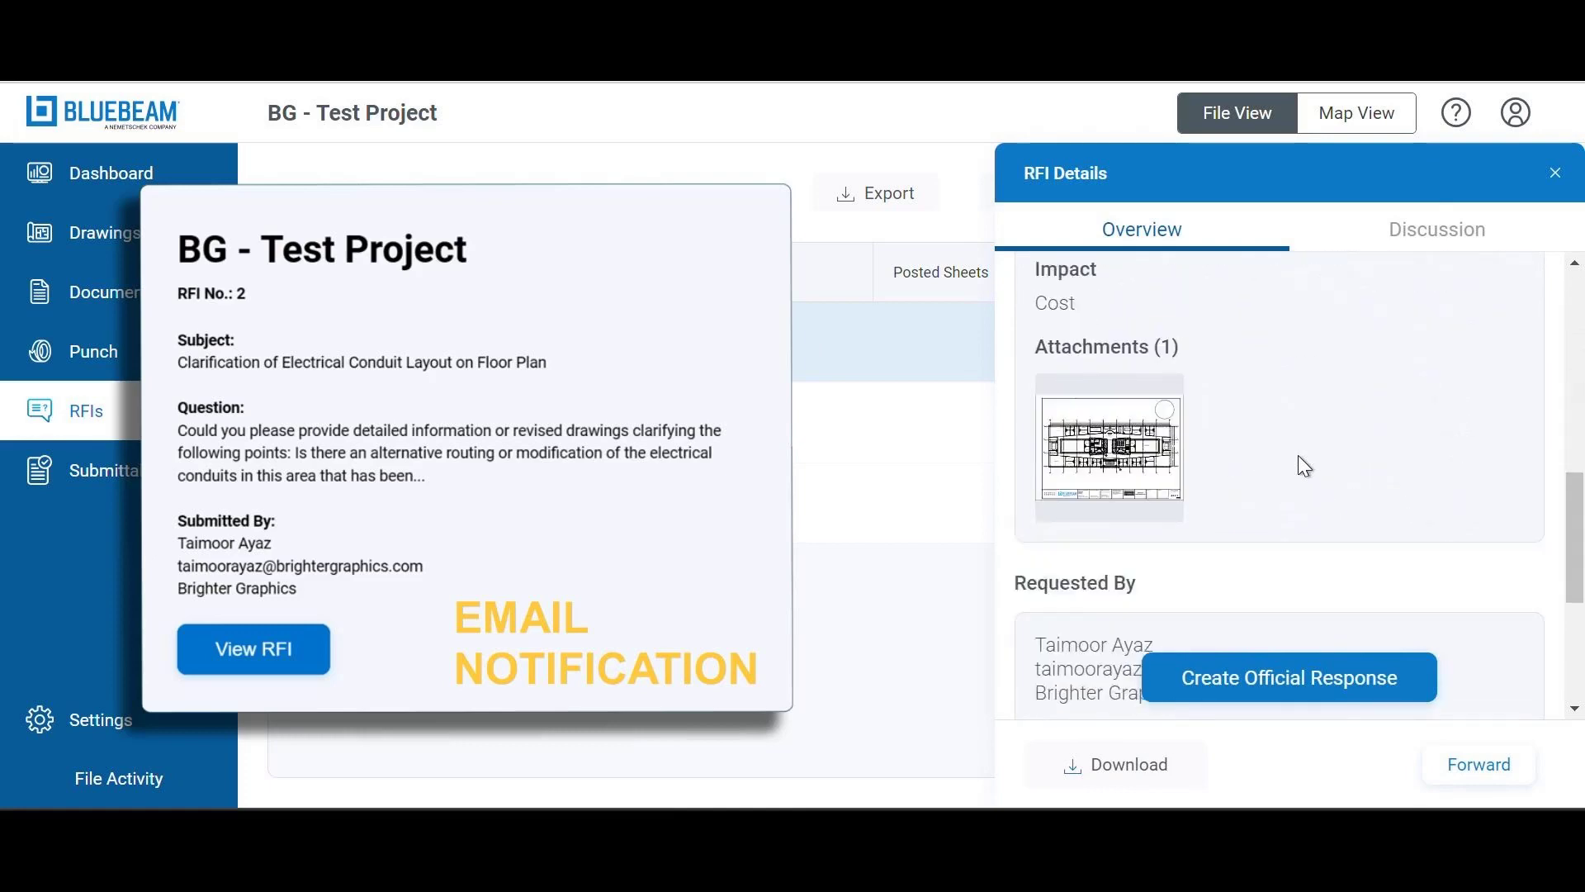
- Open Create Official Response in RFI 3, then switch to its Discussion tab
{"action": "scroll", "scroll_direction": "down", "scroll_amount": 3}
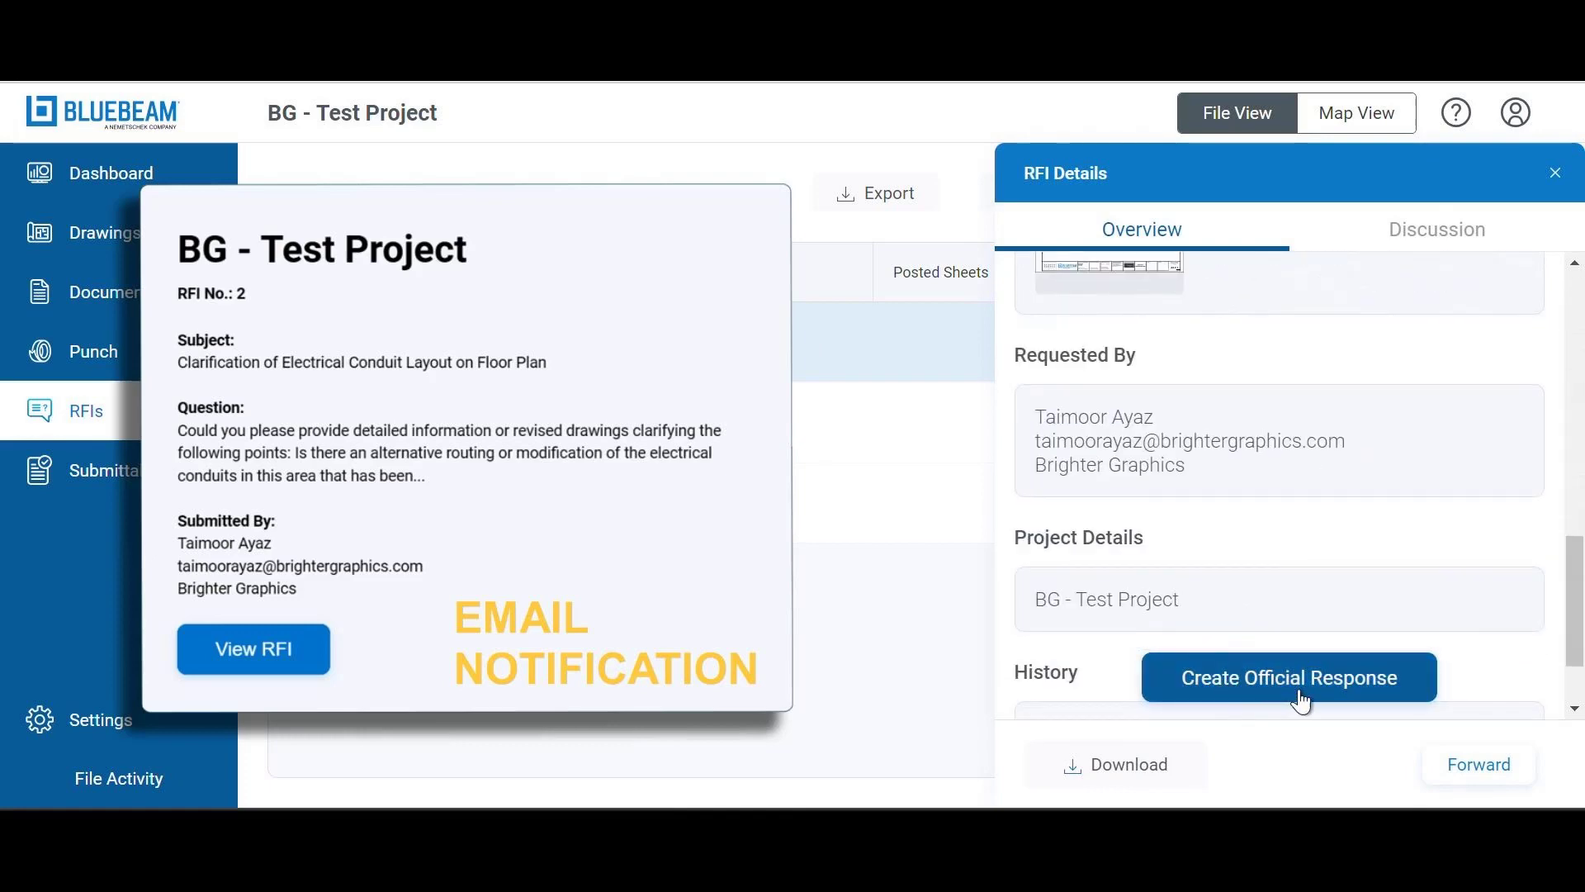
{"action": "mouse_move", "coordinate": [1332, 698]}
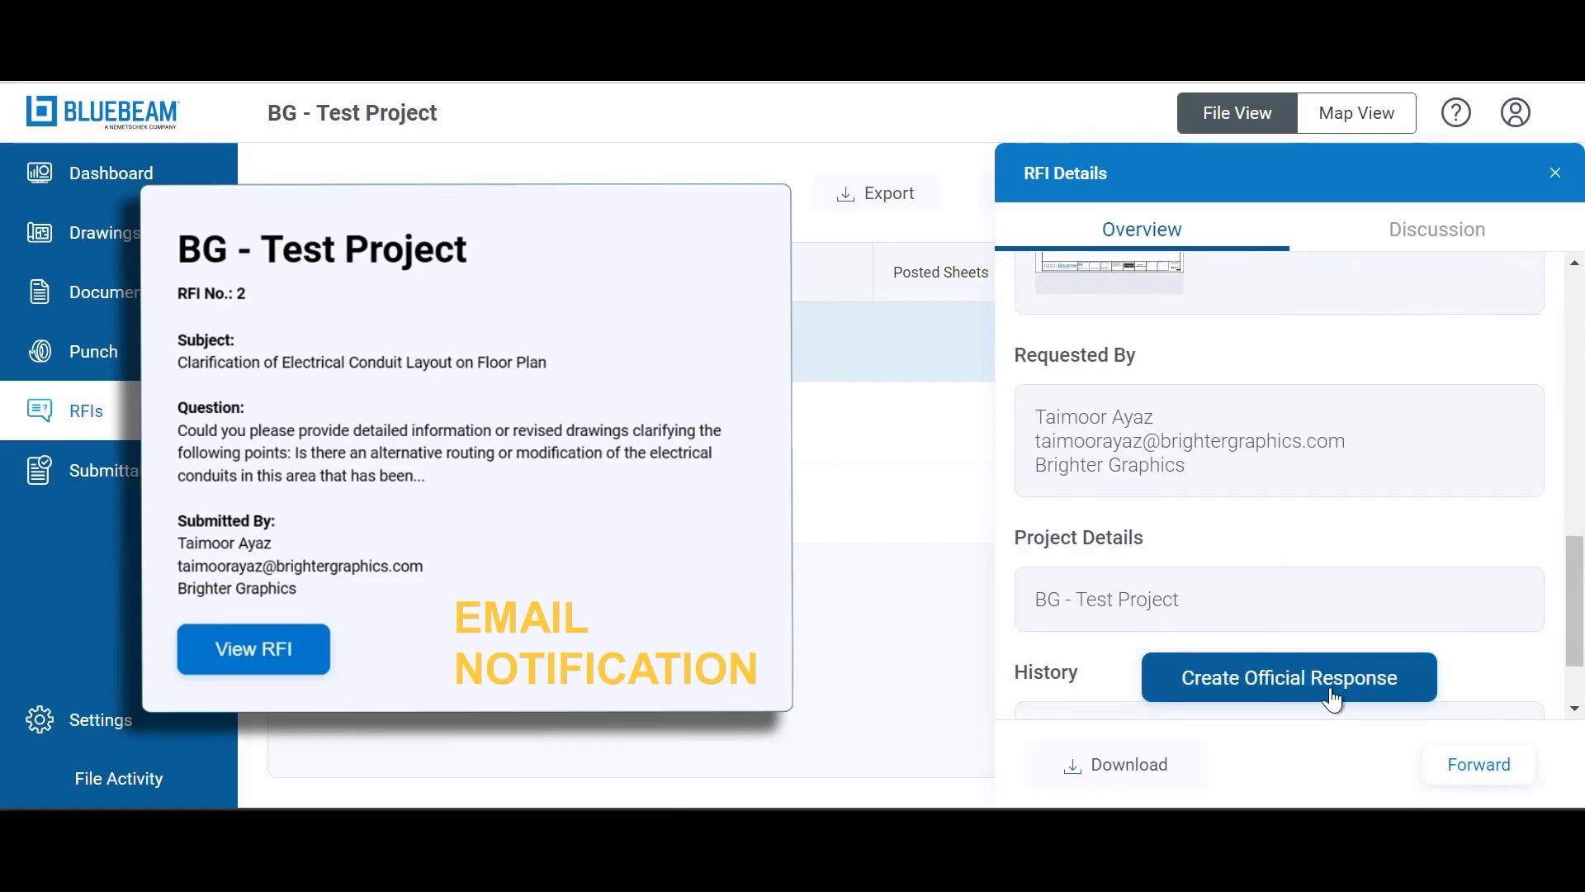
{"action": "left_click", "coordinate": [1288, 676]}
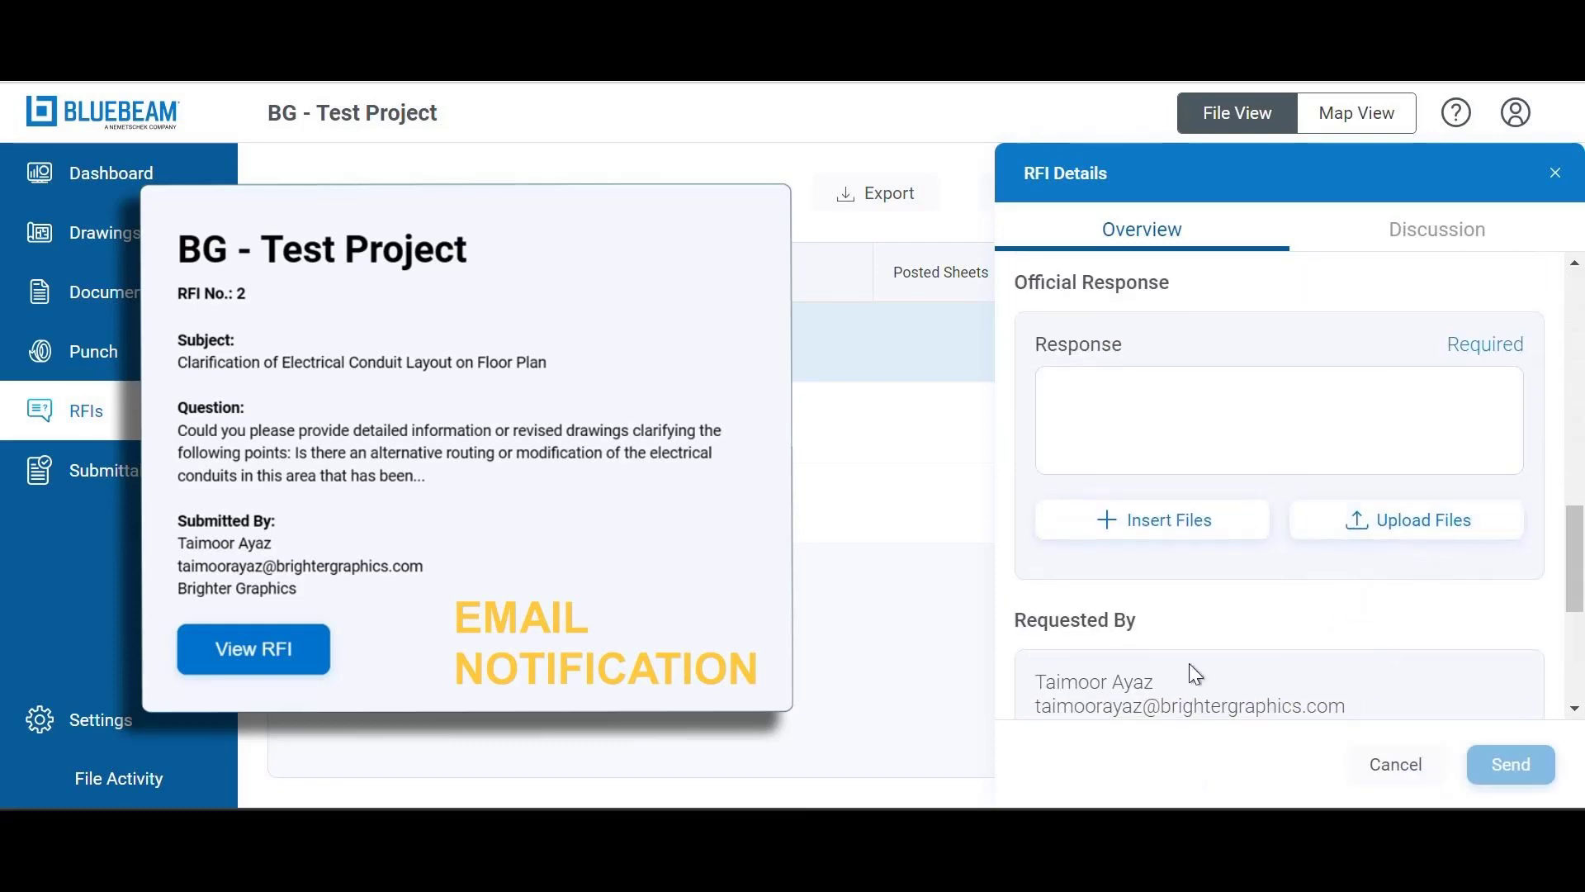
{"action": "scroll", "scroll_direction": "down", "scroll_amount": 3}
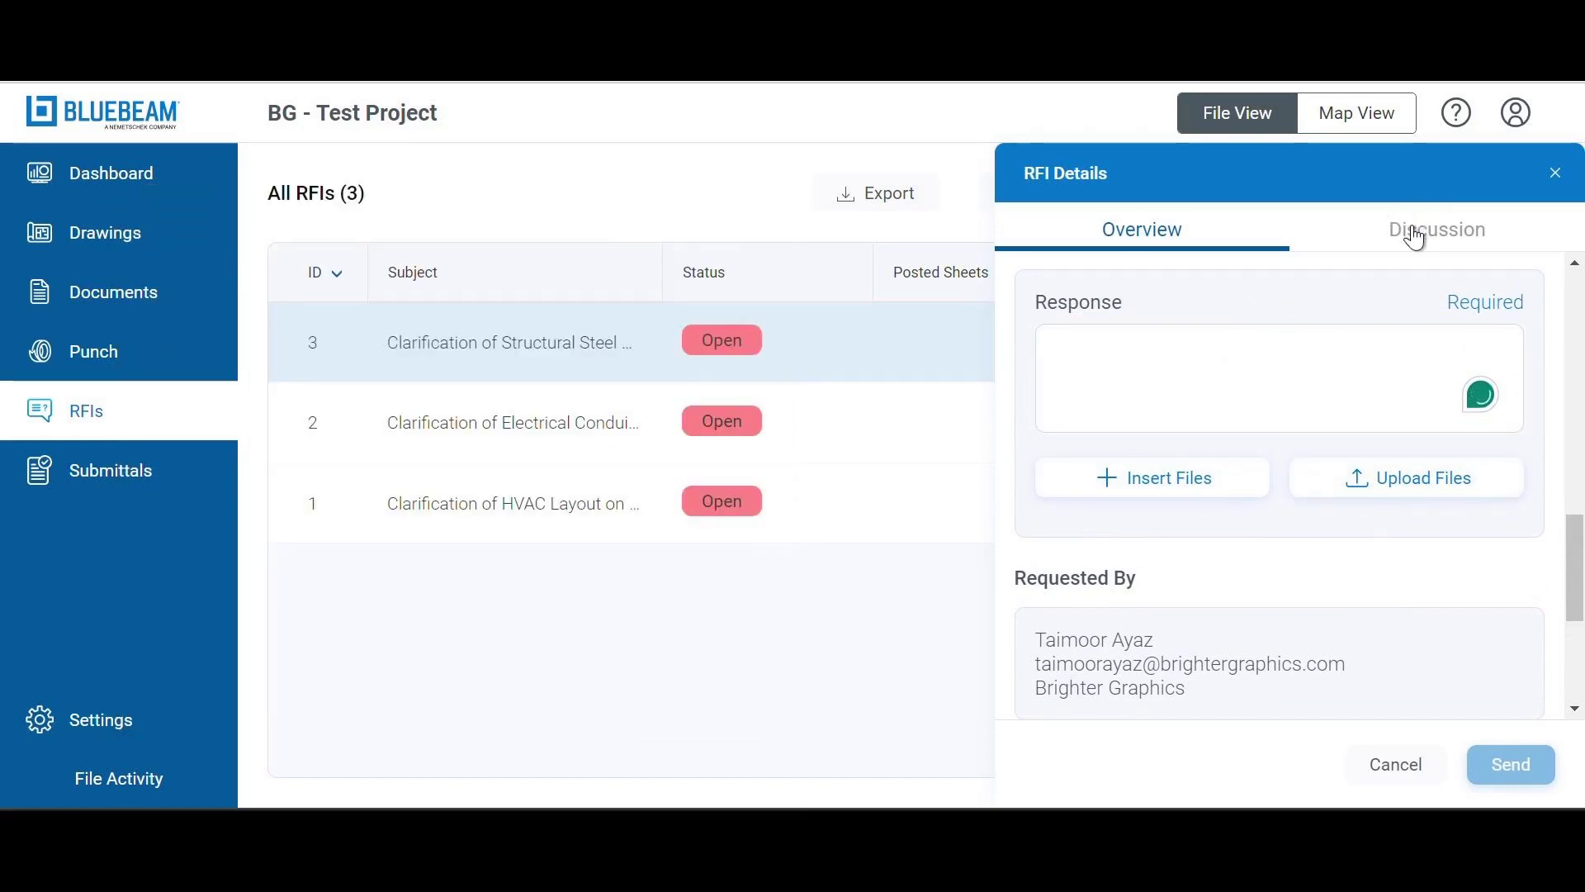
{"action": "left_click", "coordinate": [1434, 229]}
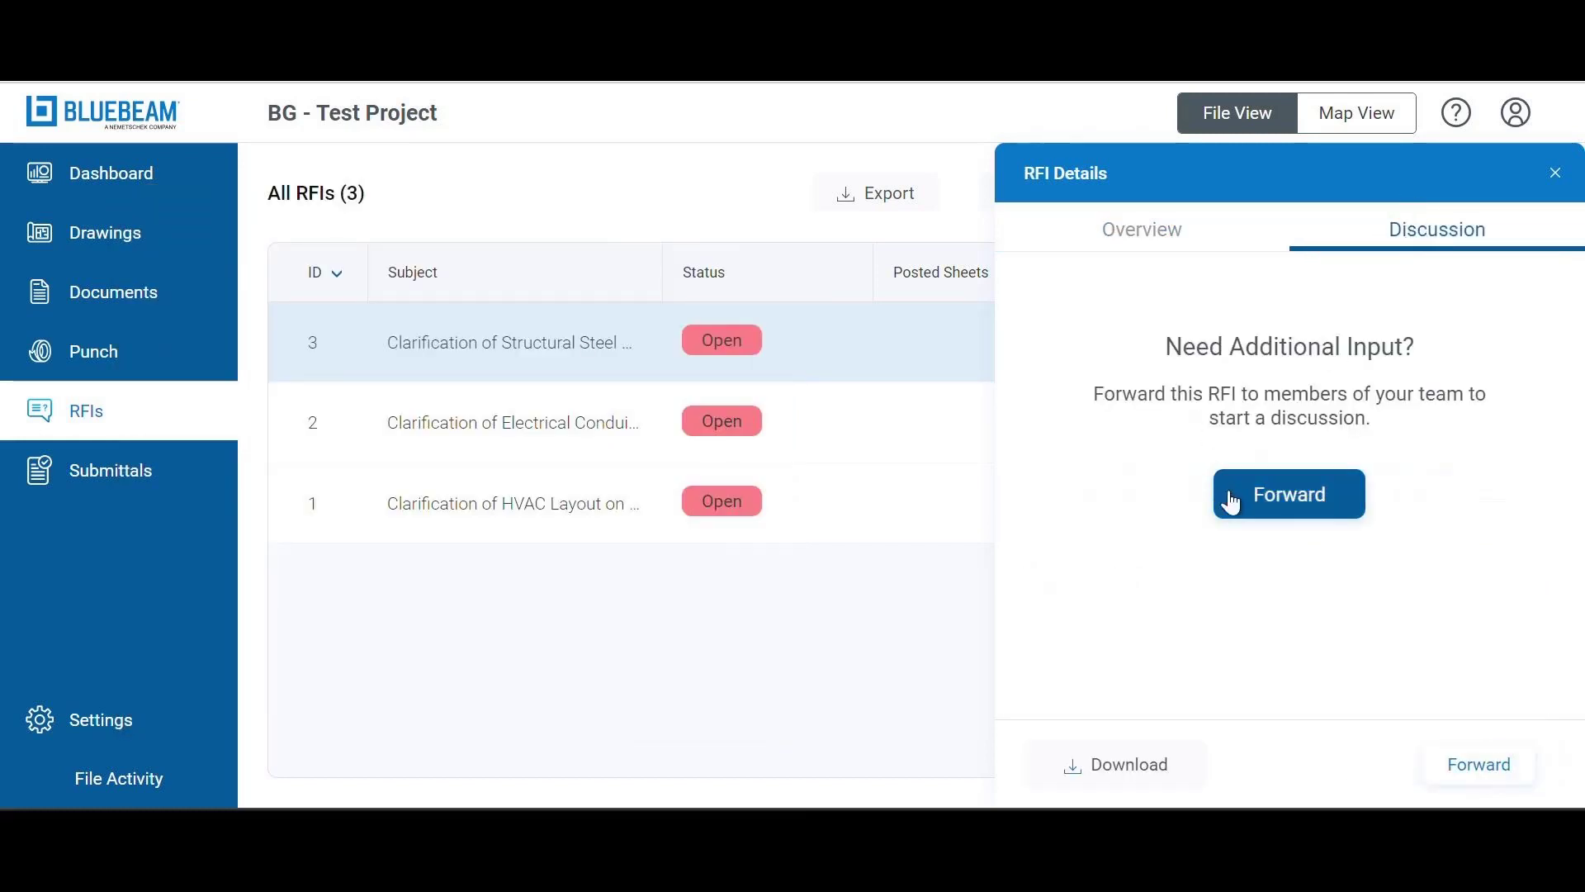
- Forward RFI 3 to a team member with message 'XYZ' and begin a reply
{"action": "left_click", "coordinate": [1288, 494]}
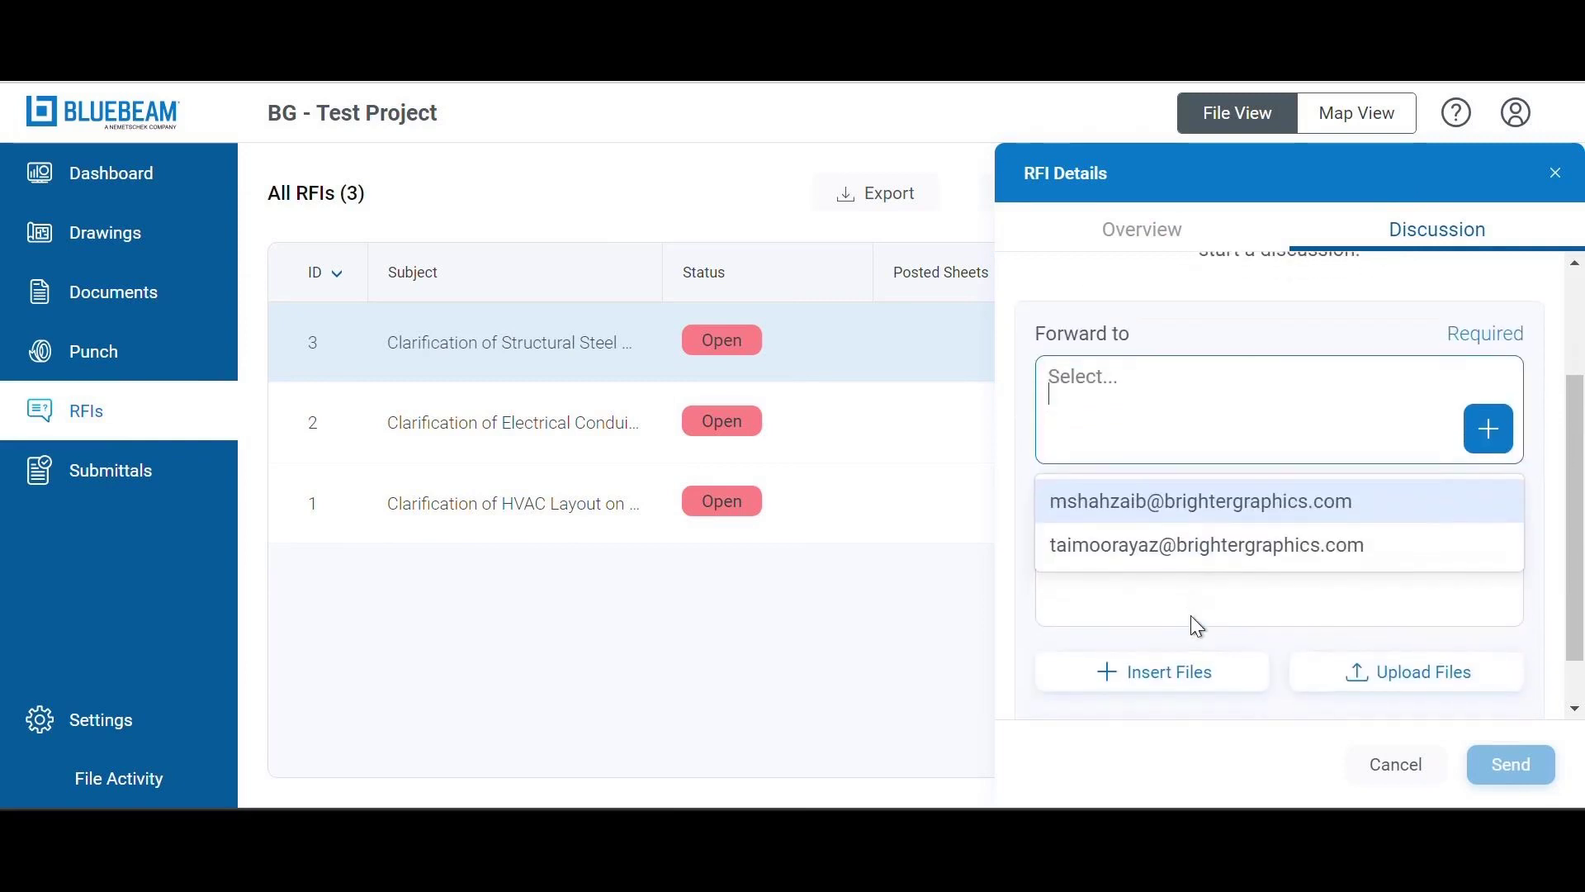
{"action": "left_click", "coordinate": [1206, 545]}
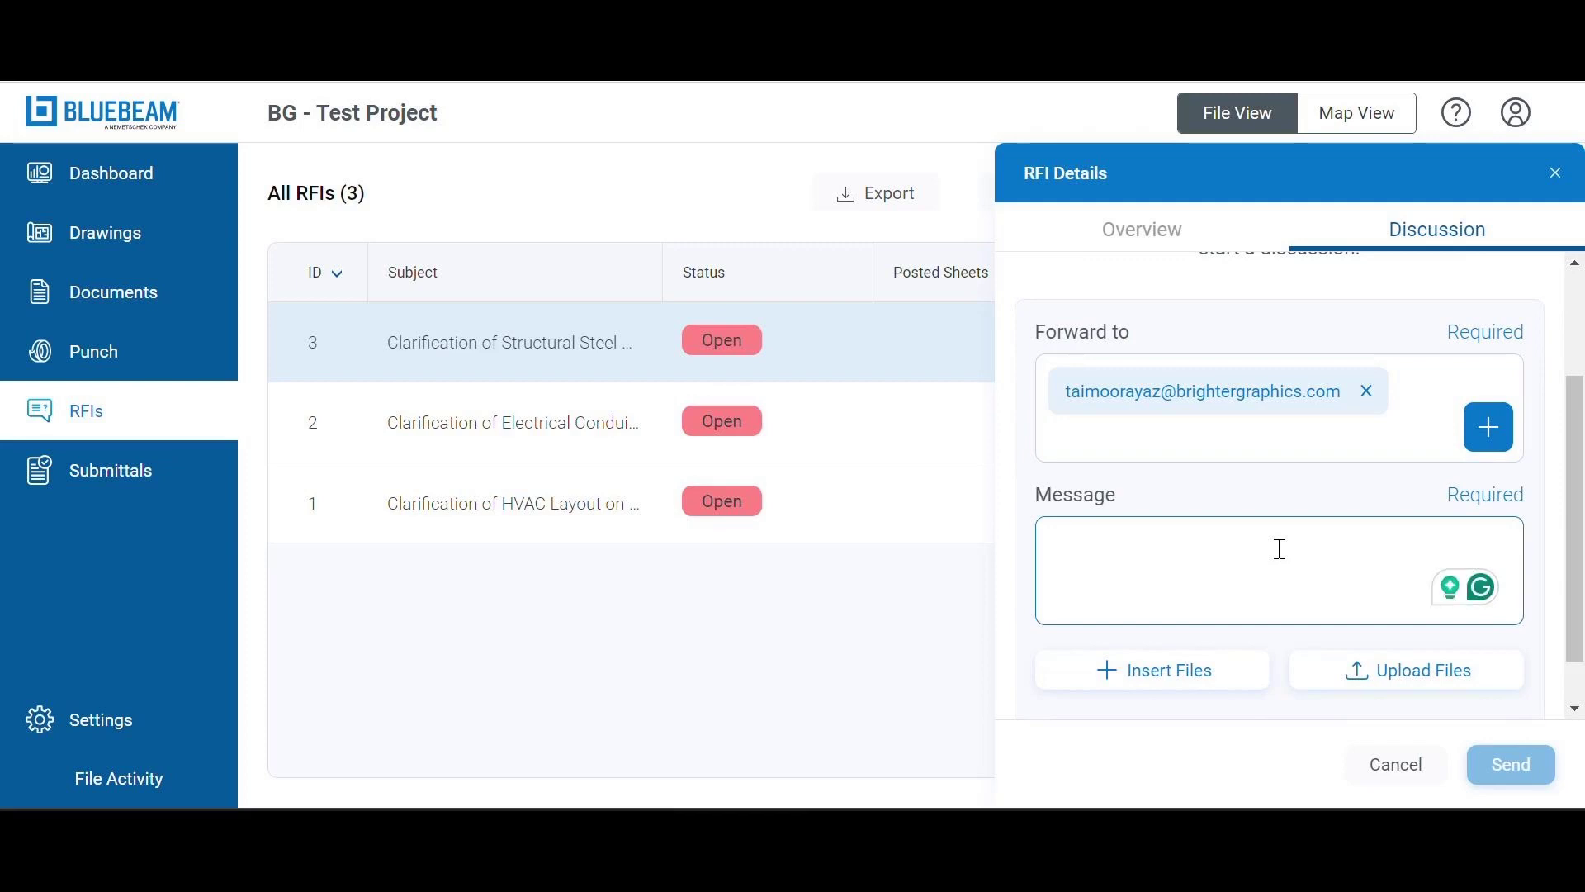
{"action": "type", "text": "XYZ"}
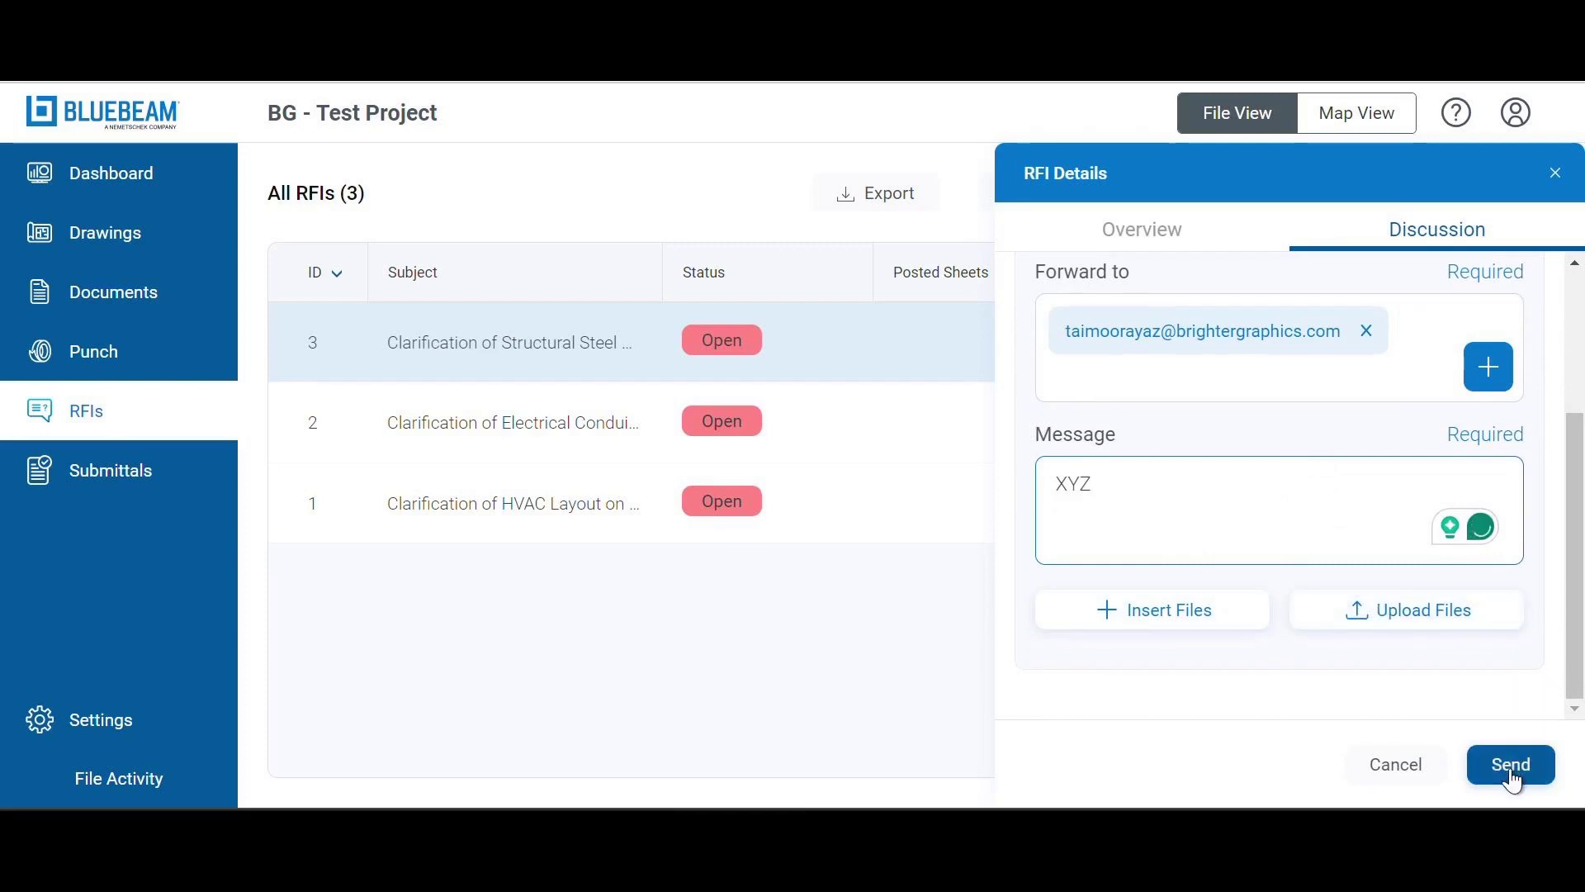
{"action": "left_click", "coordinate": [1509, 764]}
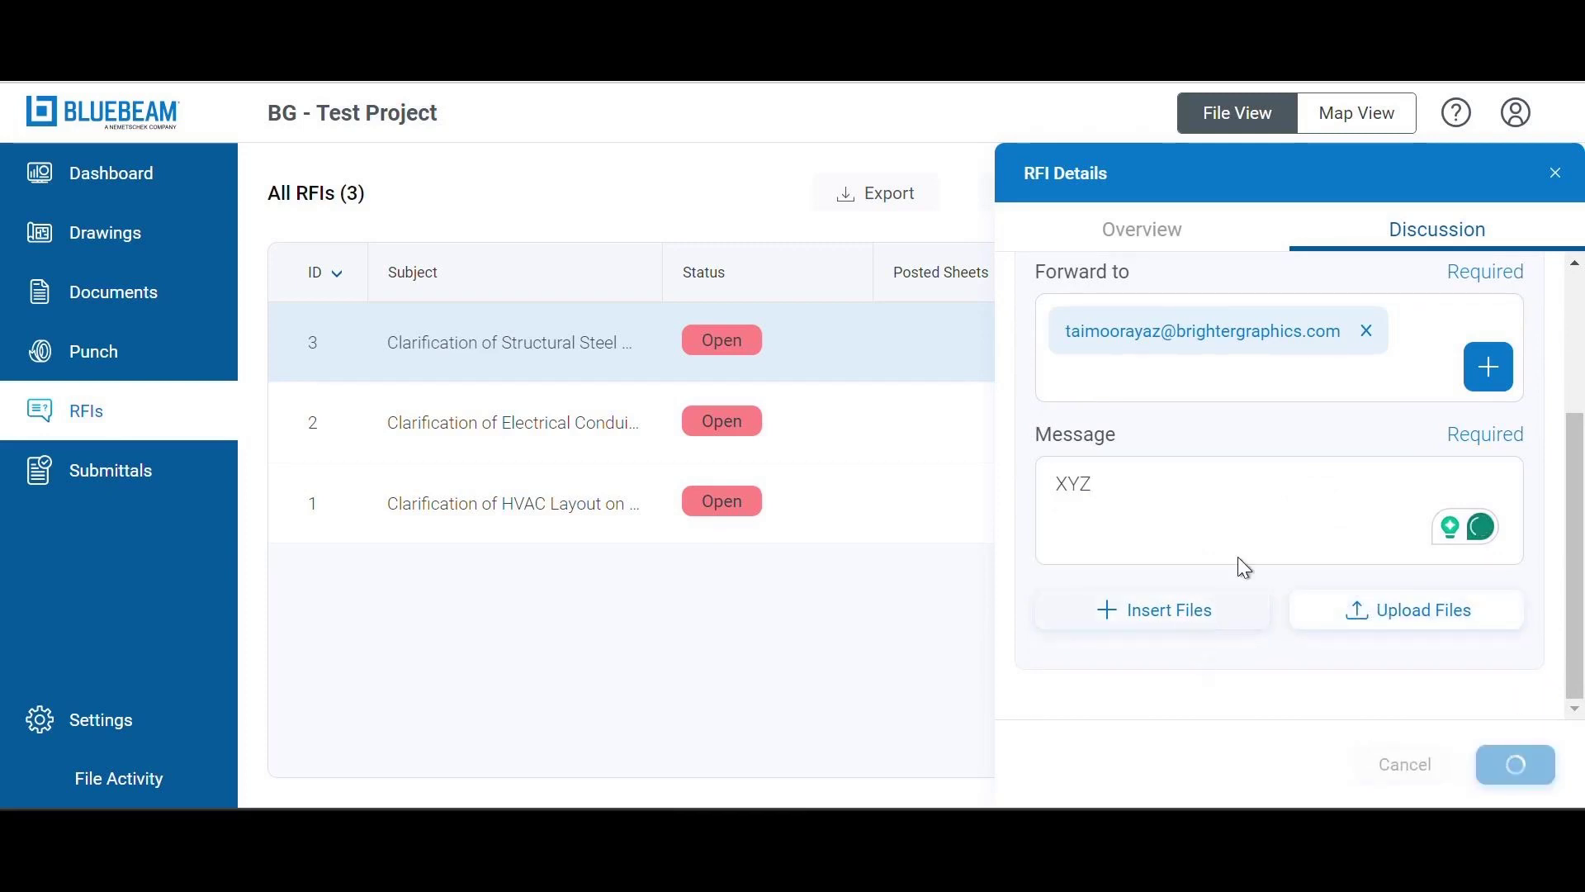
{"action": "left_click", "coordinate": [1513, 763]}
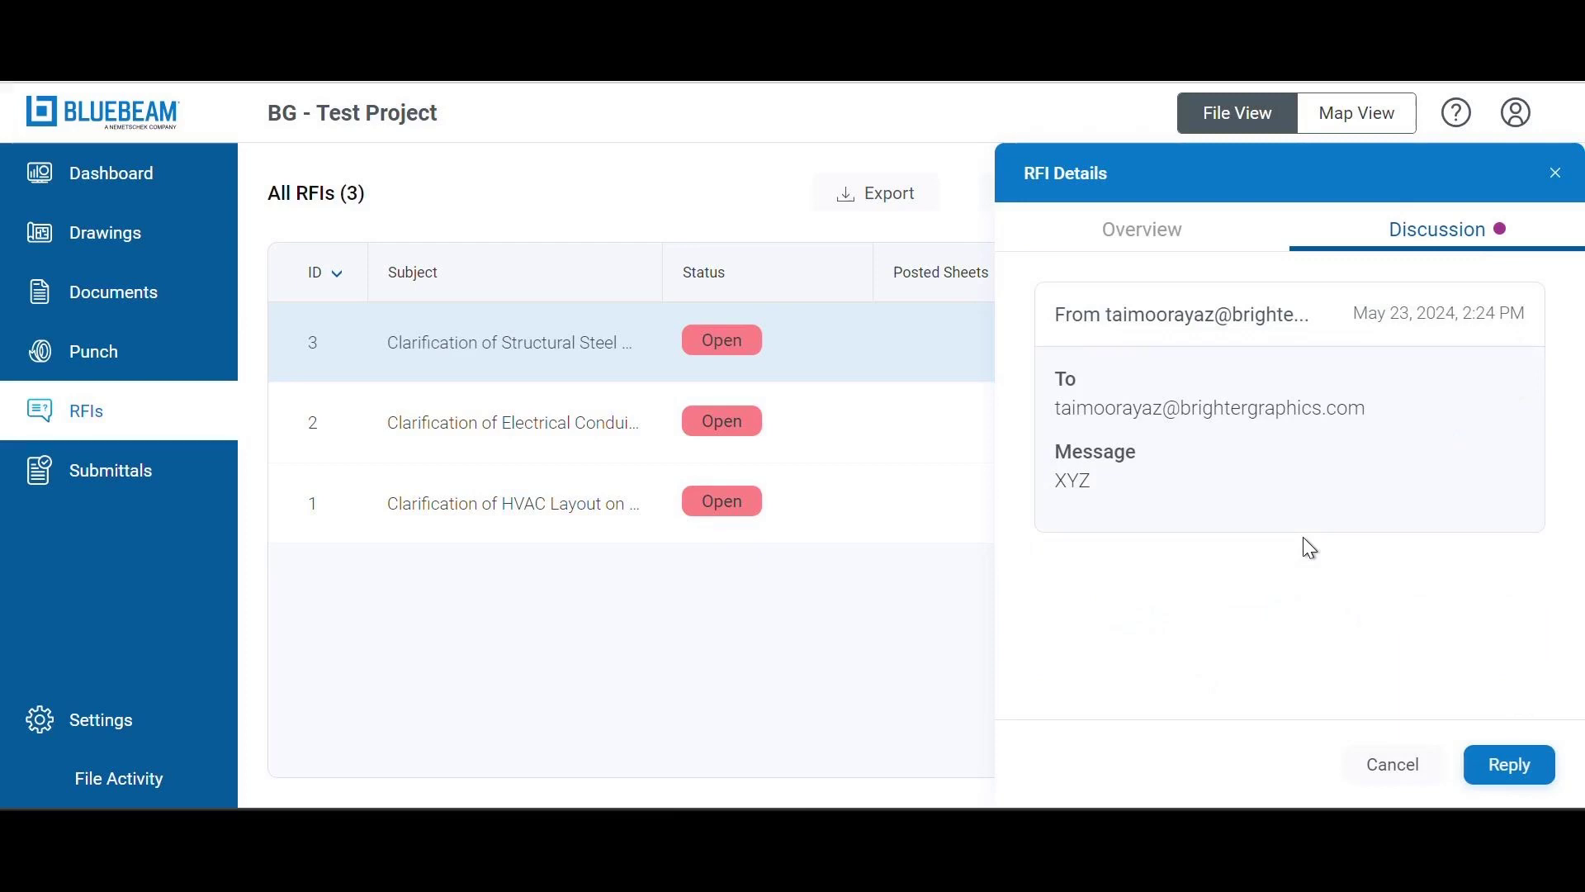
{"action": "mouse_move", "coordinate": [1175, 239]}
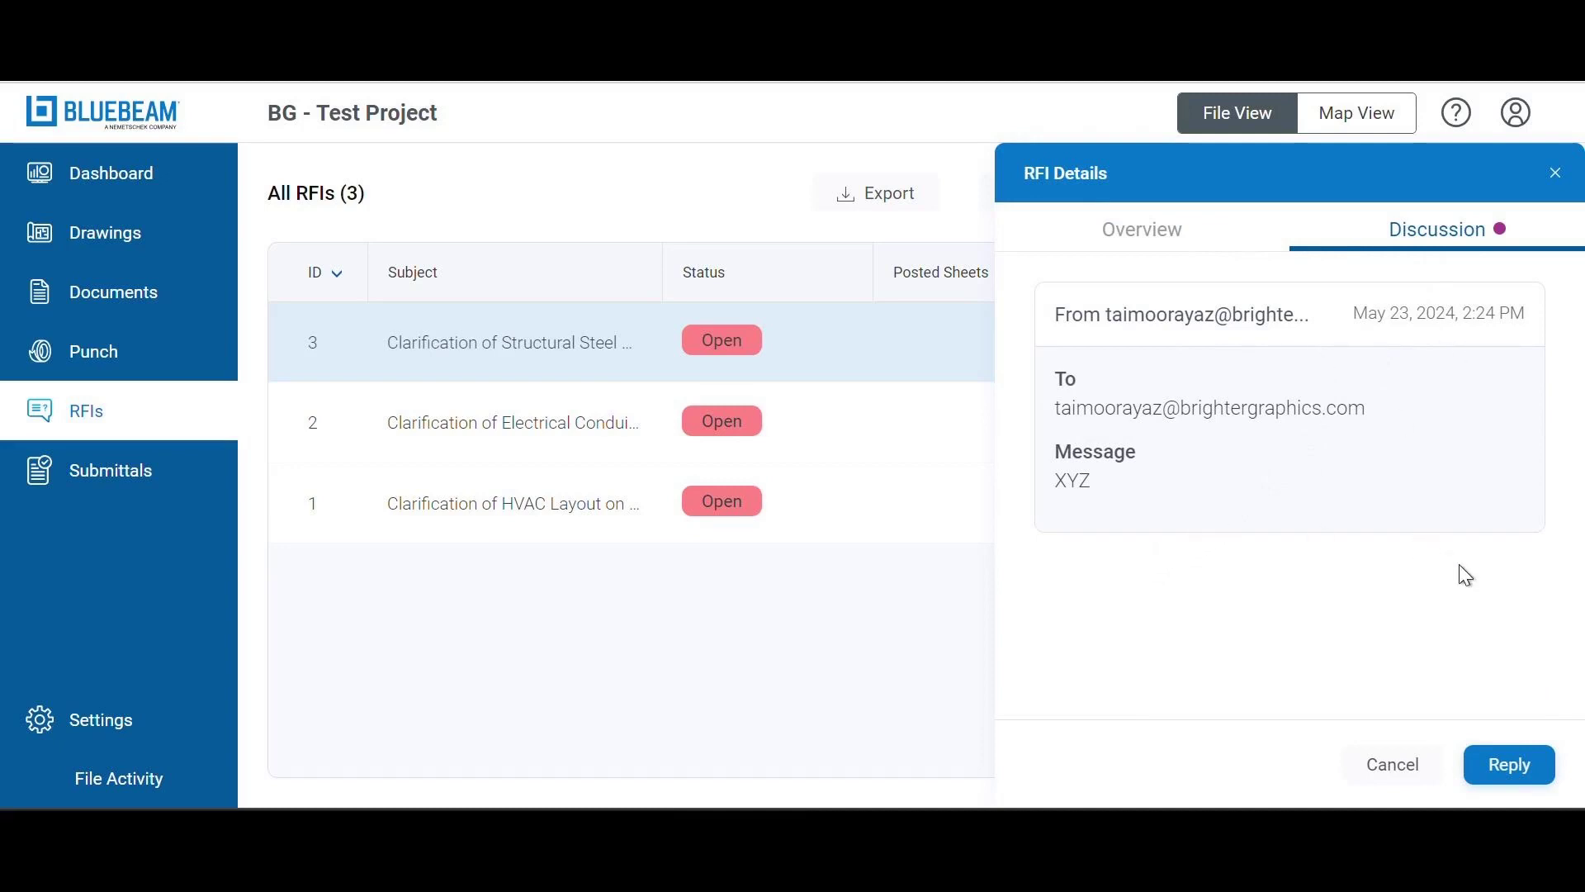
{"action": "left_click", "coordinate": [1507, 763]}
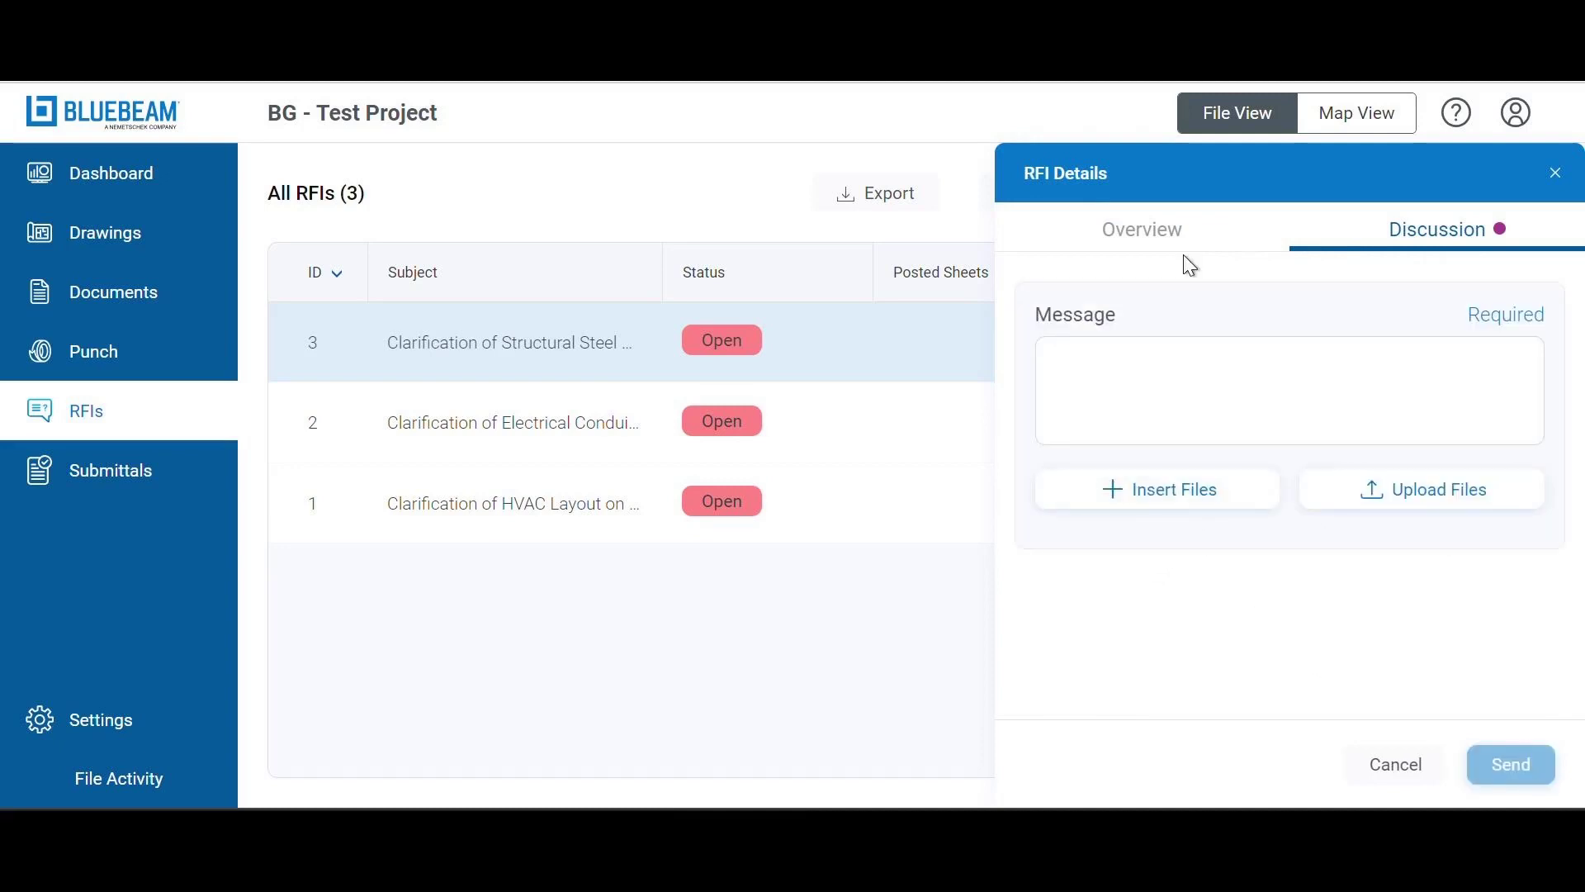
- Post an 'Acknowledged' discussion reply, then view the log's .xlsx export option
{"action": "left_click", "coordinate": [1284, 390]}
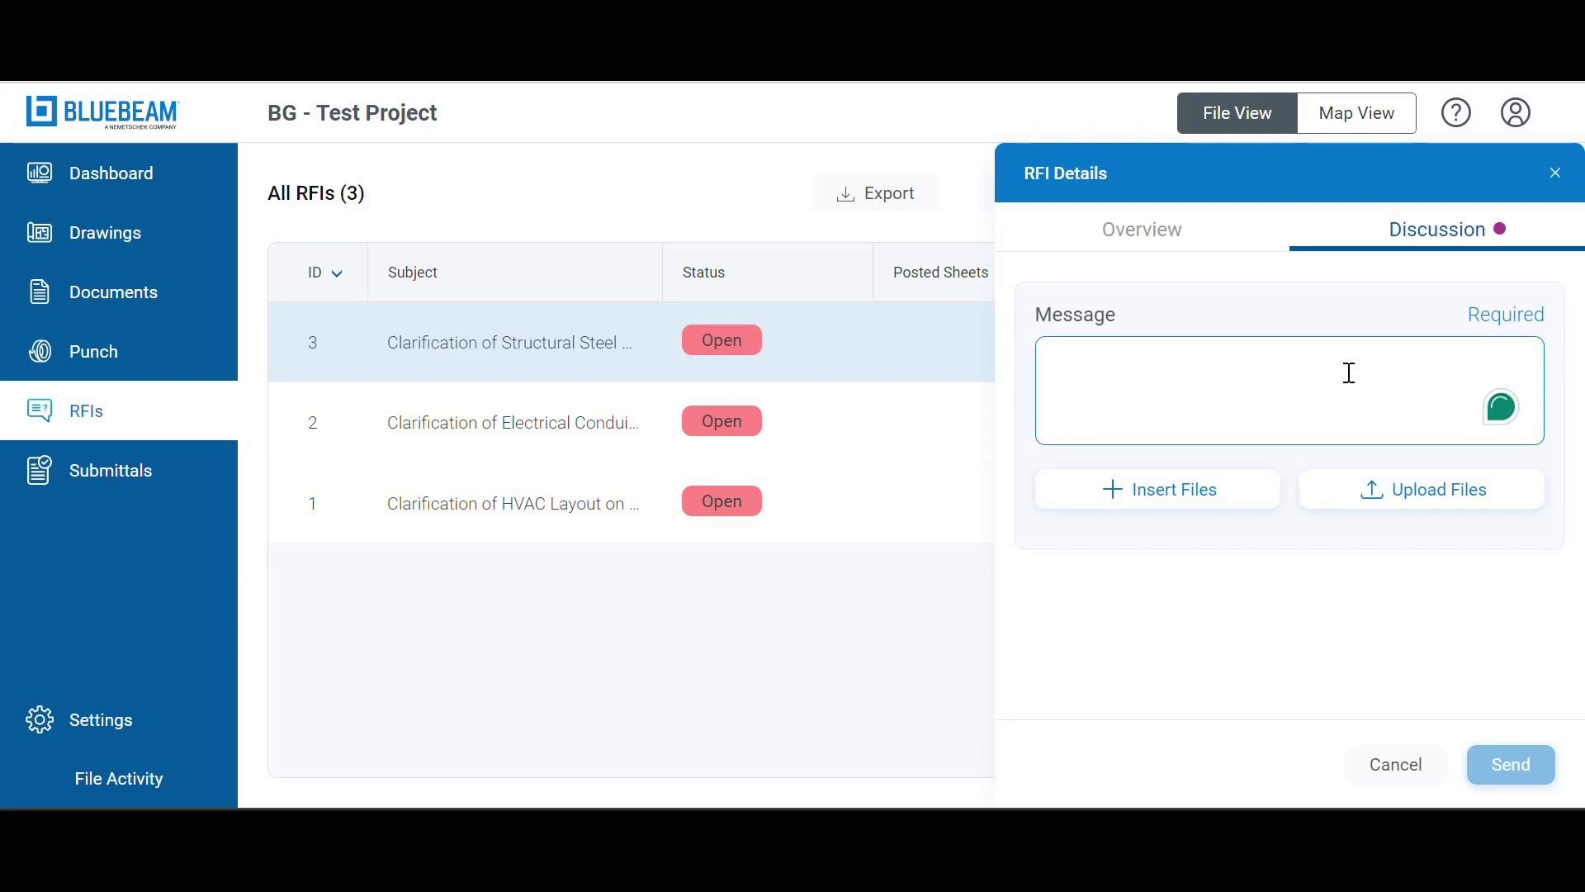
{"action": "type", "text": "Ack"}
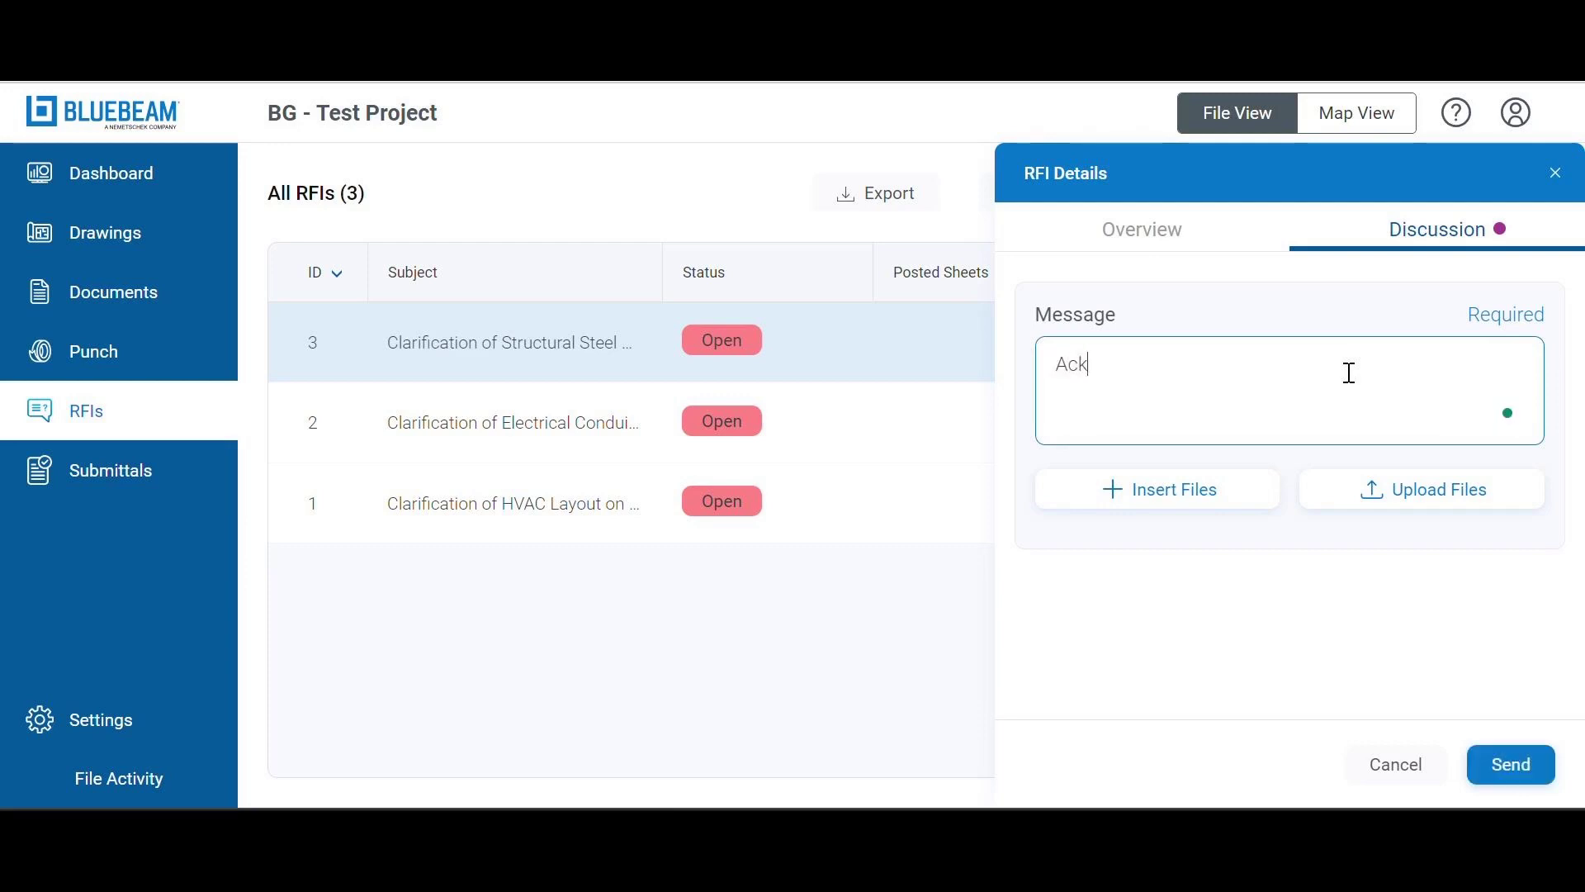
{"action": "type", "text": "nowled"}
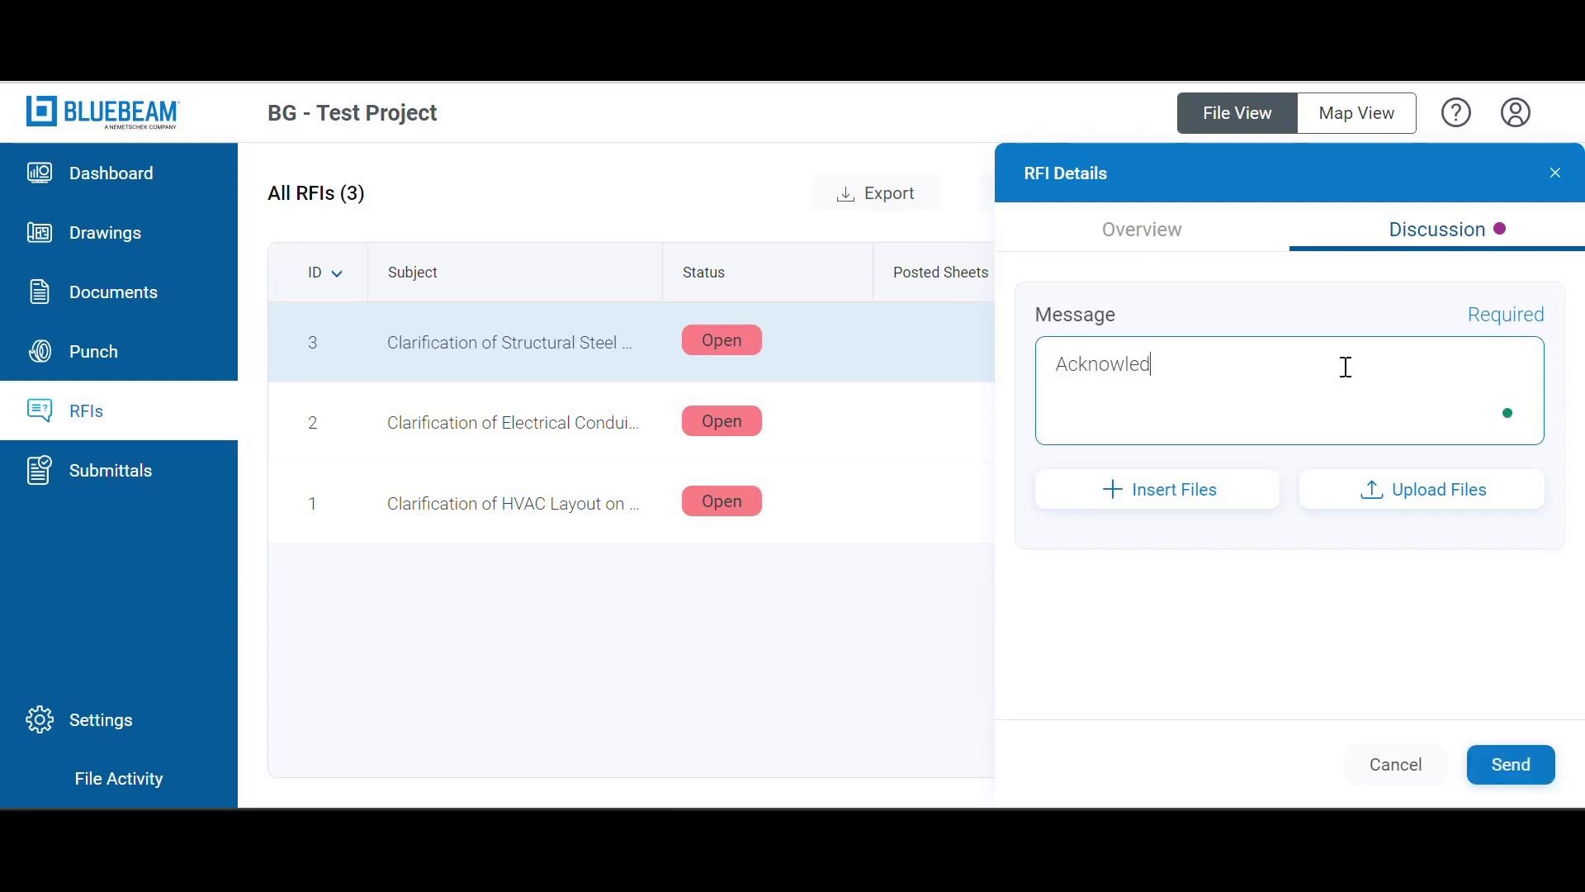
{"action": "type", "text": "ged"}
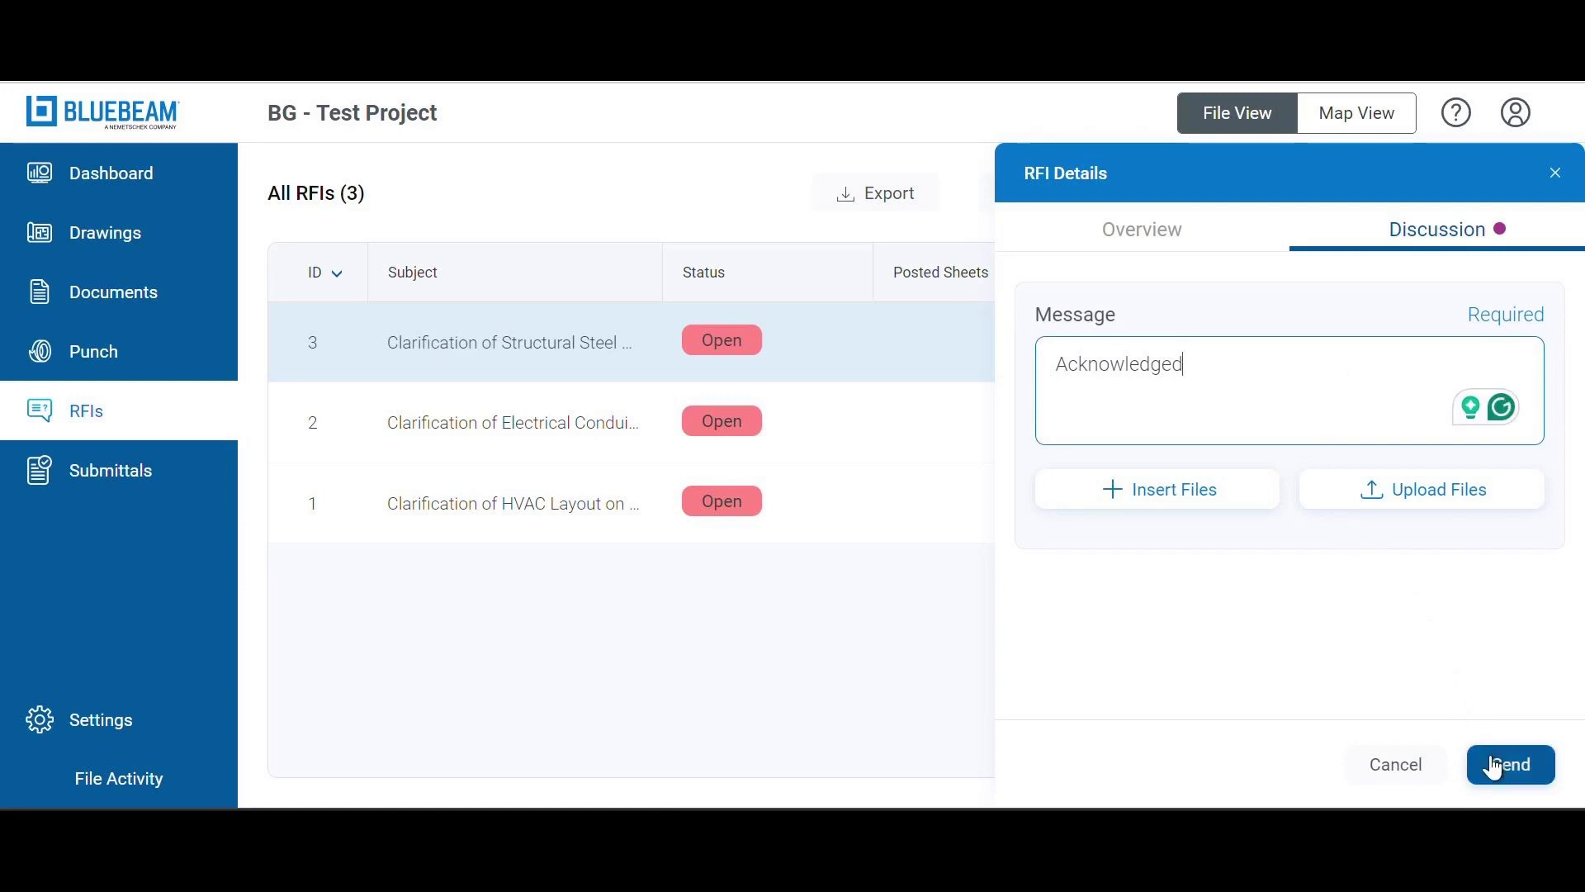
{"action": "left_click", "coordinate": [1508, 764]}
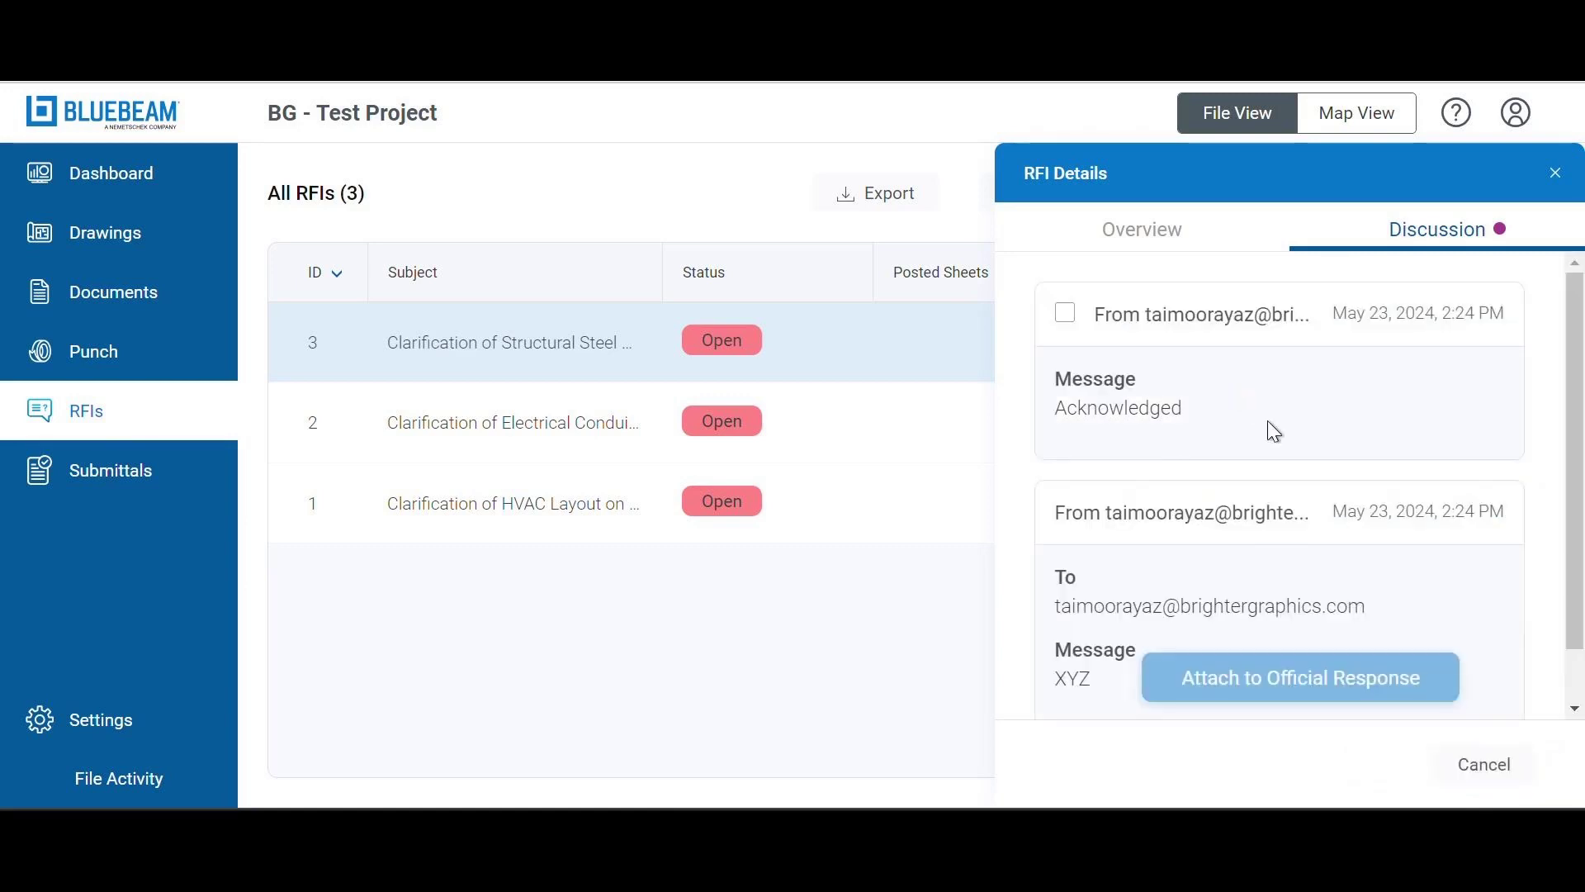
{"action": "mouse_move", "coordinate": [1388, 588]}
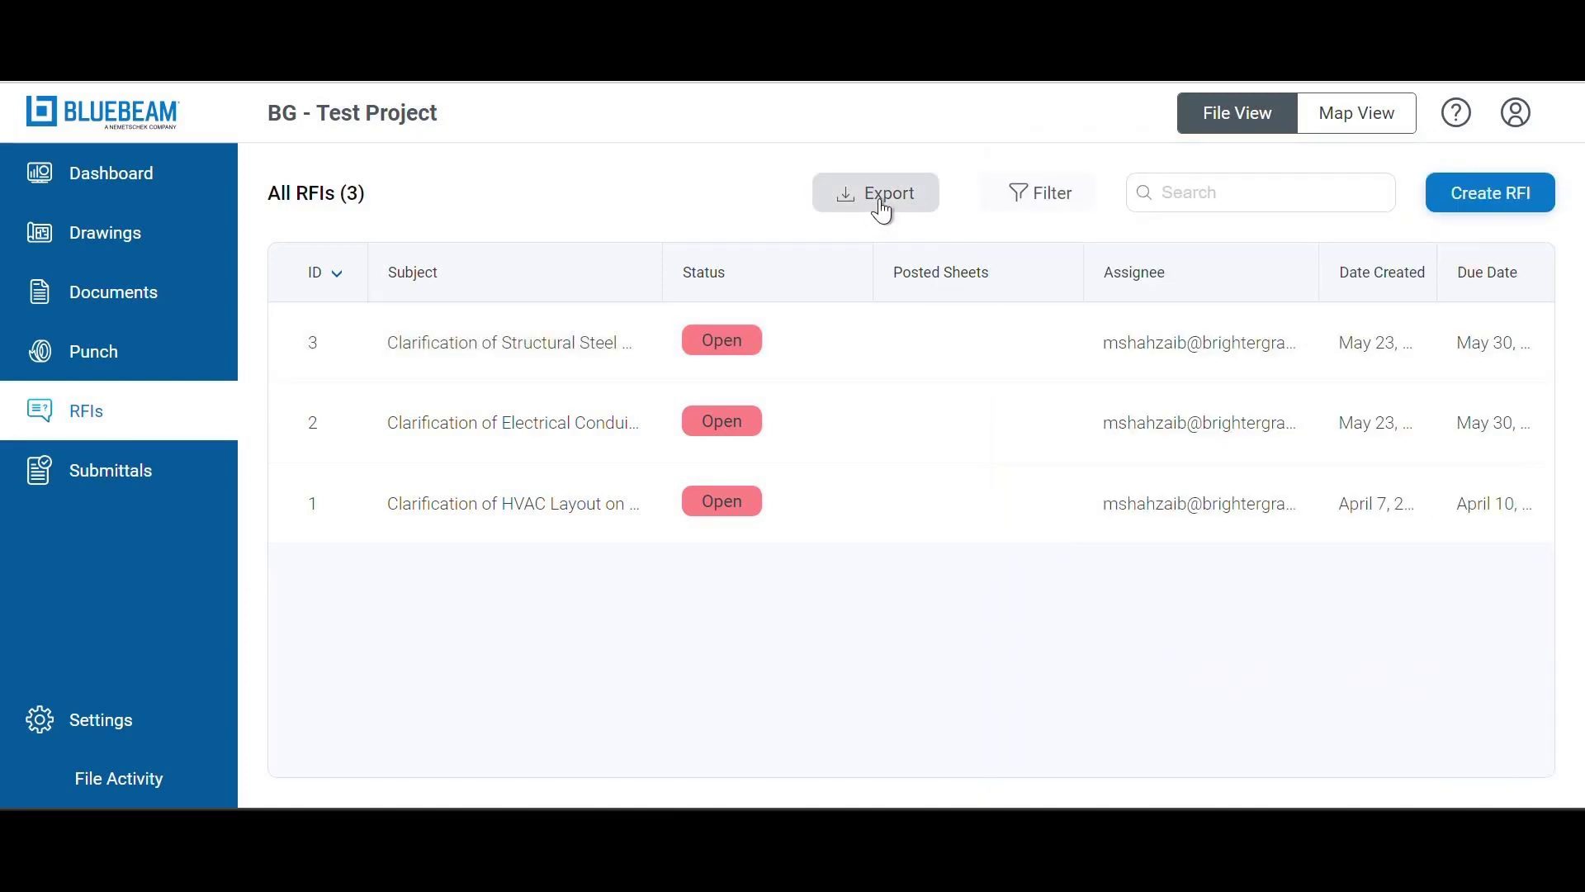
{"action": "left_click", "coordinate": [875, 193]}
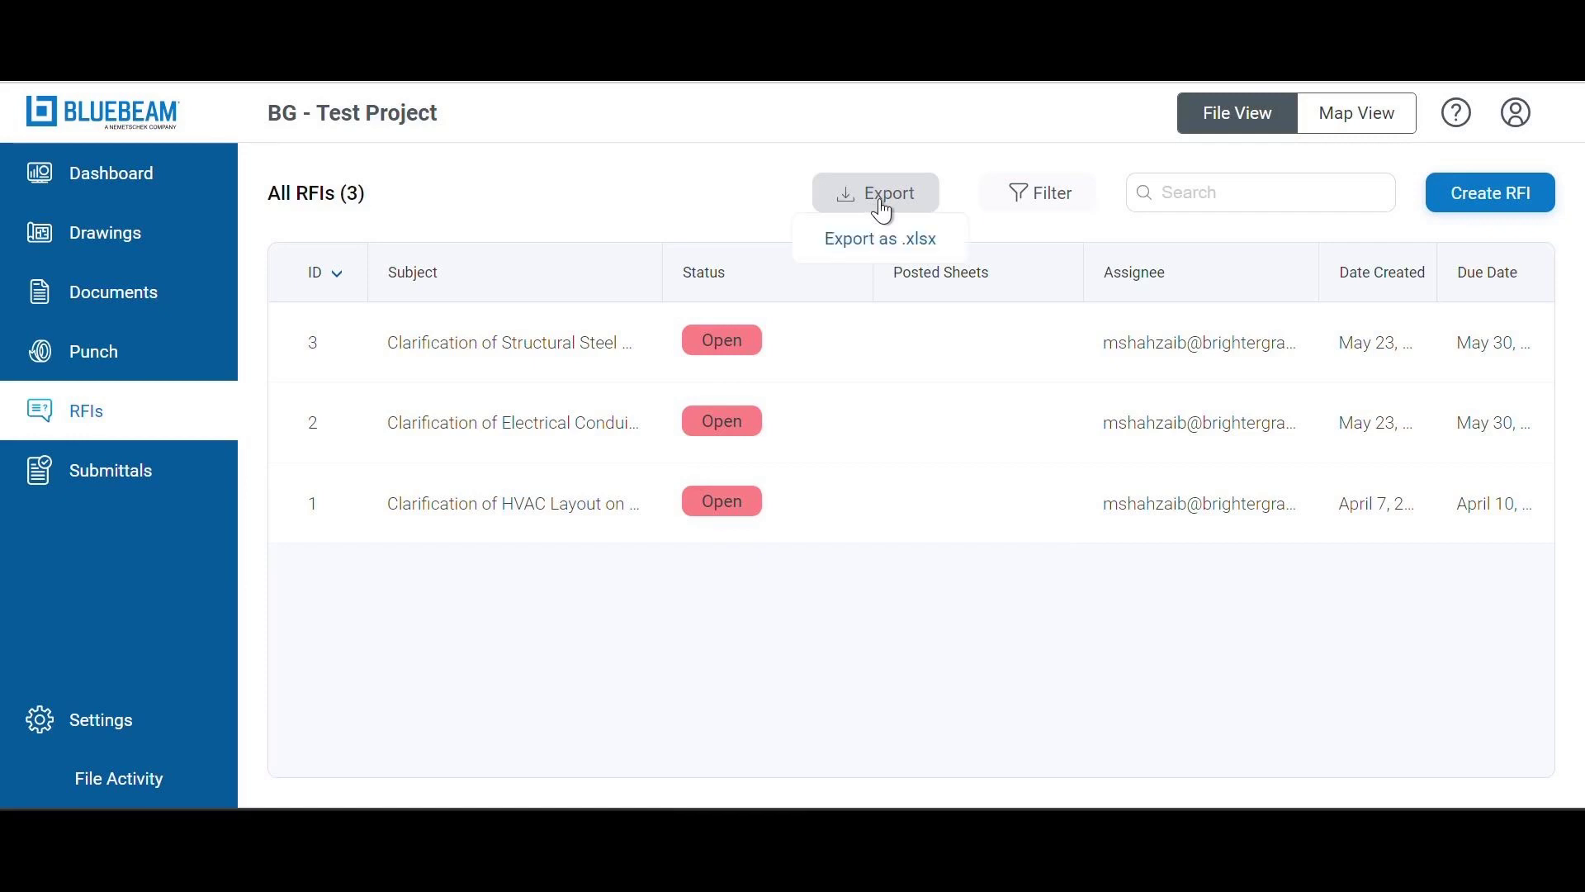
{"action": "mouse_move", "coordinate": [893, 251]}
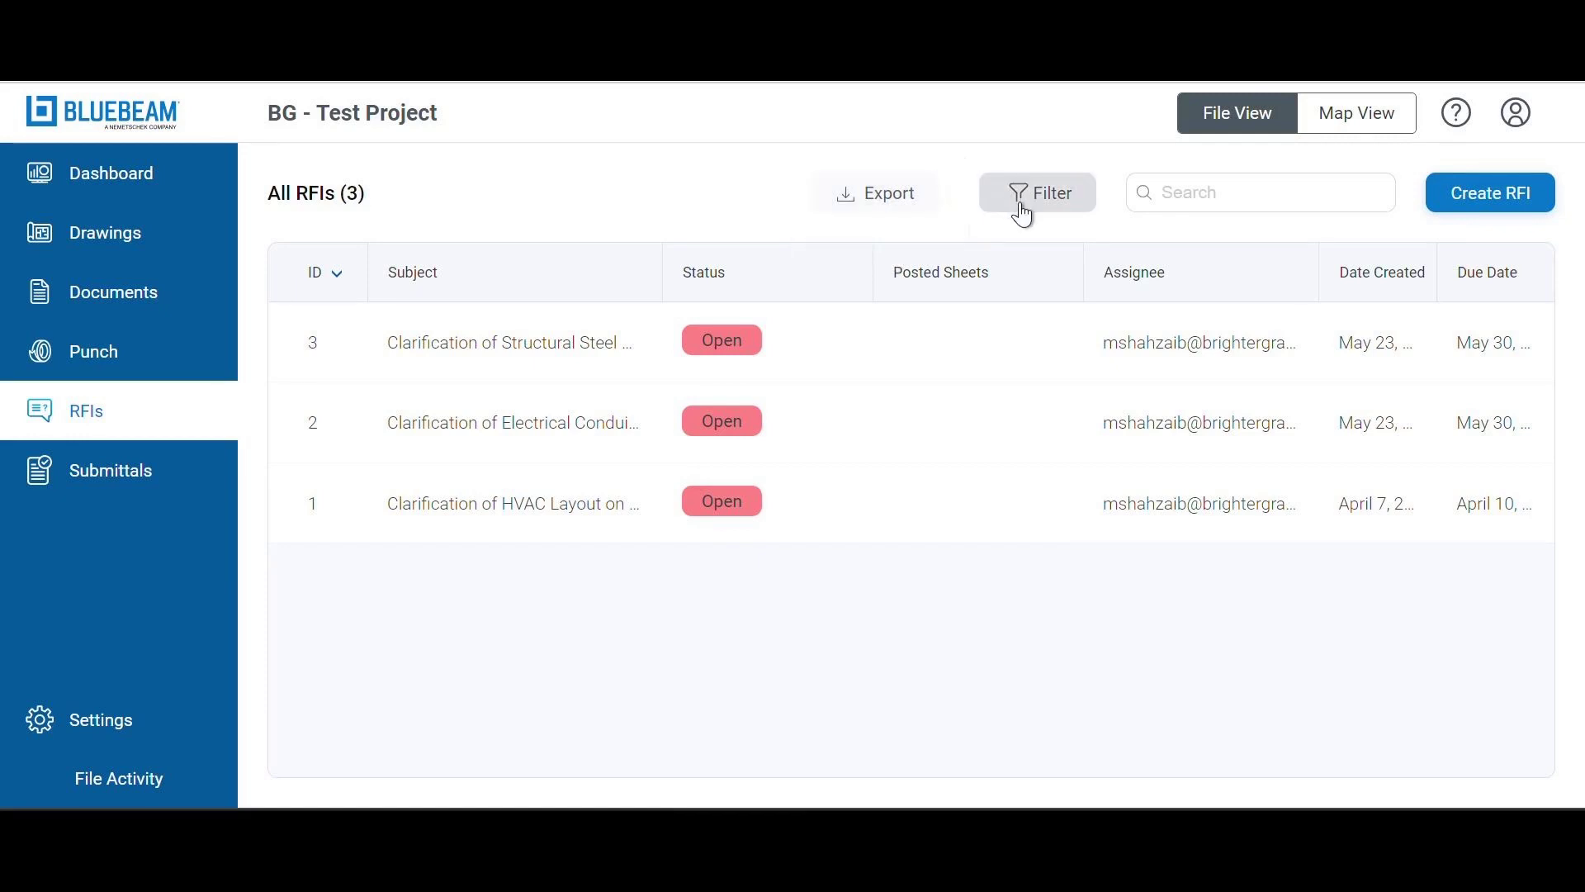
- Filter the RFI log to Open Items after browsing the Overdue and Assignee options
{"action": "left_click", "coordinate": [1037, 193]}
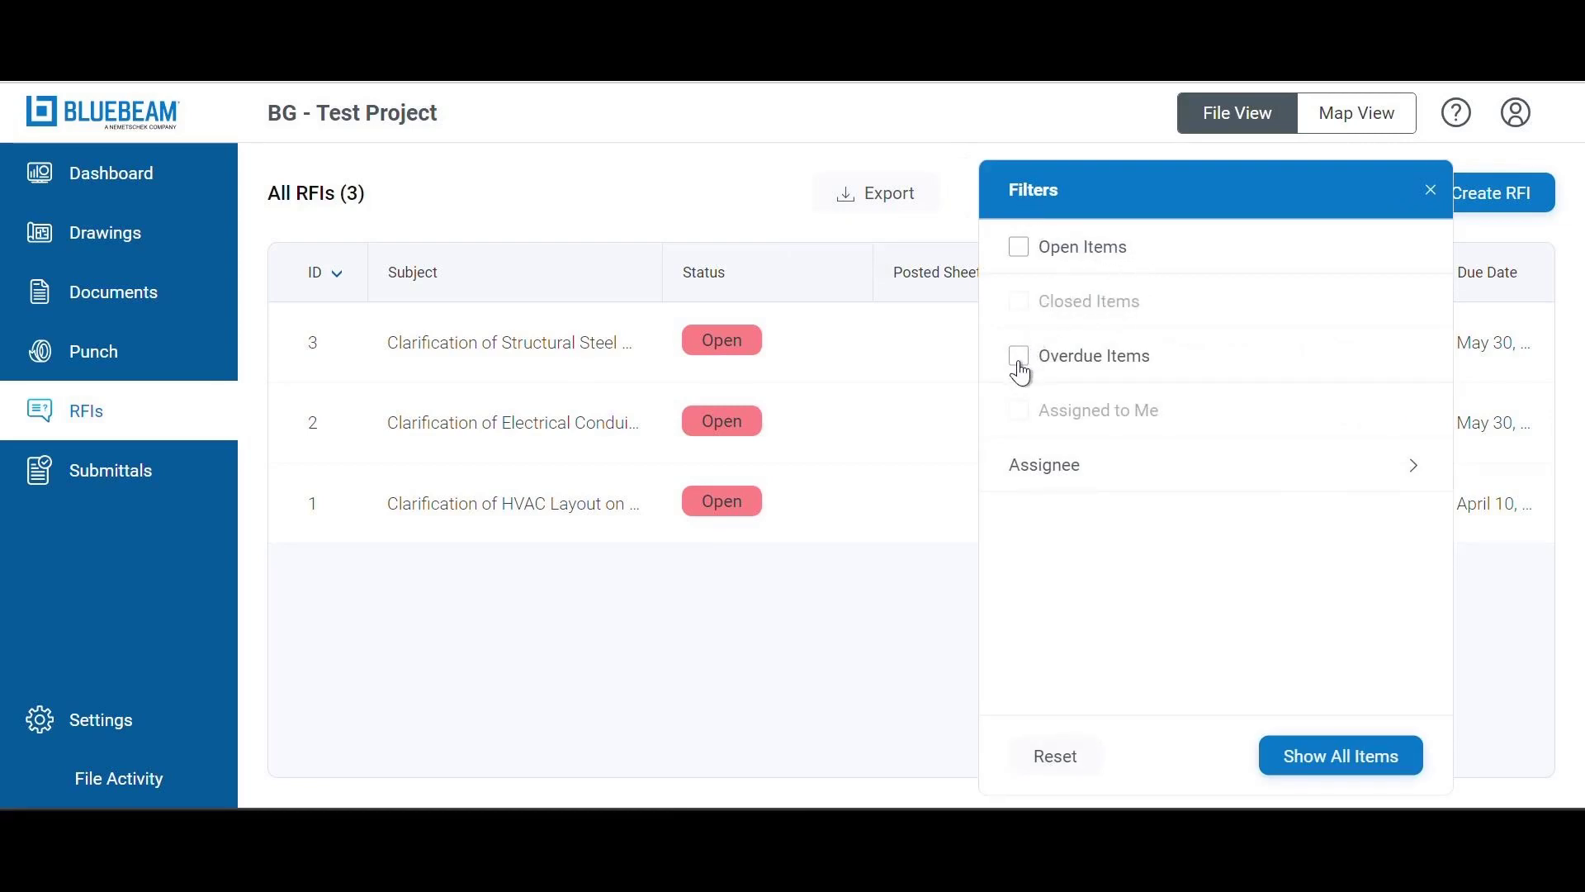
{"action": "left_click", "coordinate": [1018, 356]}
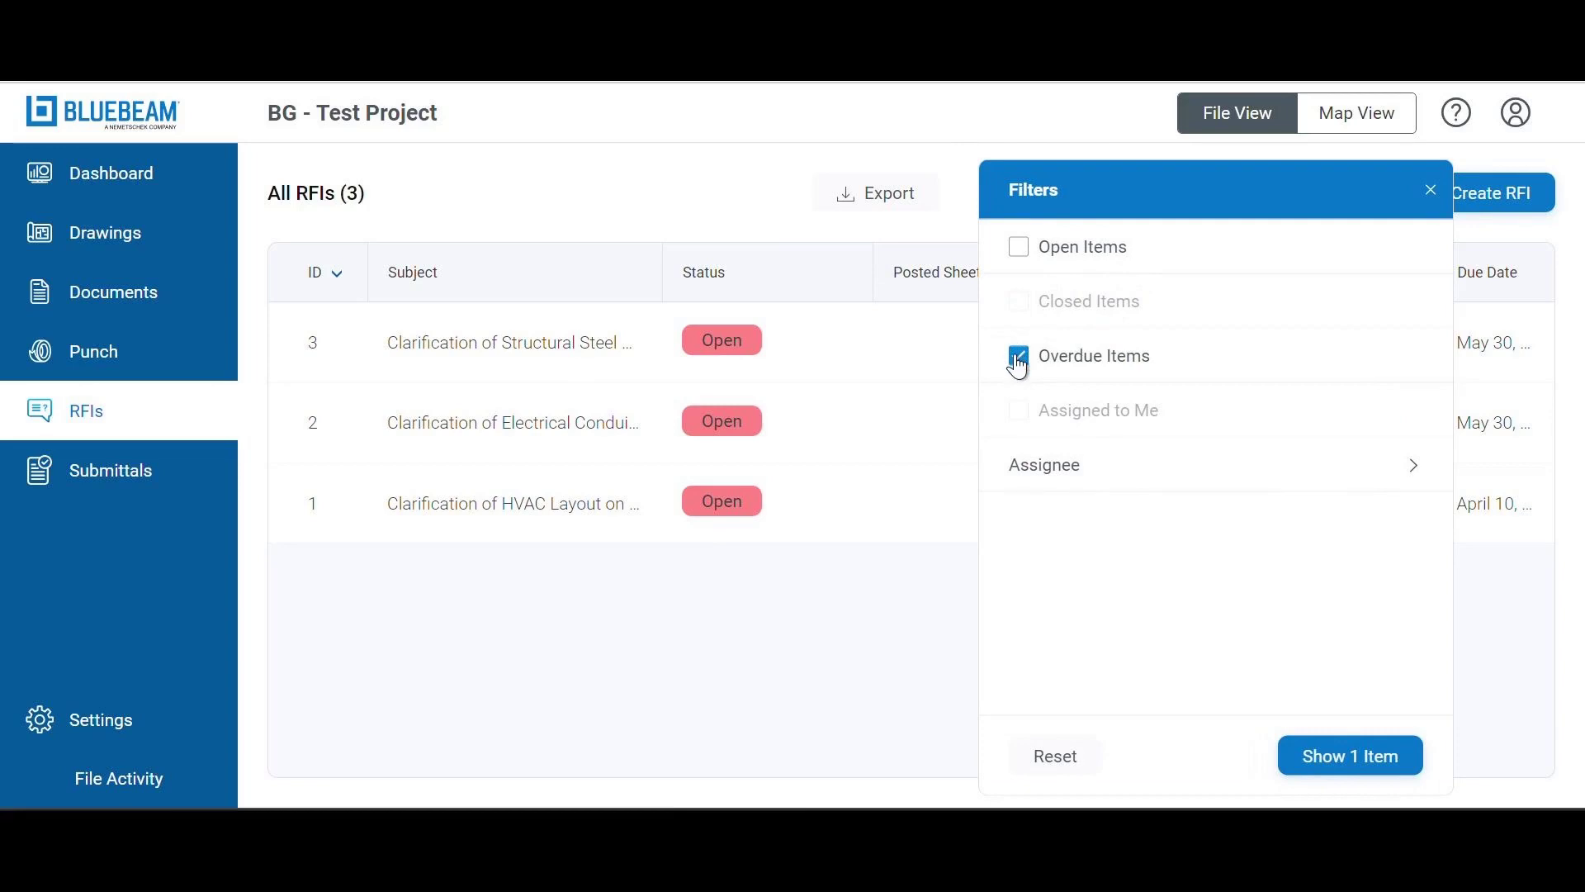
{"action": "left_click", "coordinate": [1018, 246]}
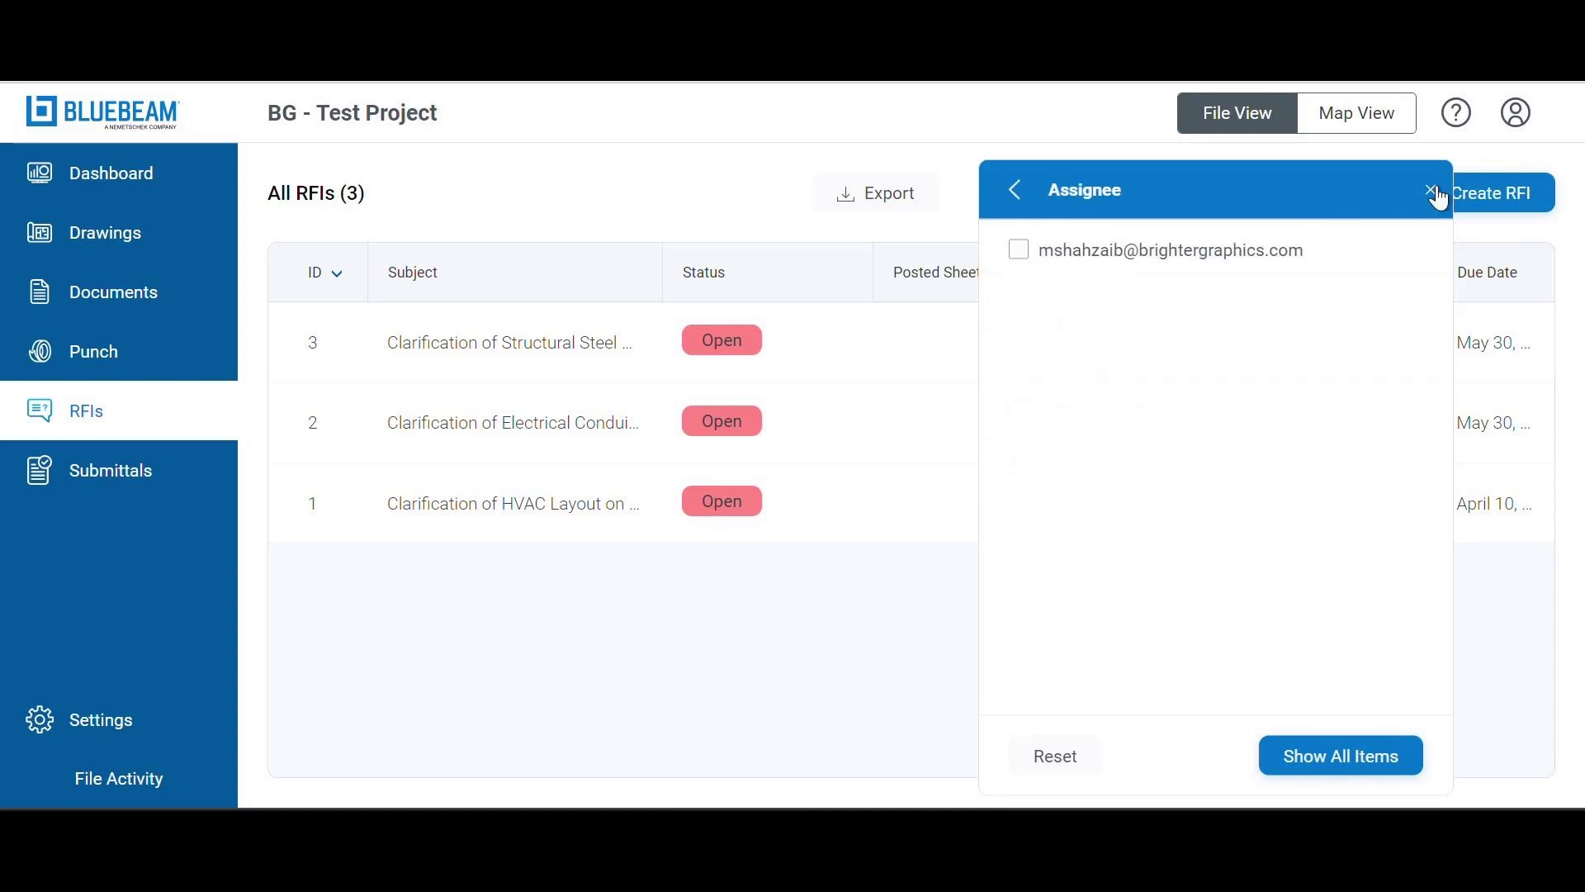
{"action": "left_click", "coordinate": [1013, 190]}
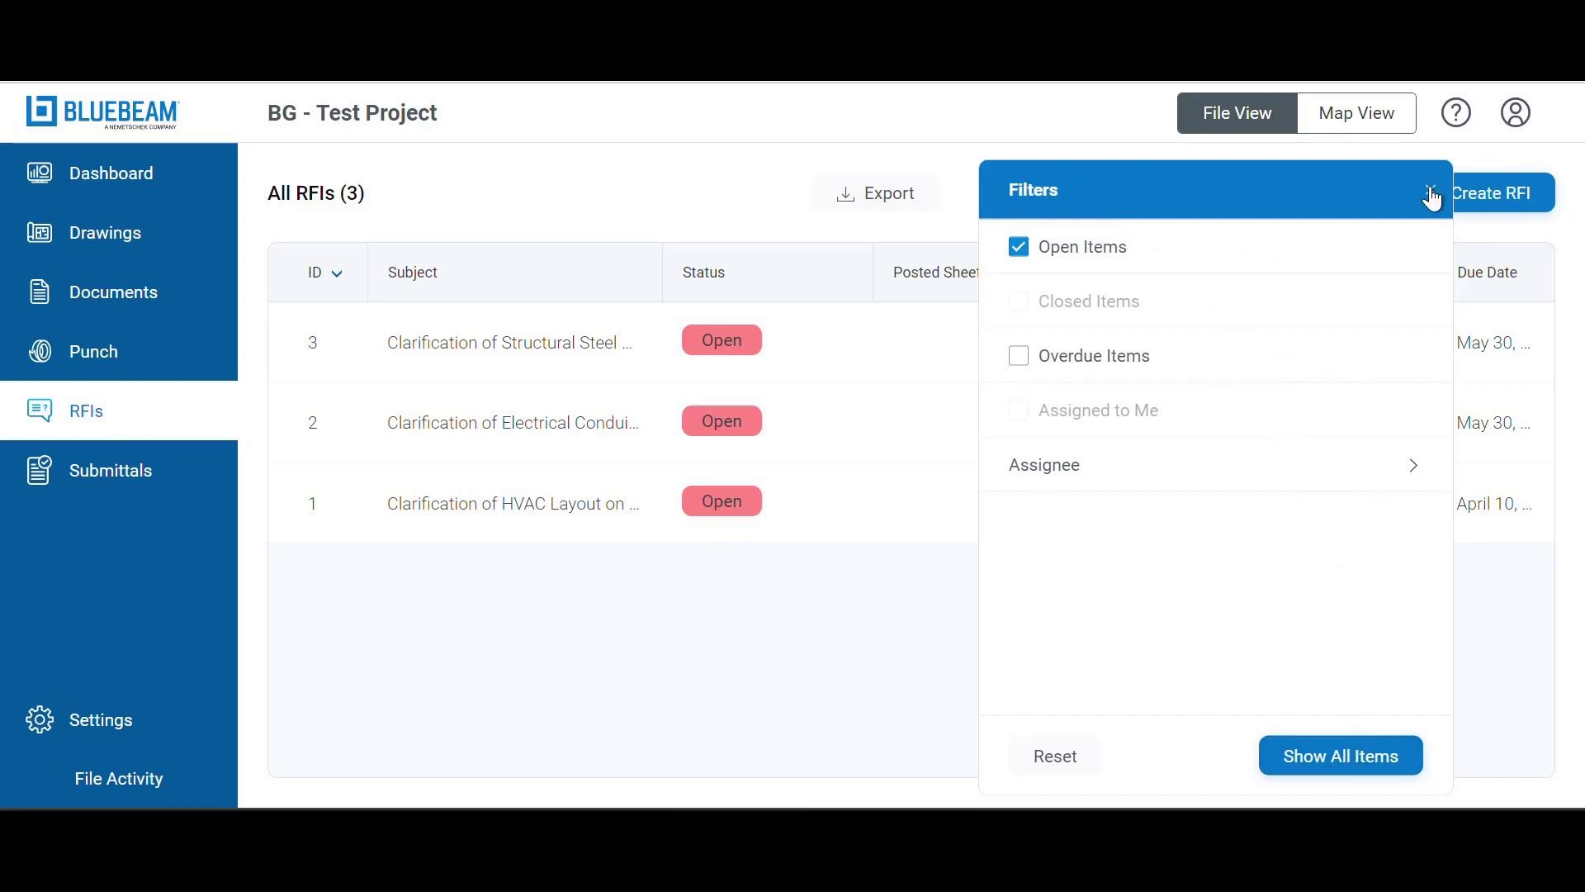
{"action": "left_click", "coordinate": [1431, 195]}
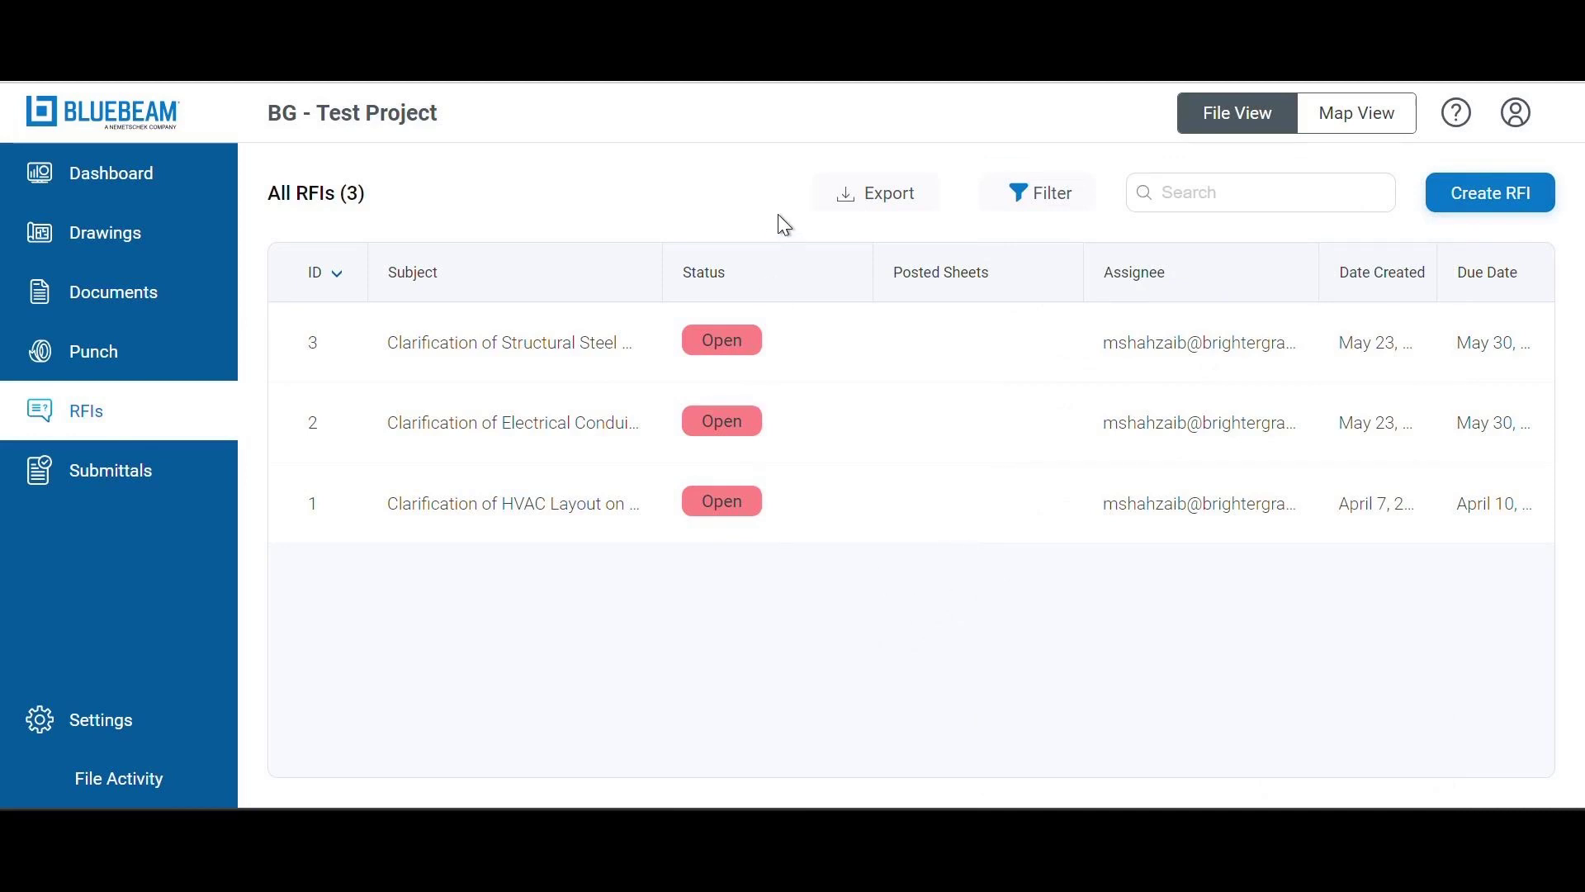
{"action": "mouse_move", "coordinate": [121, 231]}
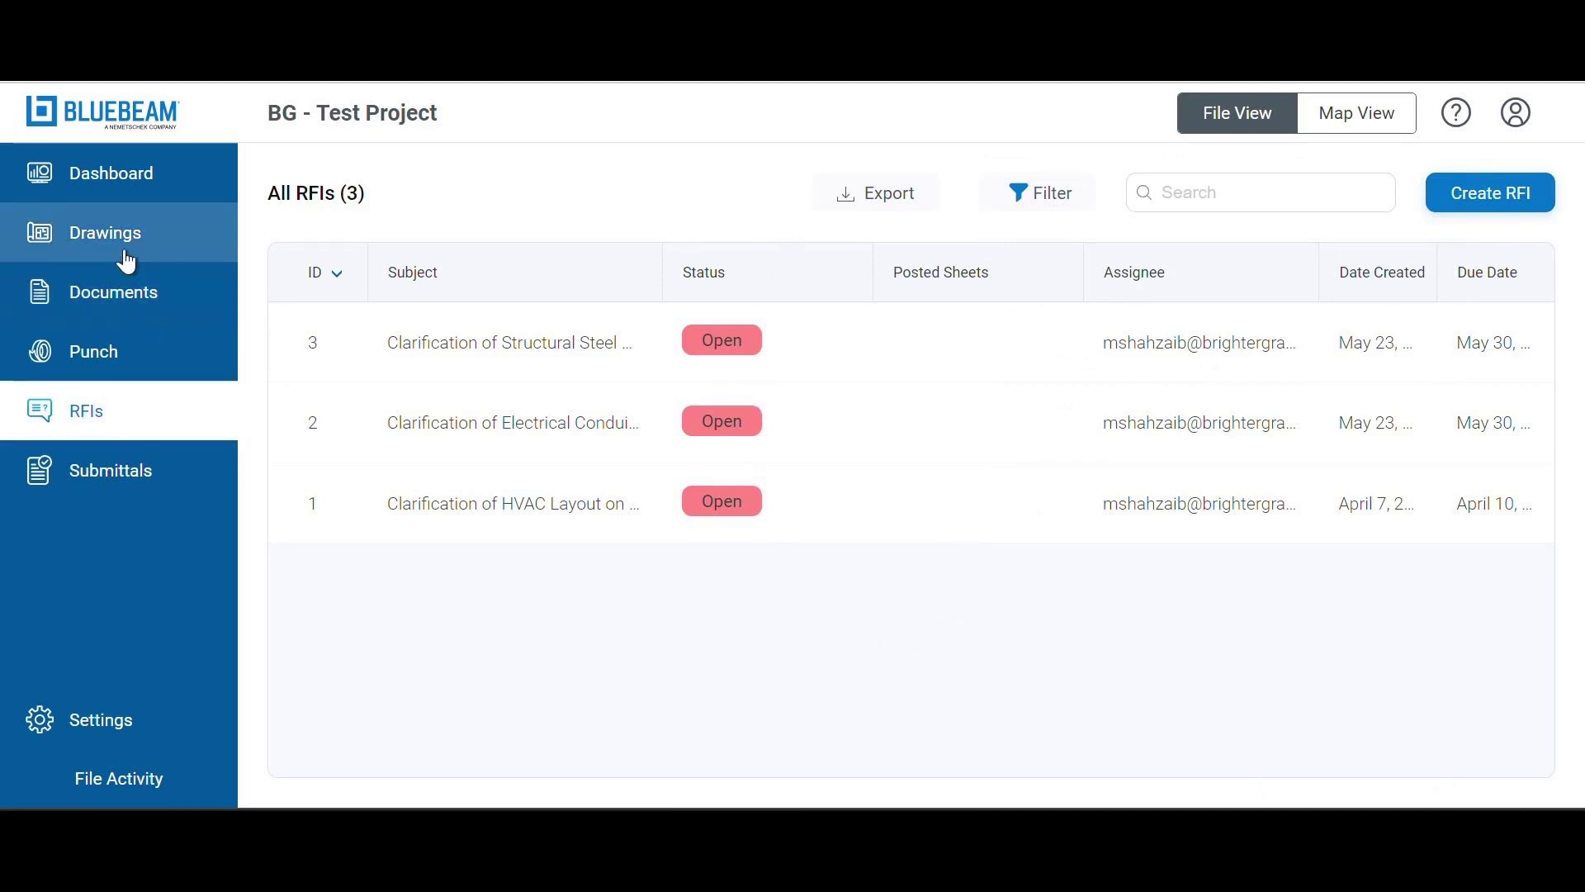
- Open Floor Plan, check its RFI tool (zero RFIs), and return to Drawings
{"action": "left_click", "coordinate": [105, 231]}
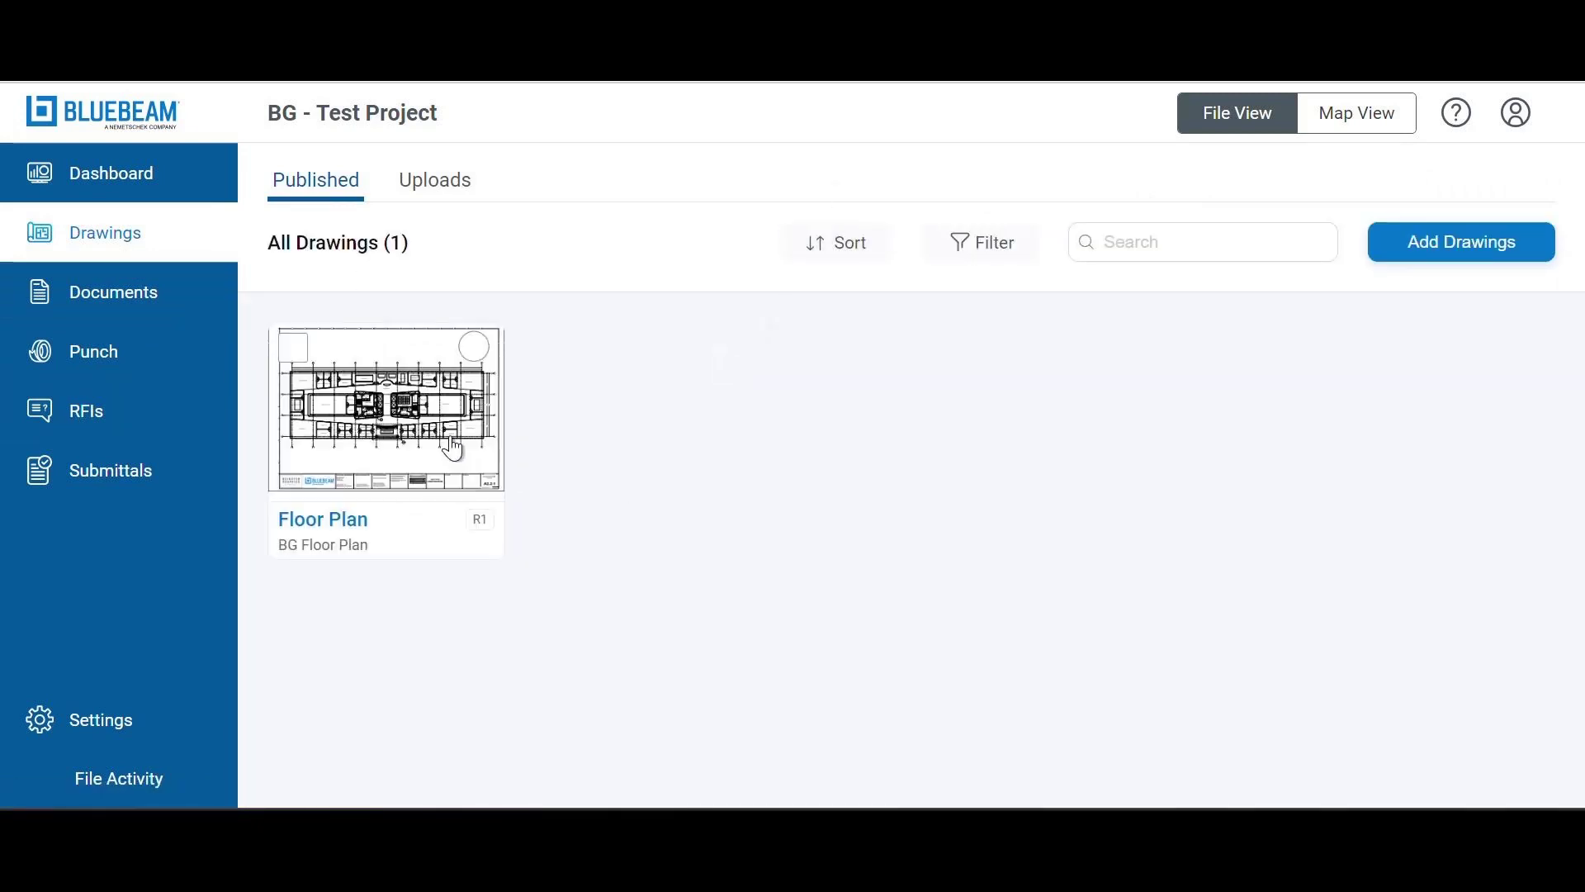
{"action": "left_click", "coordinate": [384, 408]}
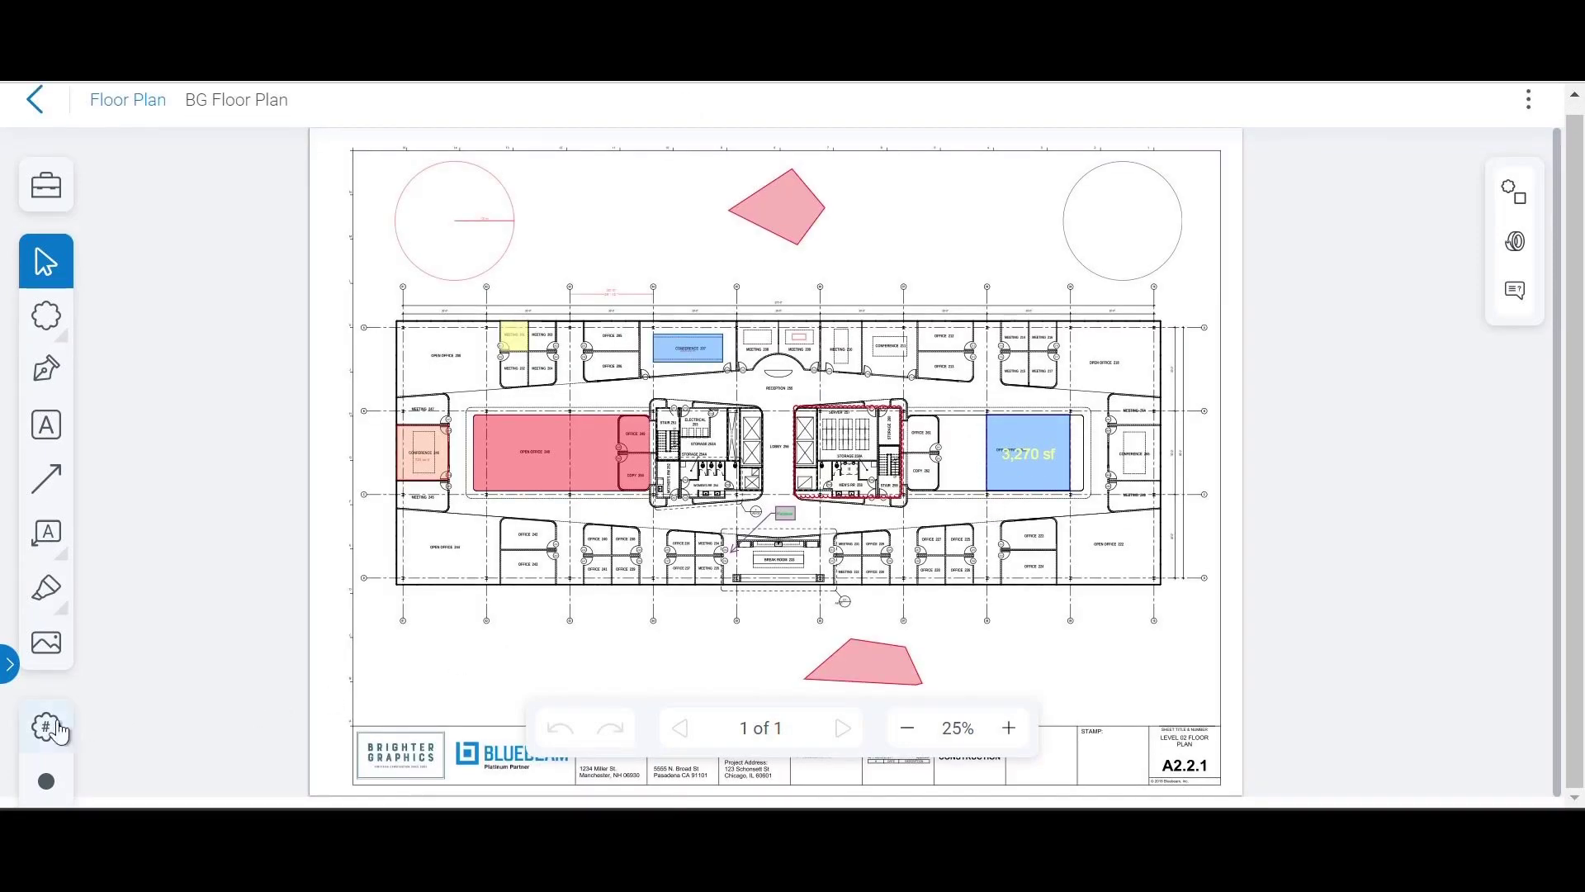
{"action": "mouse_move", "coordinate": [46, 726]}
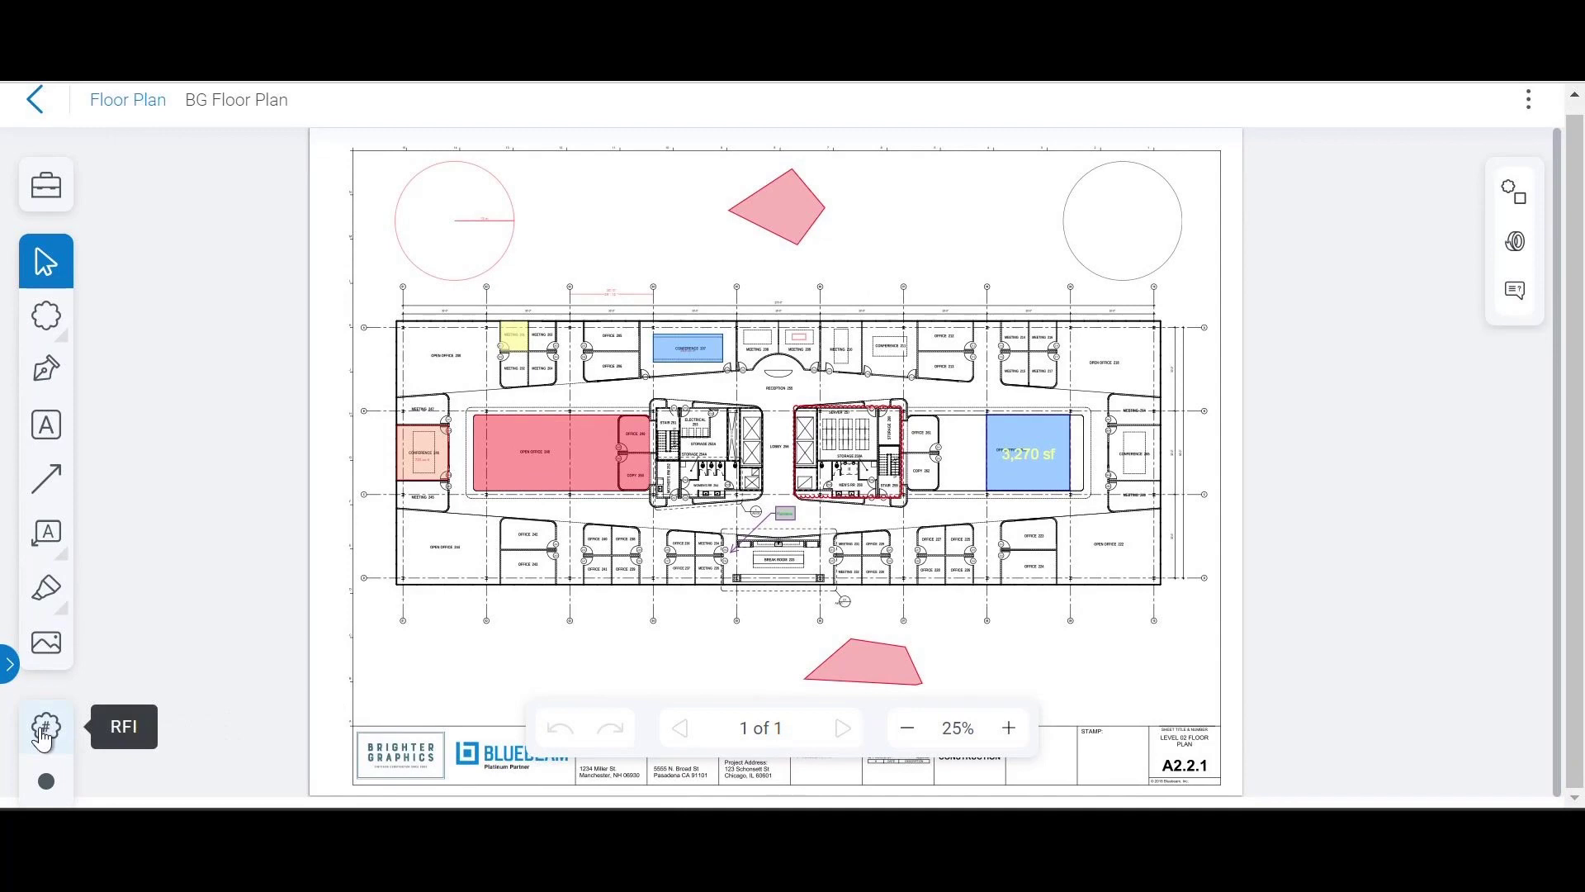
{"action": "left_click", "coordinate": [45, 725]}
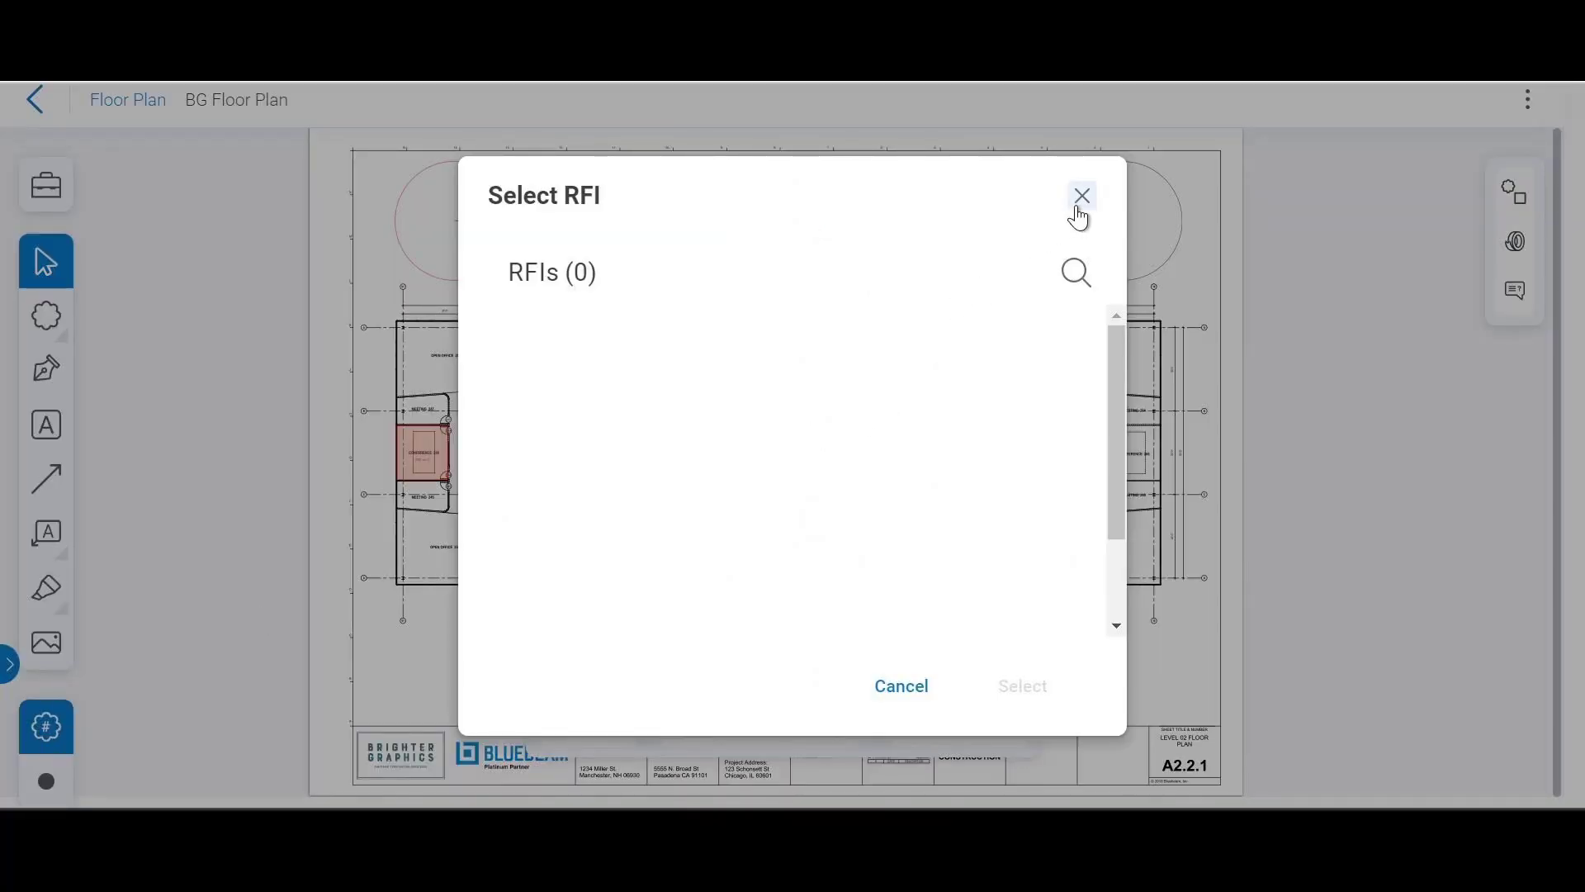
{"action": "left_click", "coordinate": [1081, 195]}
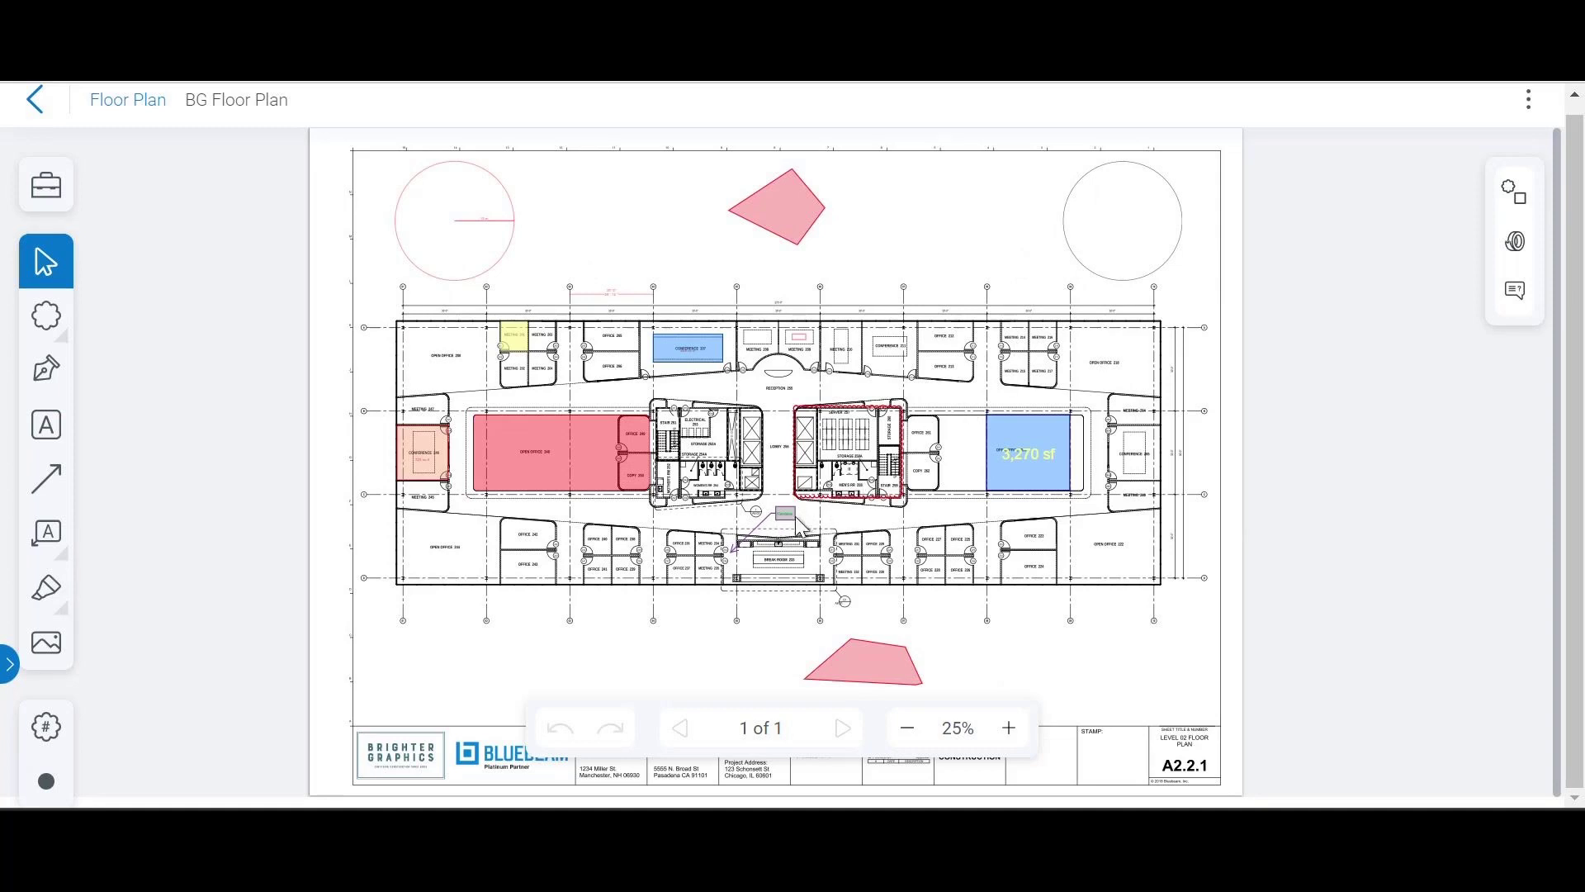
{"action": "mouse_move", "coordinate": [393, 578]}
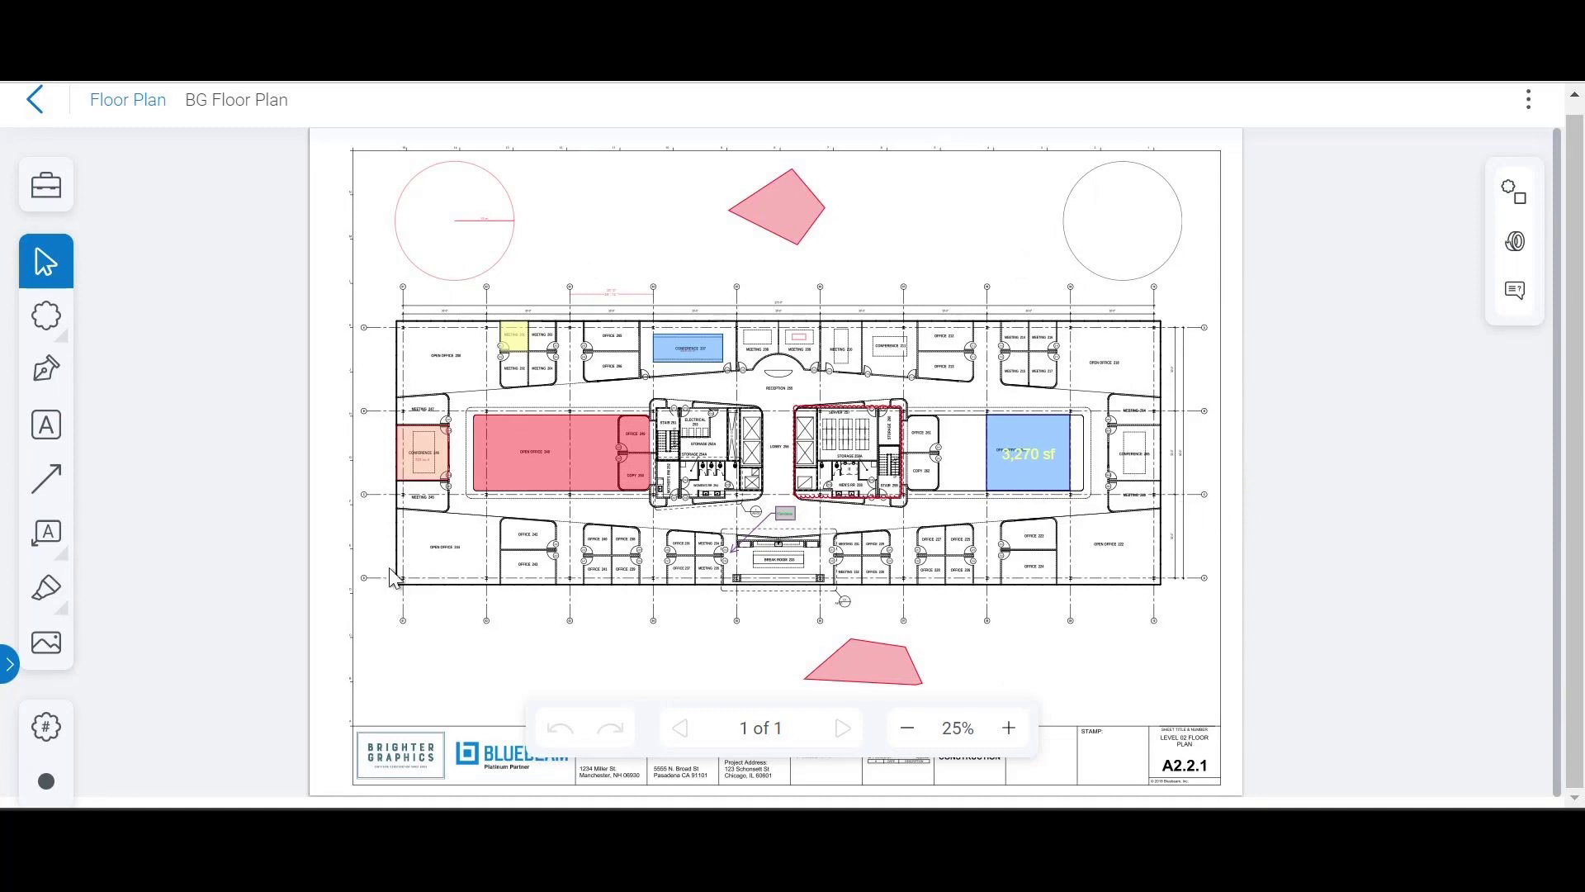
{"action": "mouse_move", "coordinate": [31, 99]}
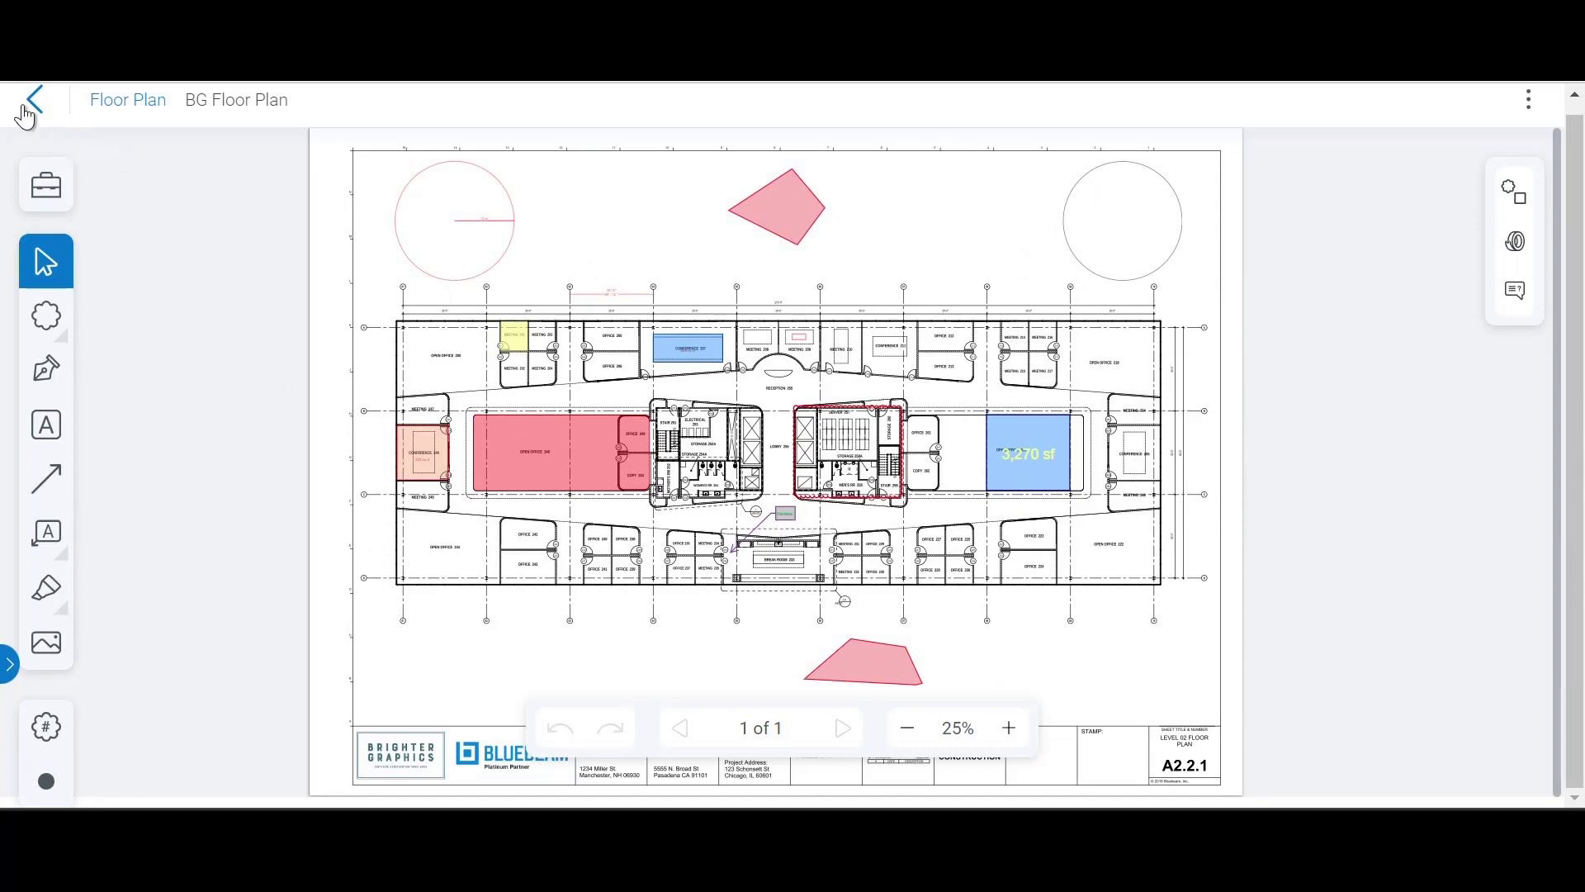
{"action": "left_click", "coordinate": [31, 99]}
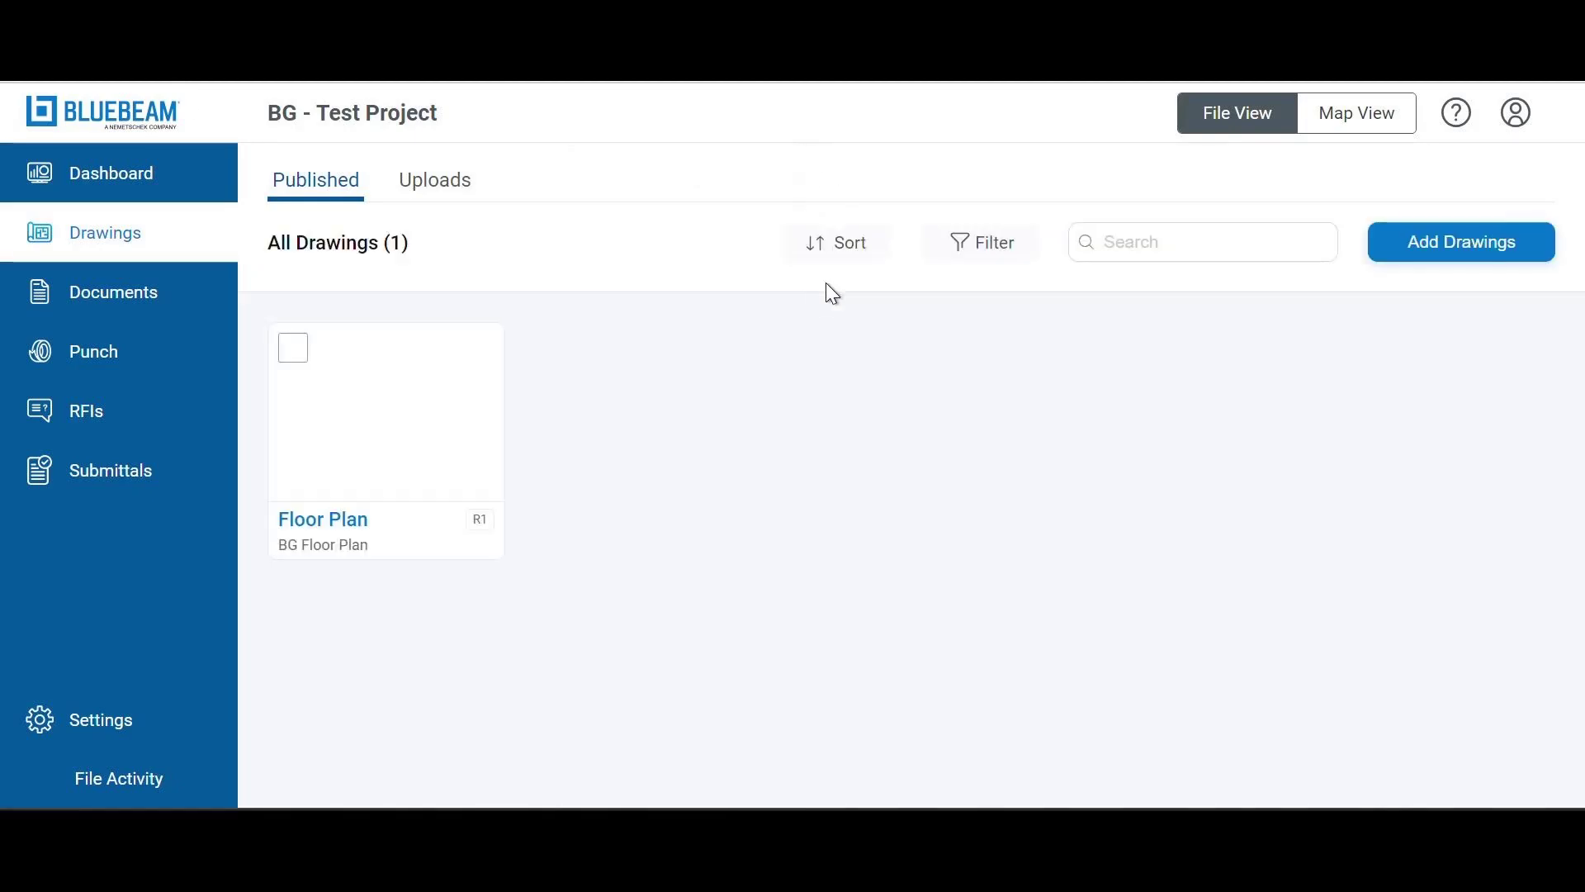